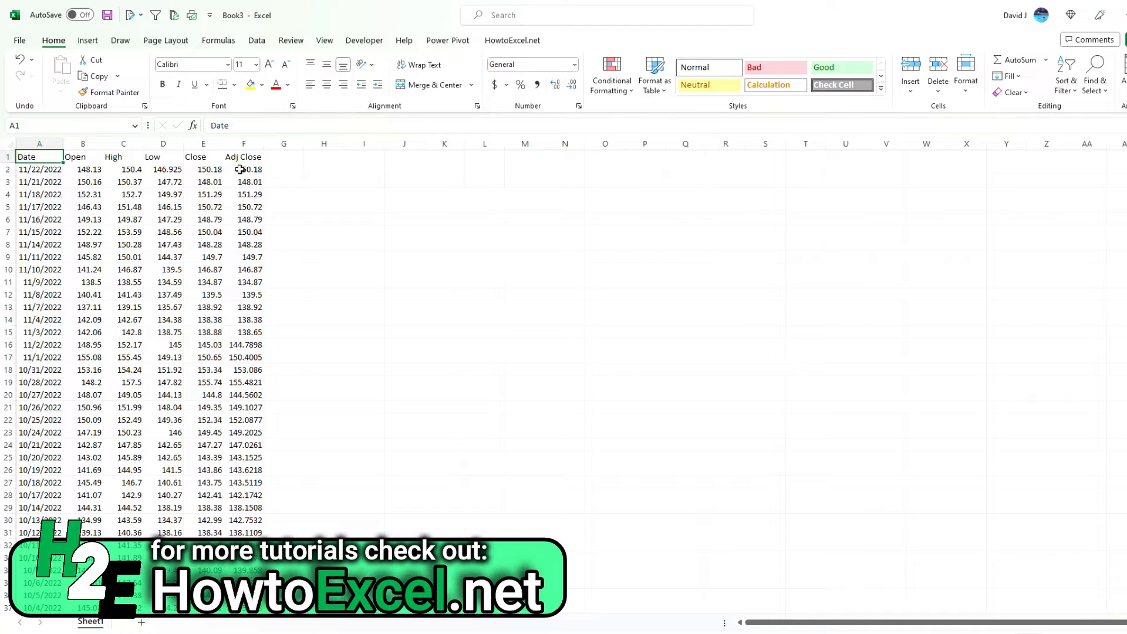
mouse_move(209, 180)
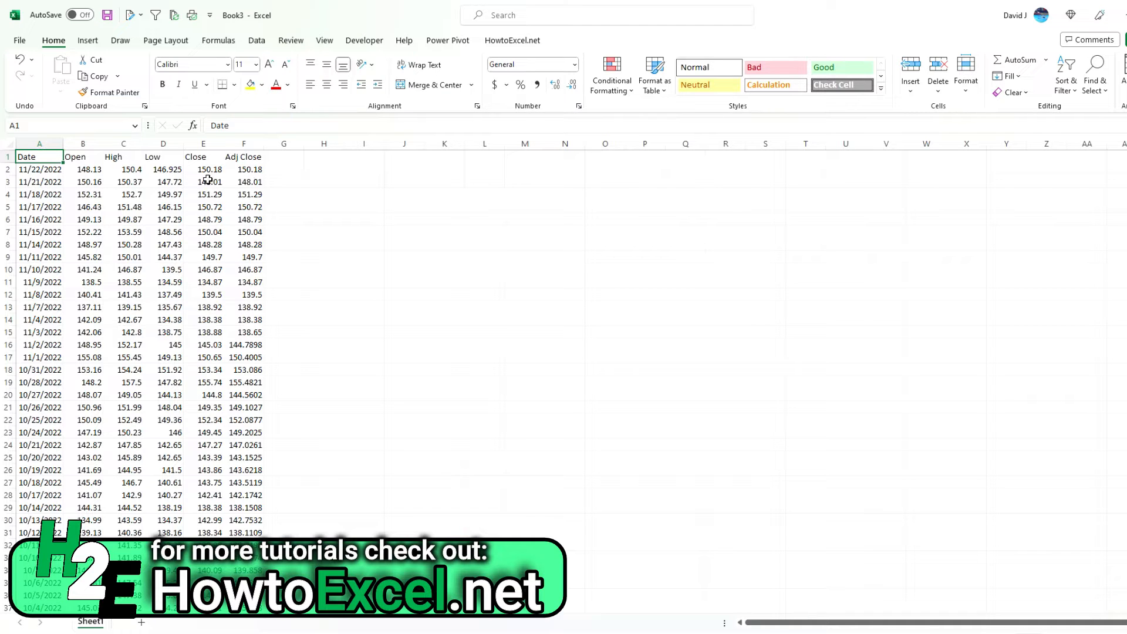
mouse_move(301, 178)
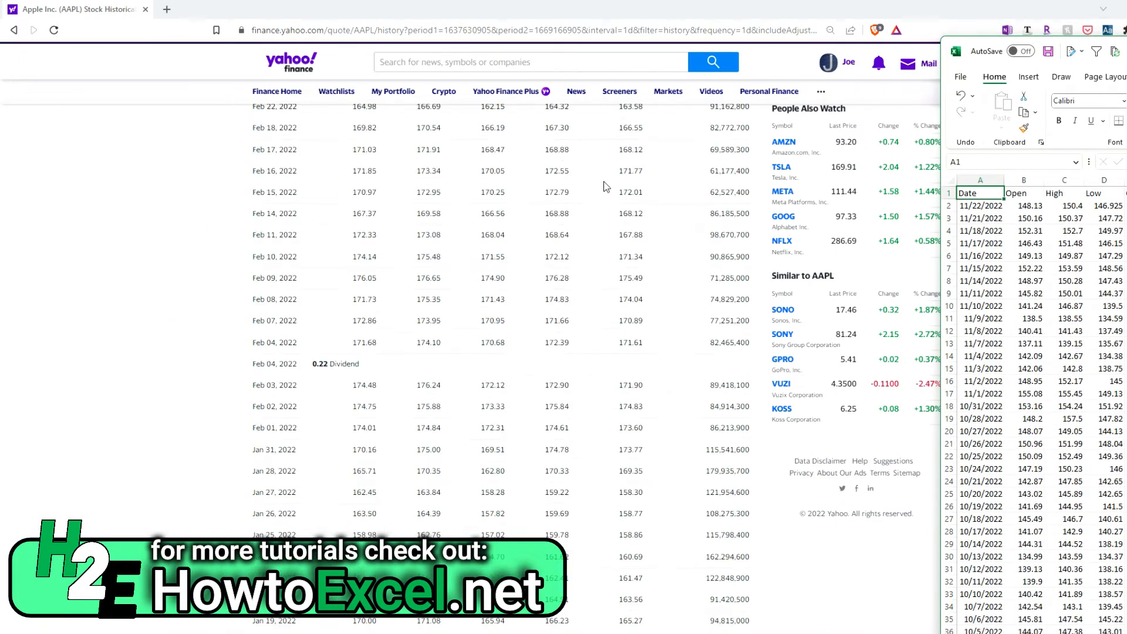
Step: Label G1 'Difference' and start the Close minus Adj Close formula (=E2-F2) in G2
scroll(up, 3)
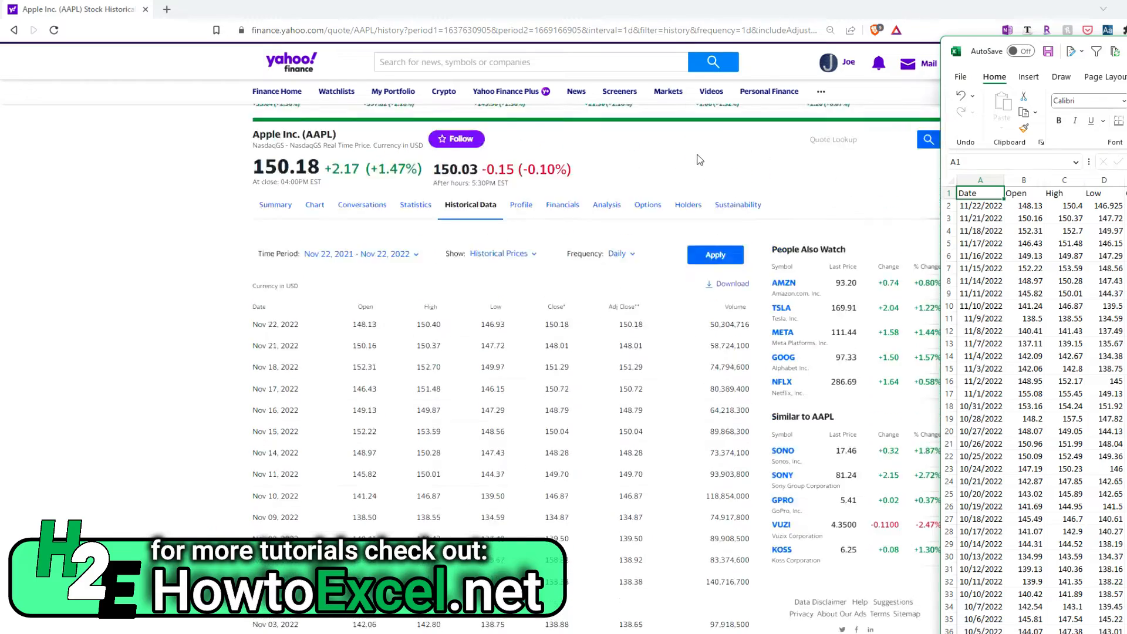
scroll(down, 3)
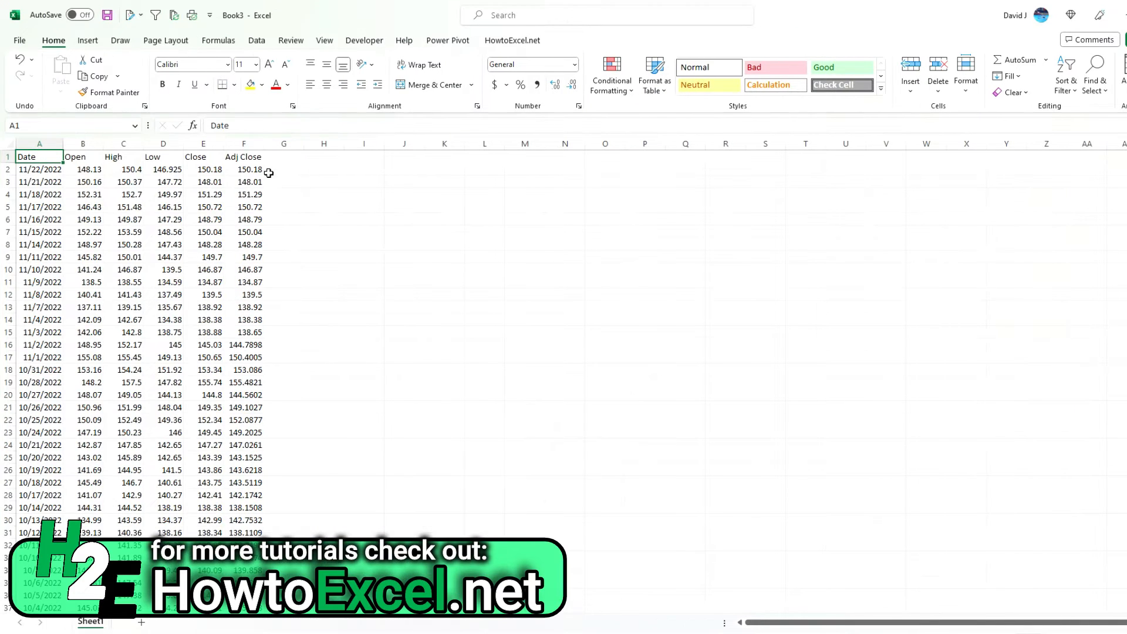
click(283, 156)
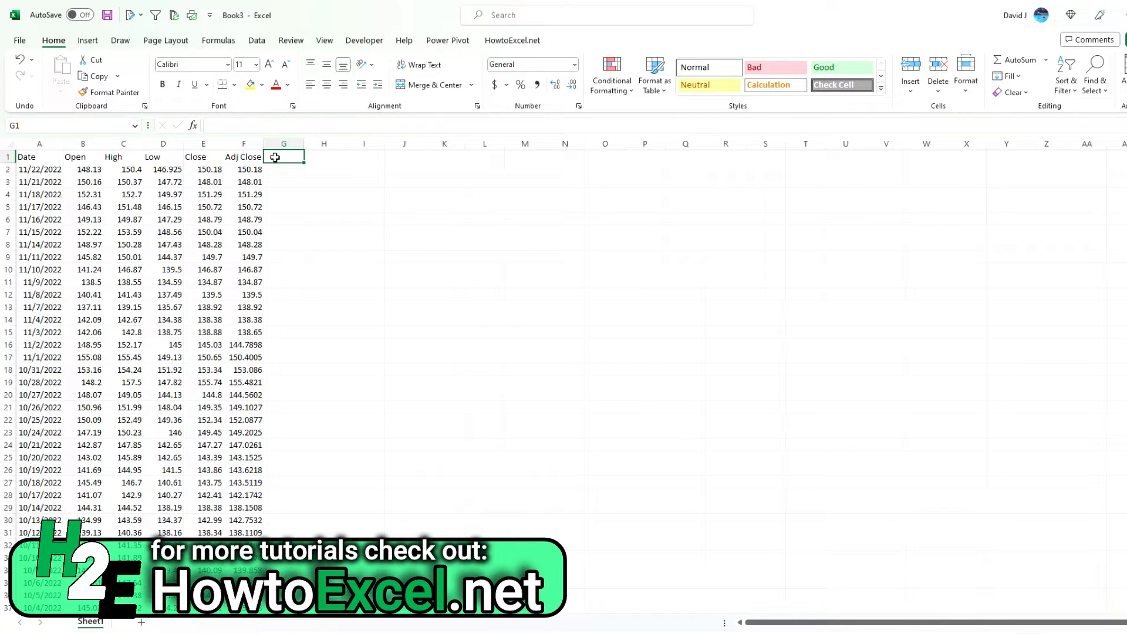
text(Difference)
click(283, 170)
text(=E2-F2)
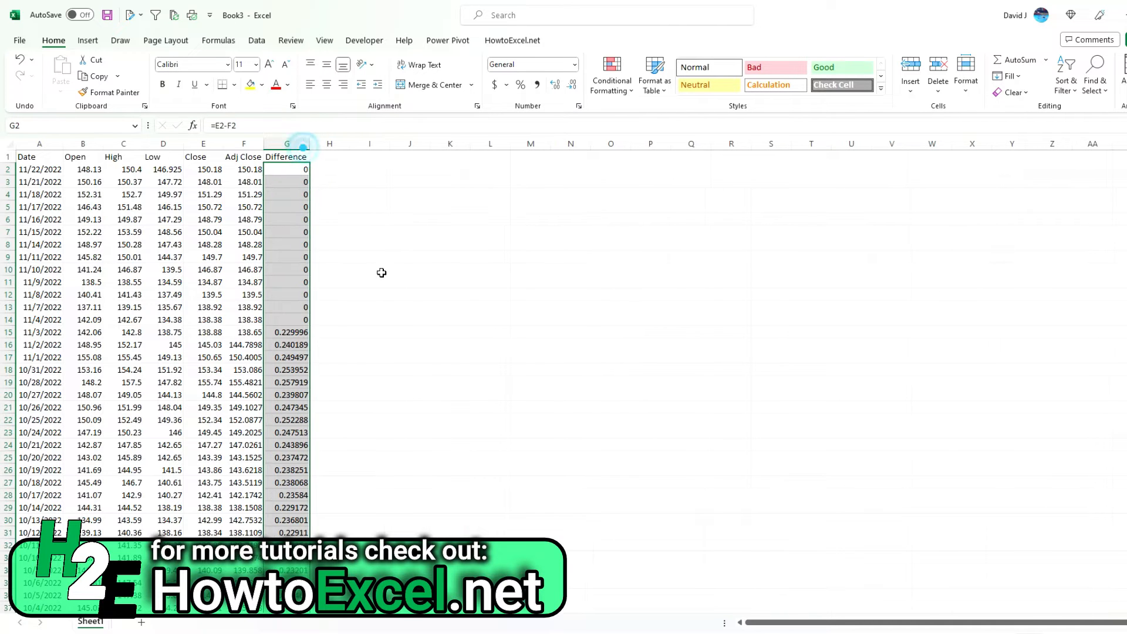
click(40, 331)
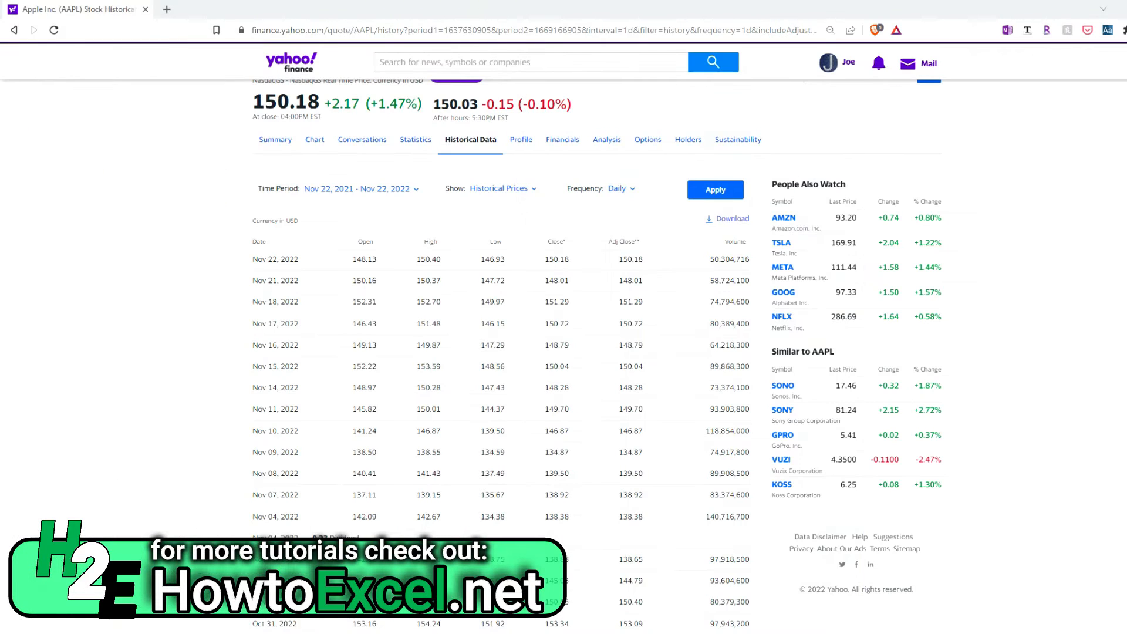
Step: Scroll the AAPL historical table down to the 0.23 dividend row of Nov 04, 2022
scroll(down, 3)
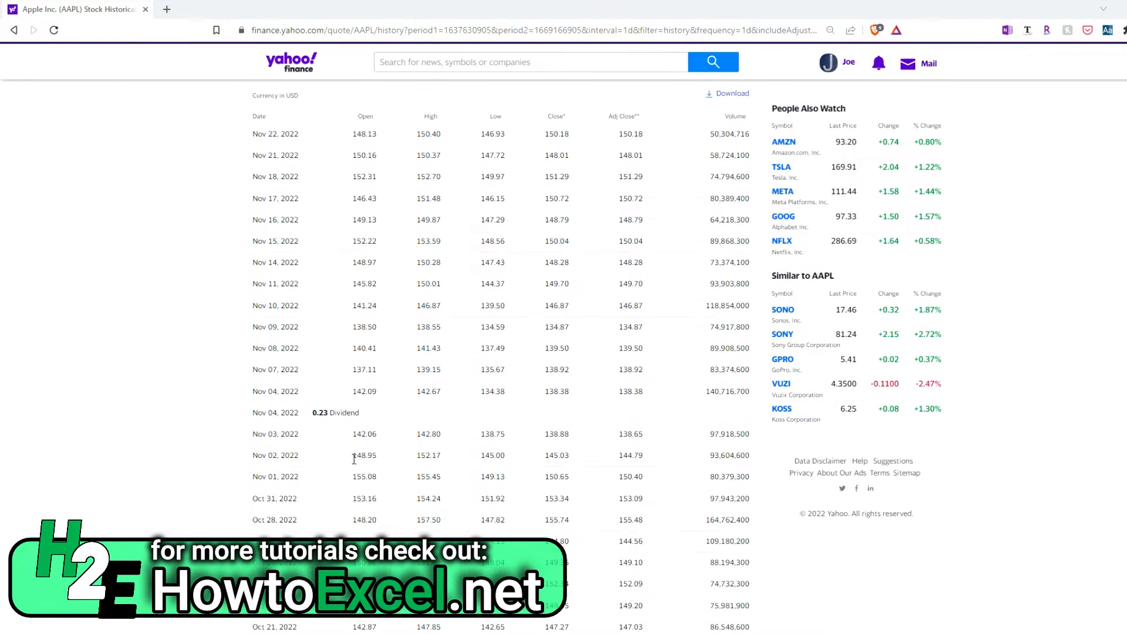
mouse_move(352, 430)
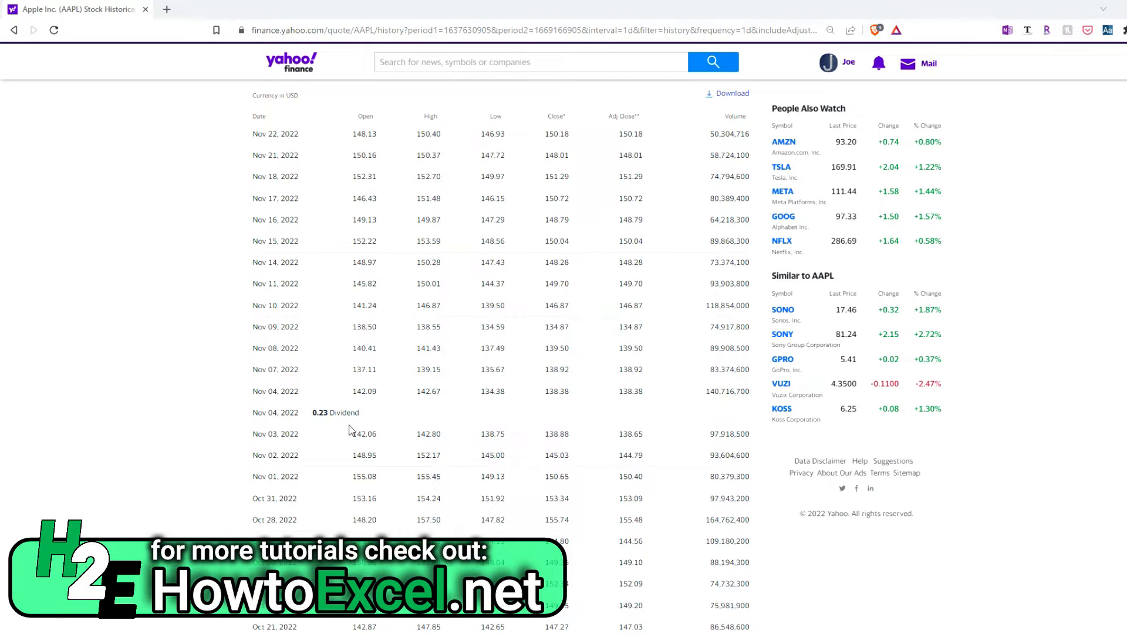
mouse_move(307, 419)
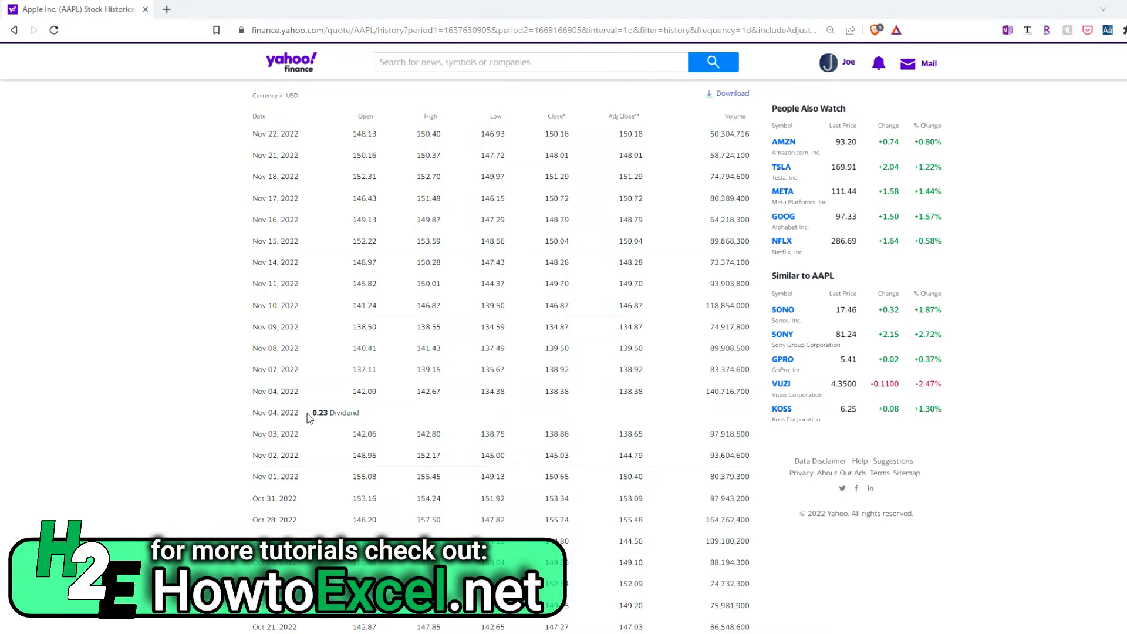
mouse_move(350, 417)
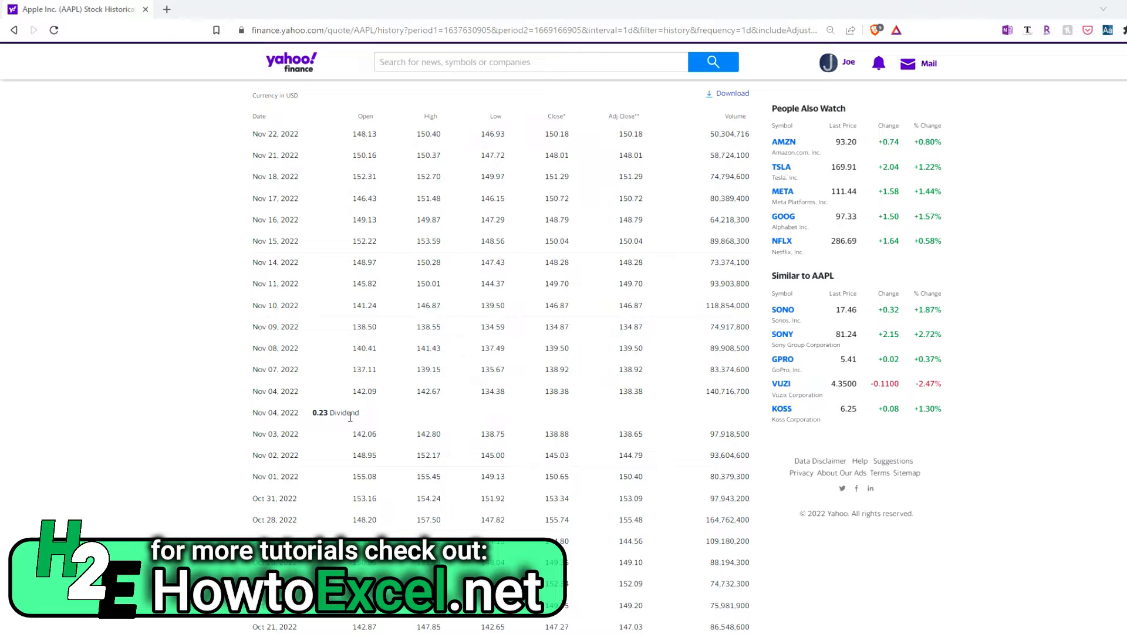
mouse_move(638, 132)
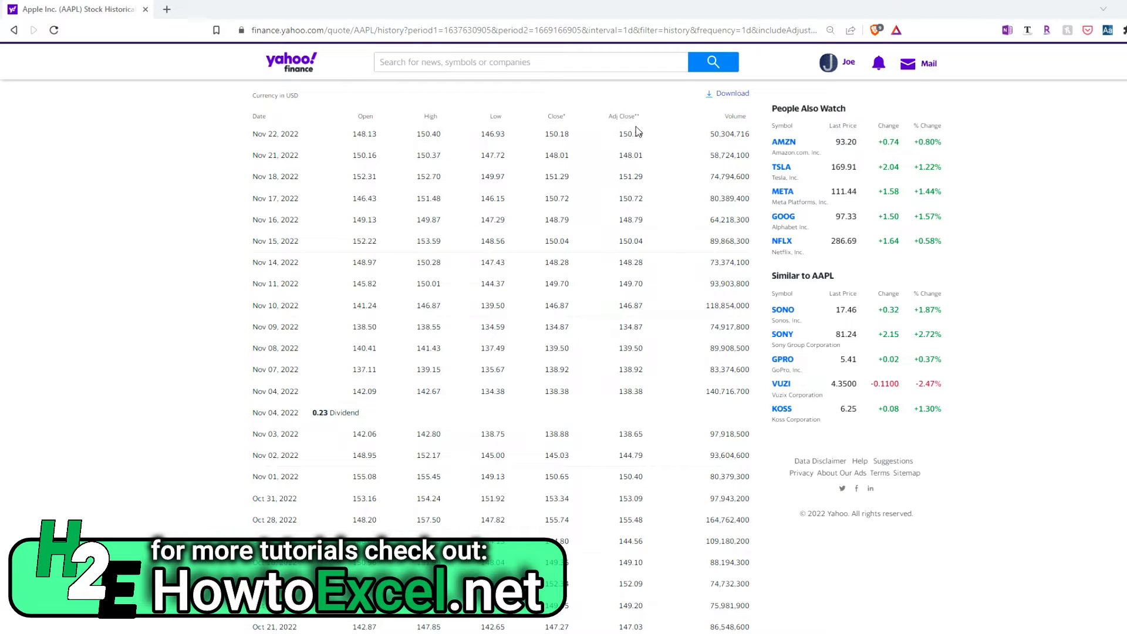
mouse_move(602, 383)
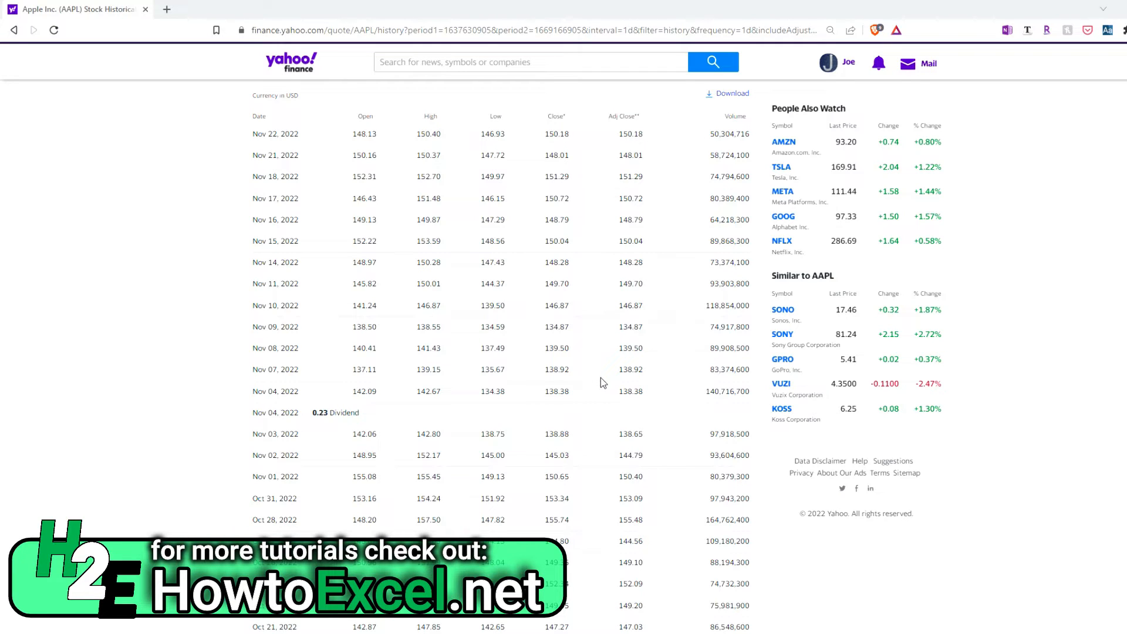
mouse_move(646, 386)
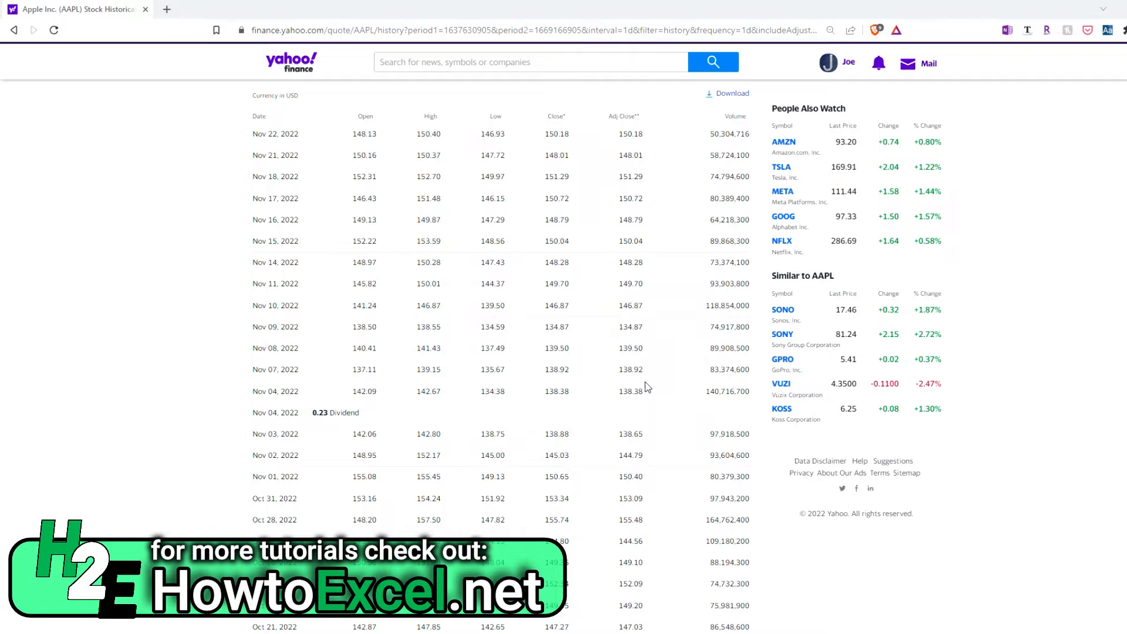
mouse_move(555, 446)
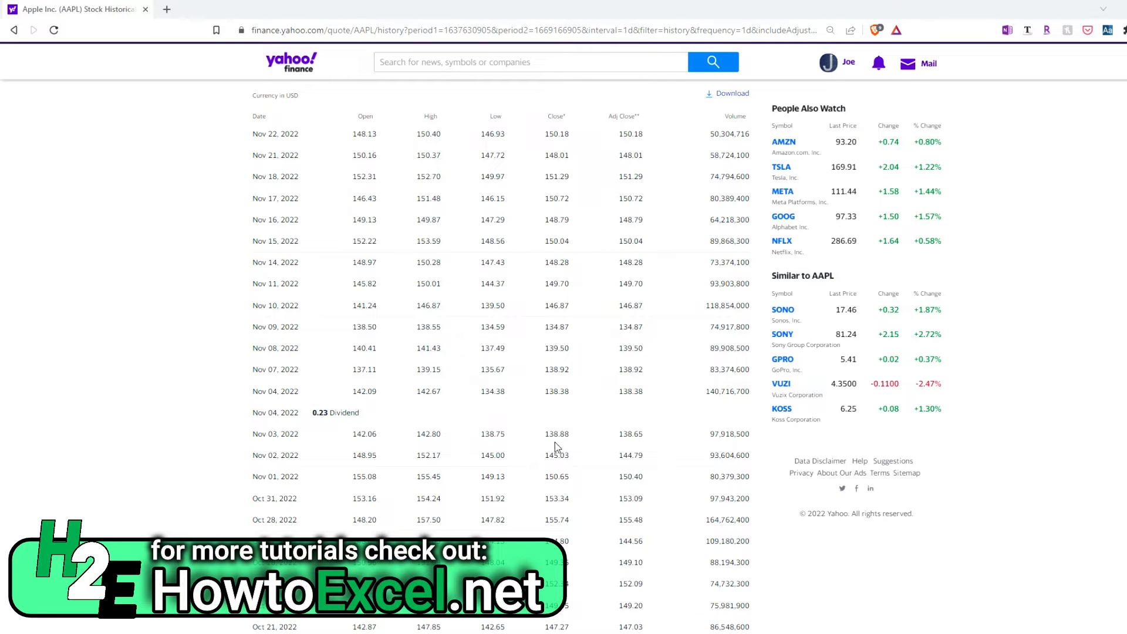
mouse_move(583, 491)
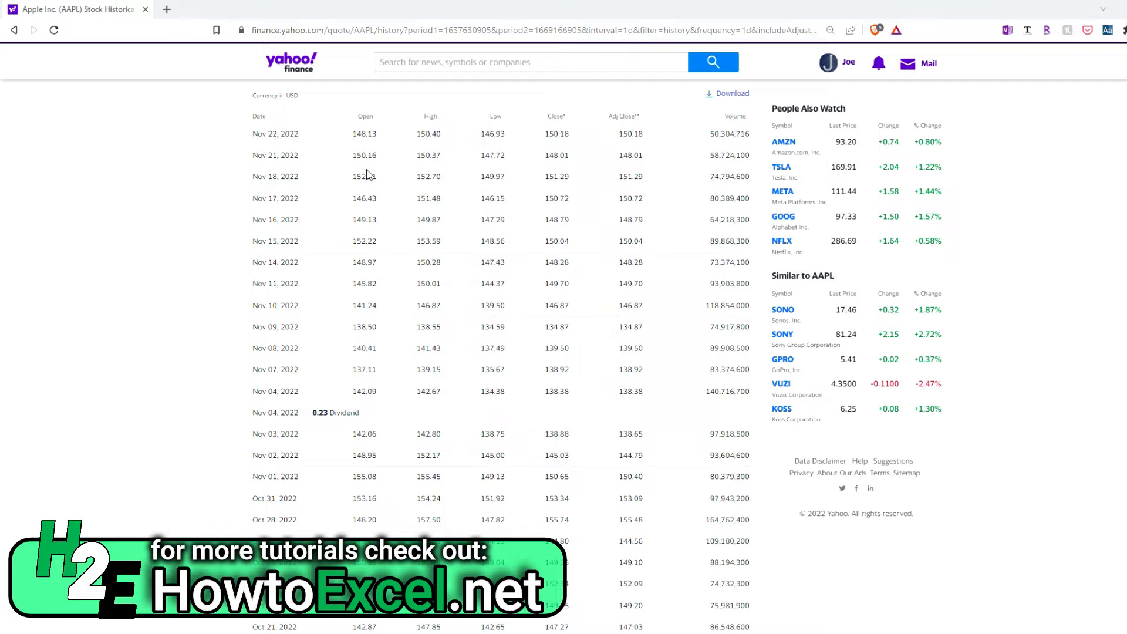
mouse_move(583, 199)
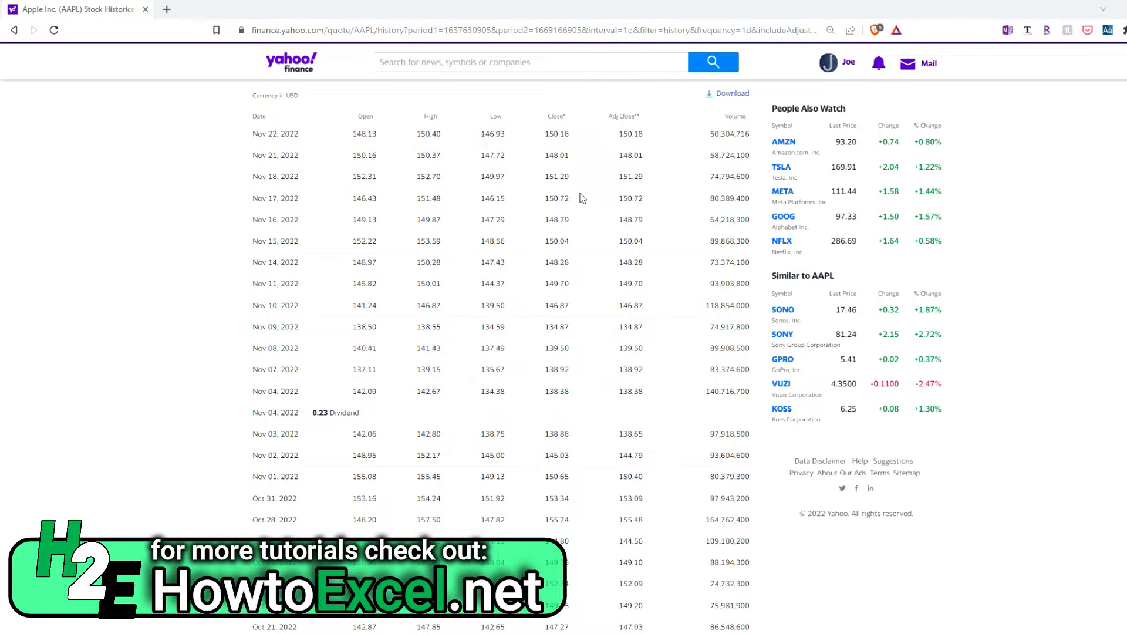
mouse_move(629, 444)
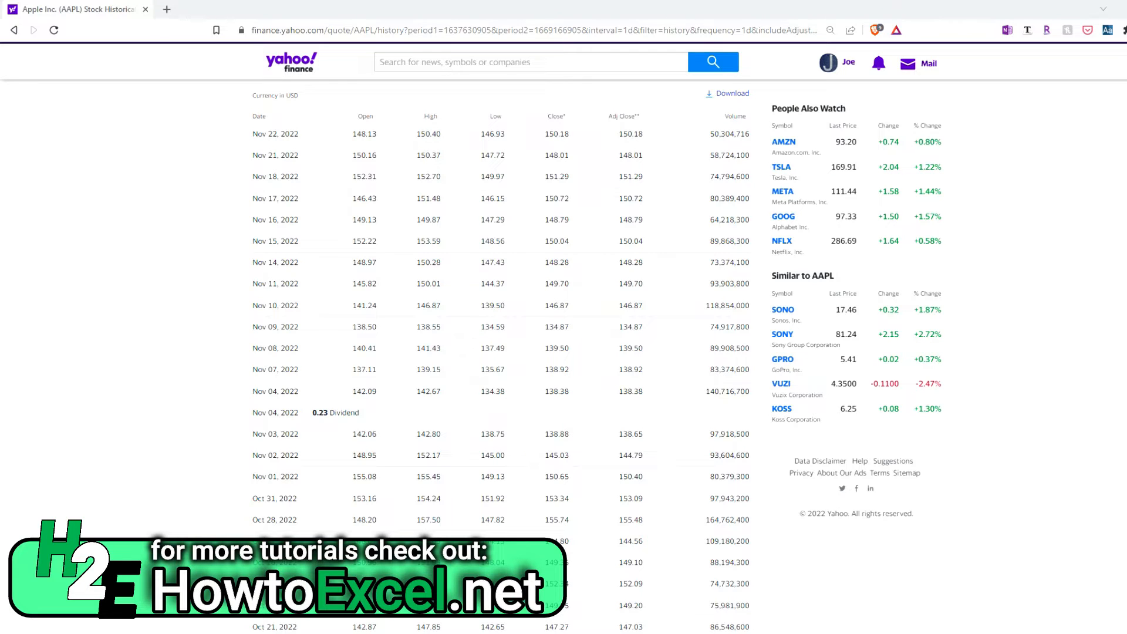
mouse_move(986, 234)
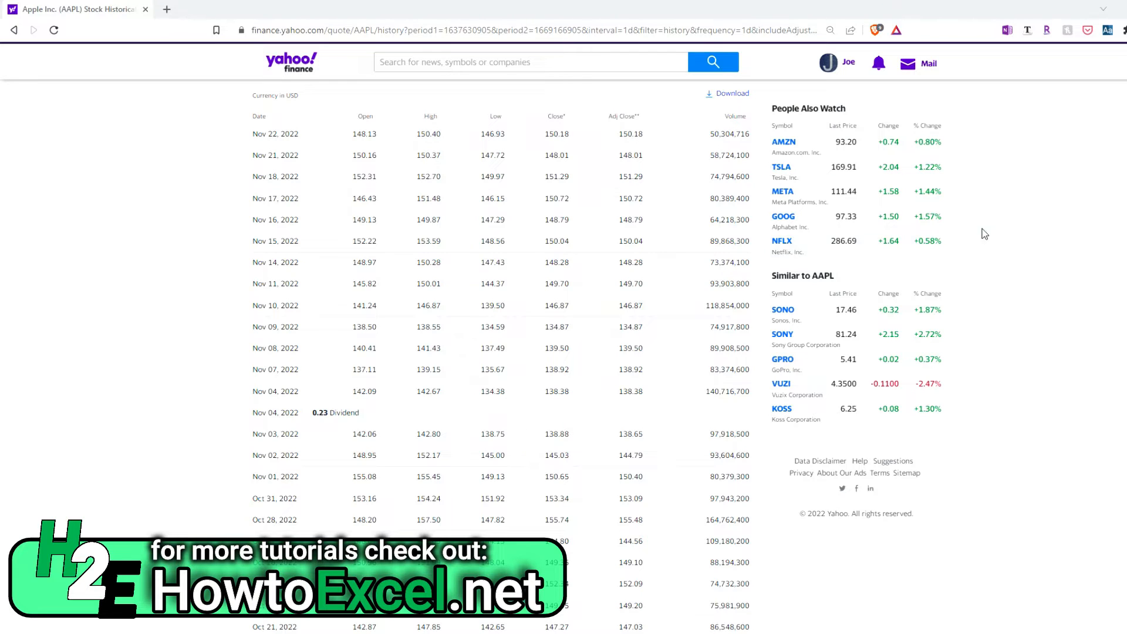
mouse_move(320, 424)
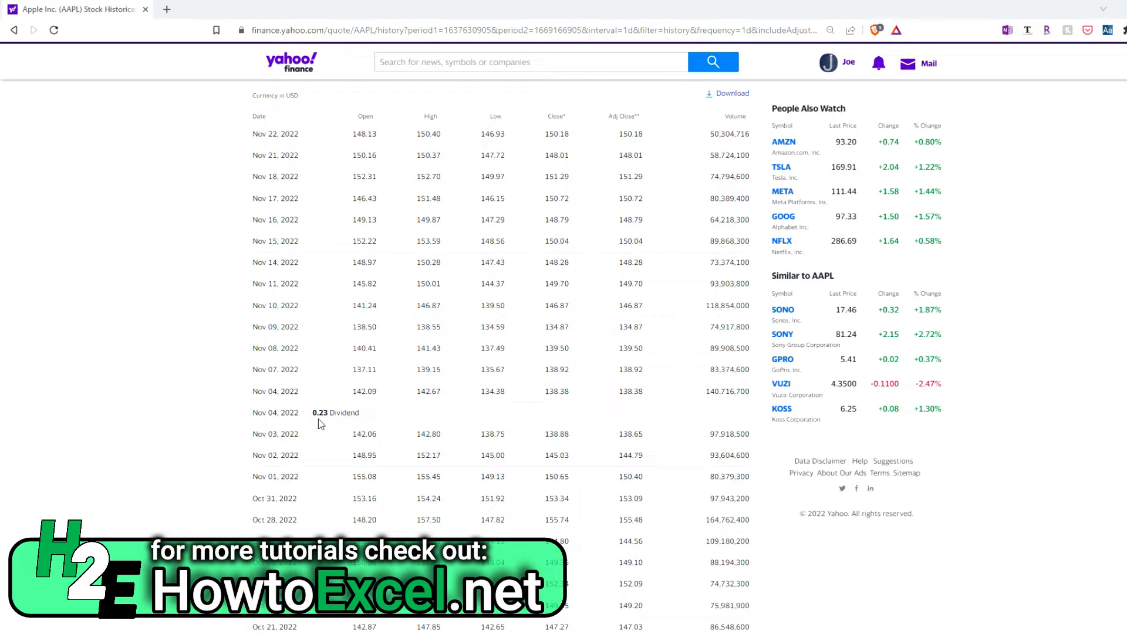
mouse_move(310, 421)
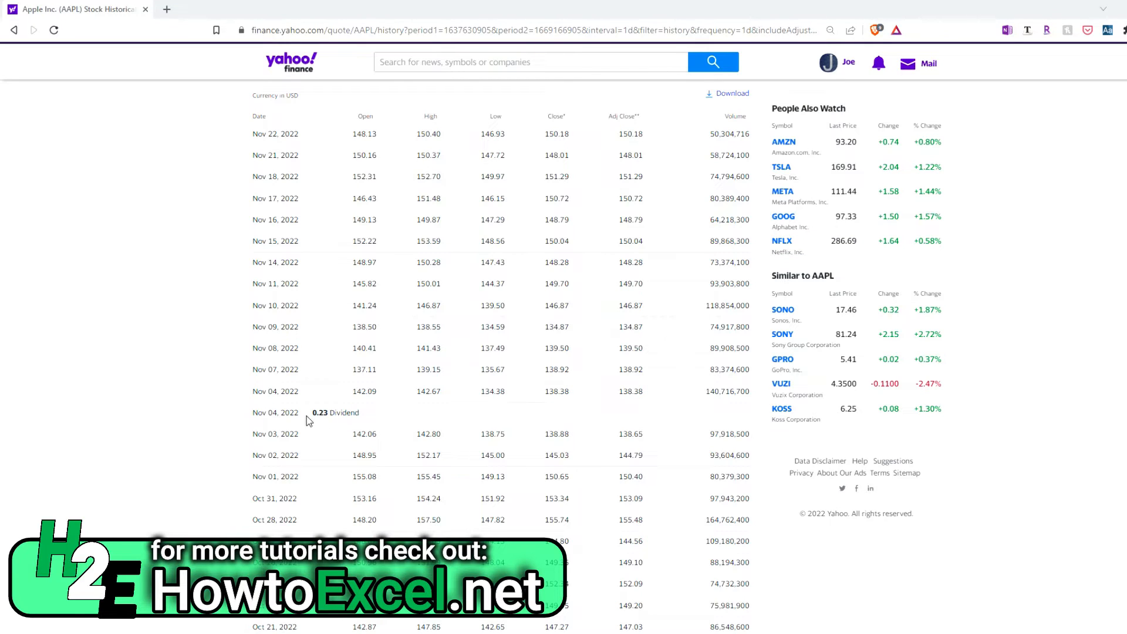
mouse_move(526, 435)
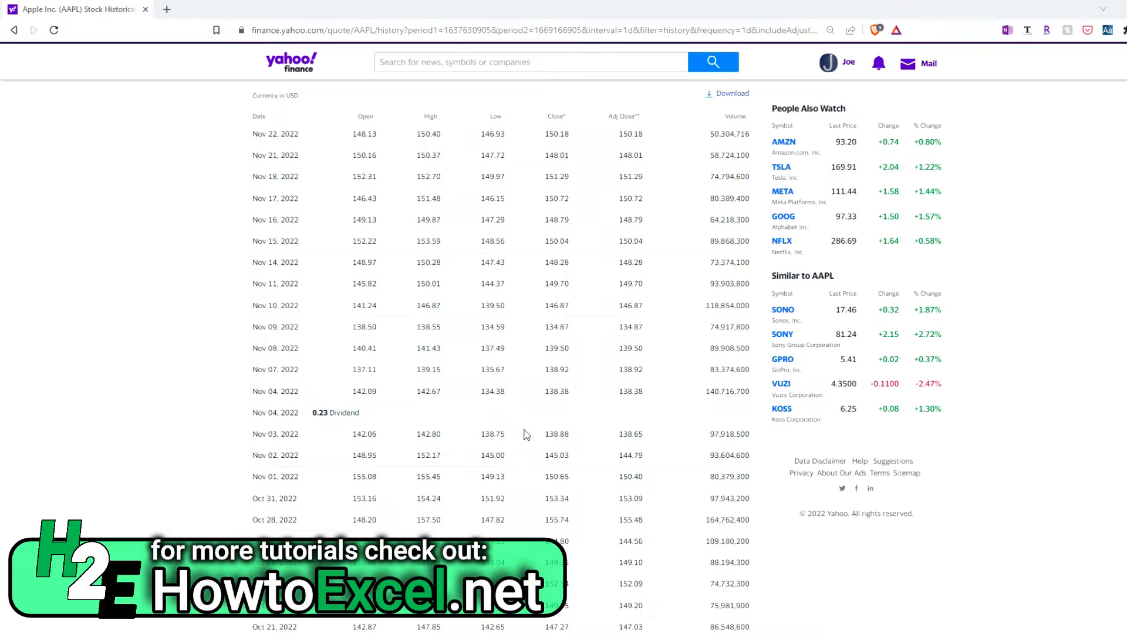
mouse_move(562, 449)
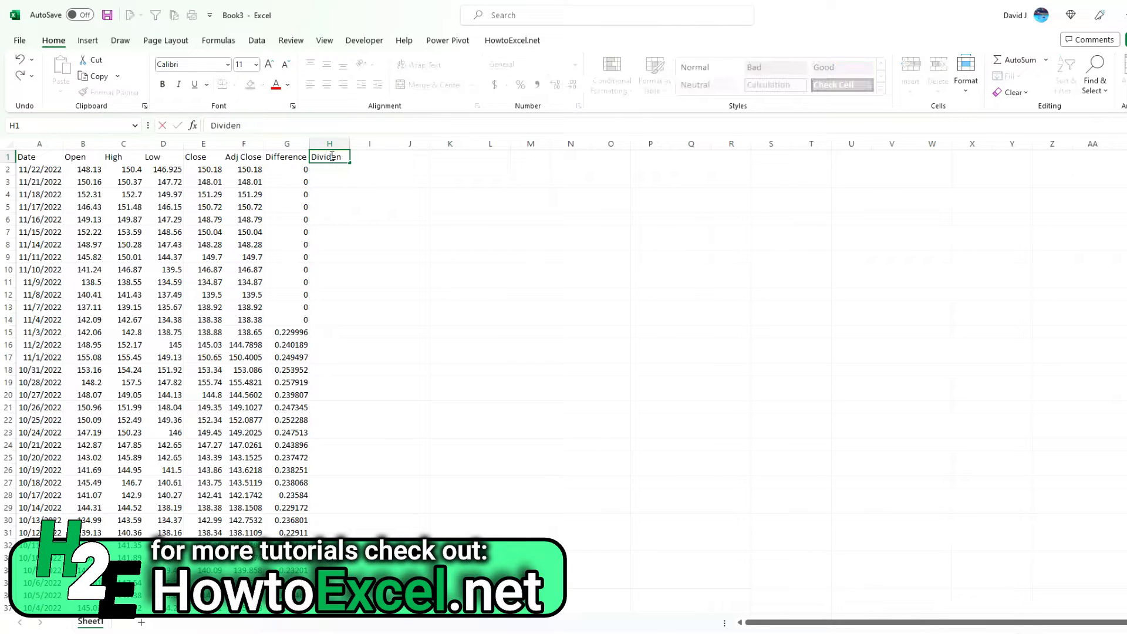
Step: Enter =1-(0.23/138.88) in H15 as the 11/3/2022 Dividend Impact factor, about 0.9983
text(d Impact)
key(Return)
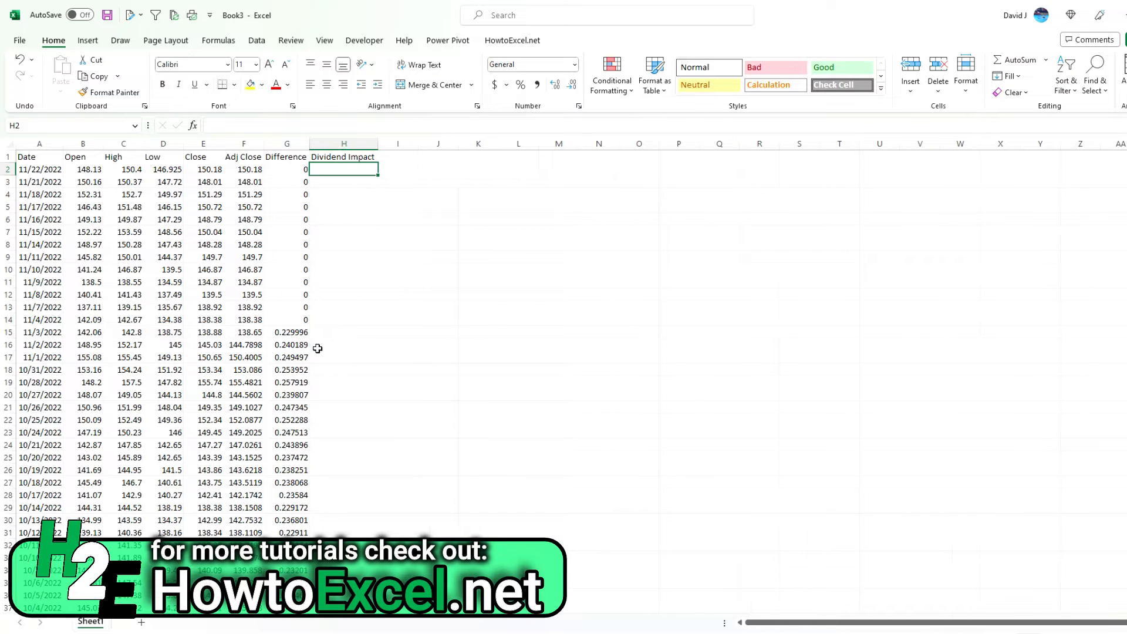
click(343, 333)
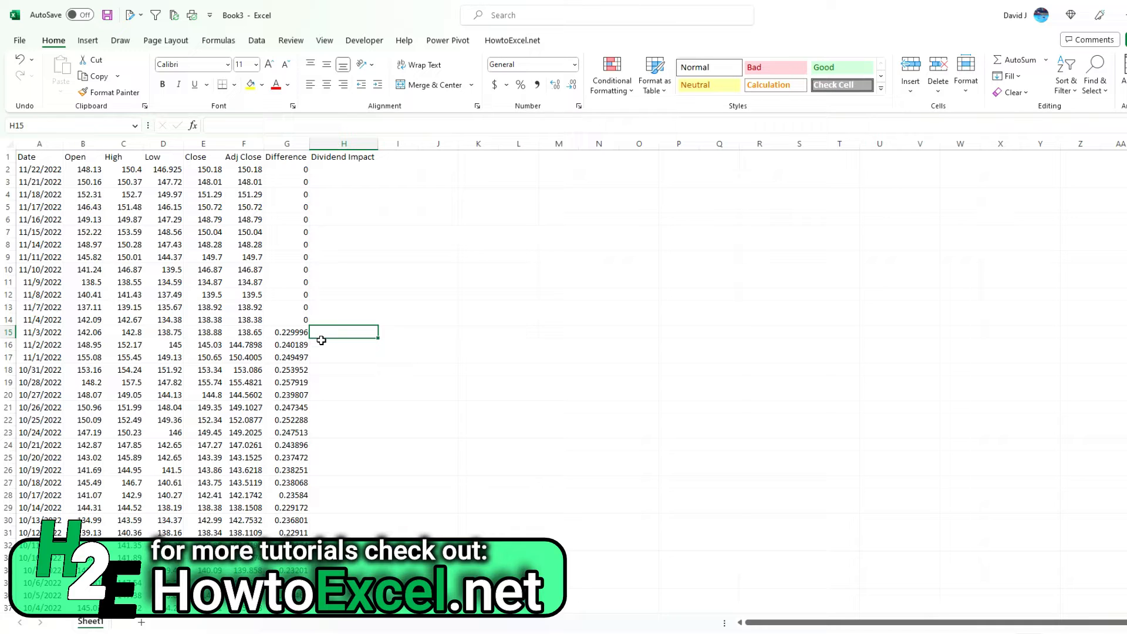
text(=)
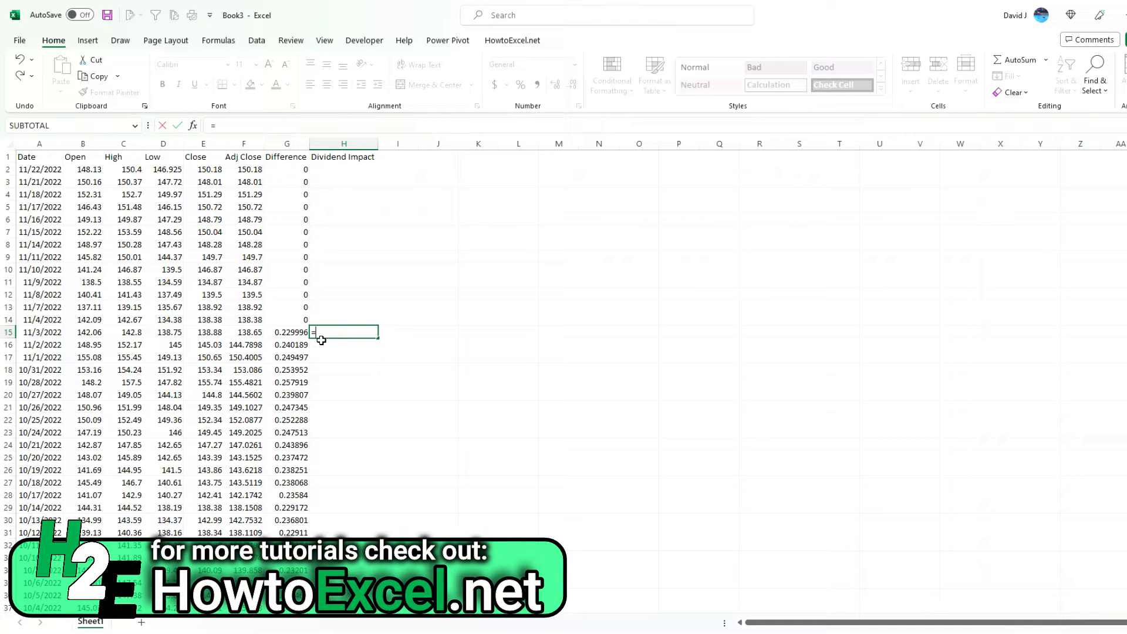
text(.23)
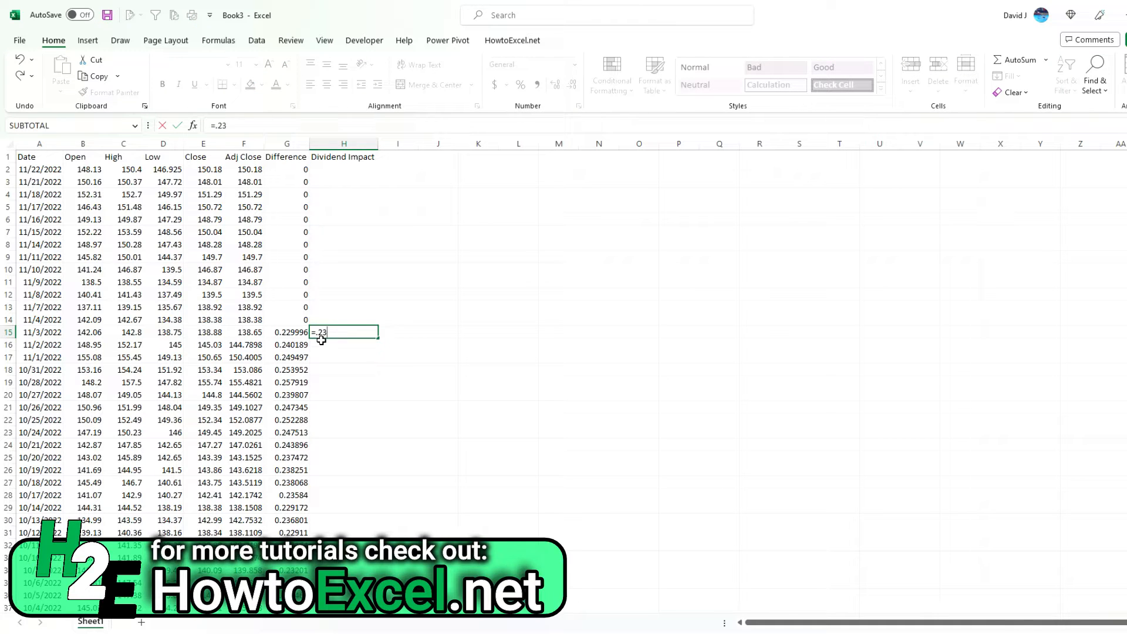
text(/138.)
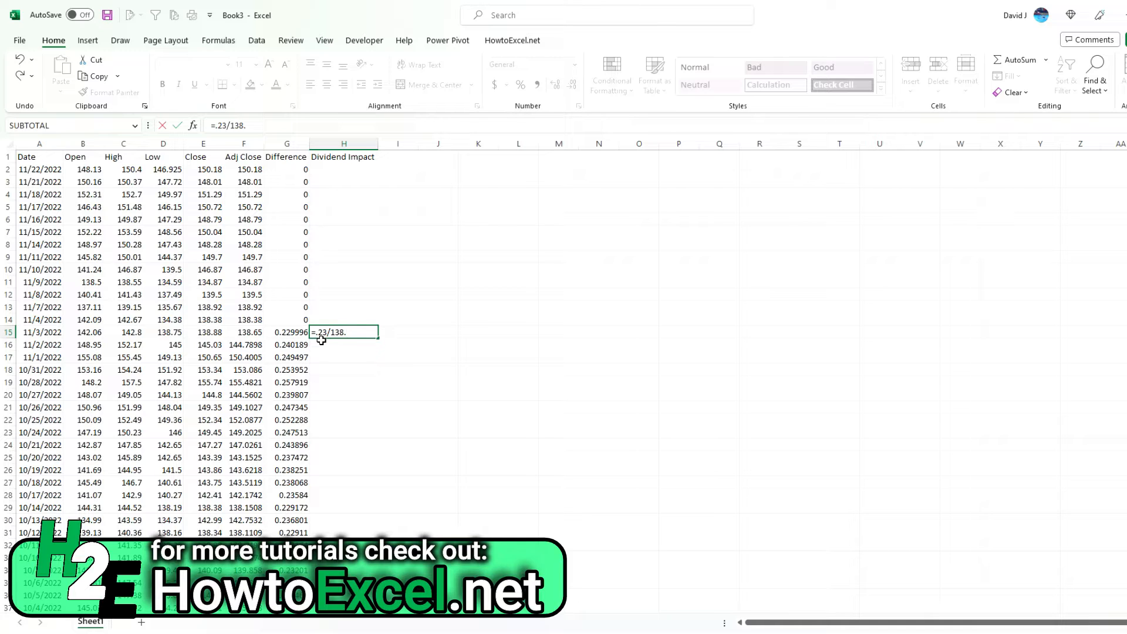
text(88)
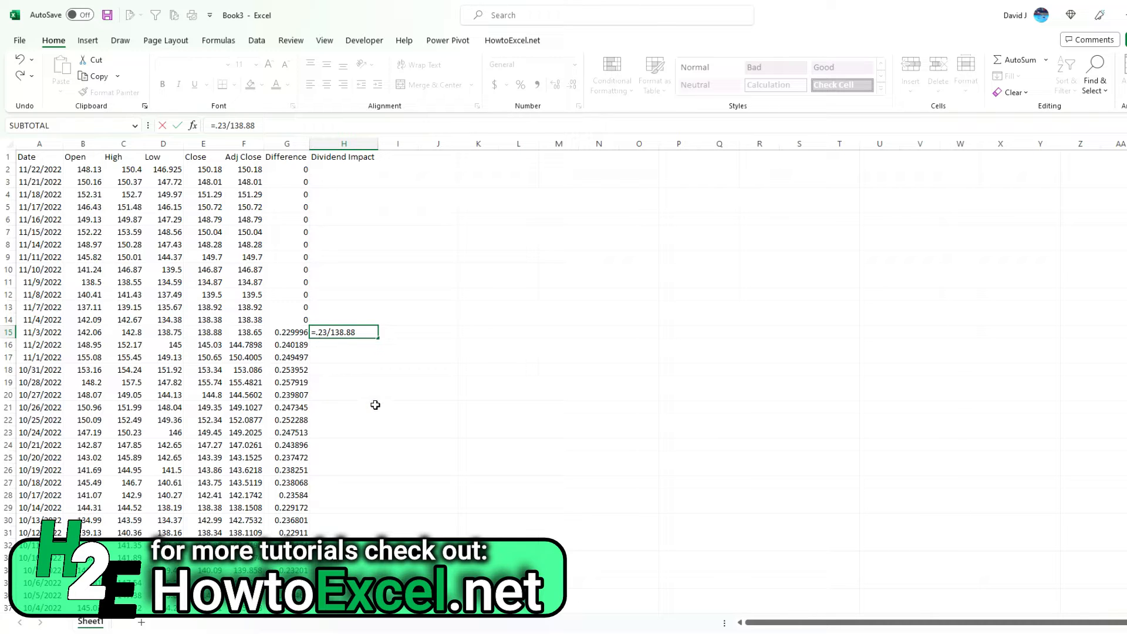
text(0)
key(Return)
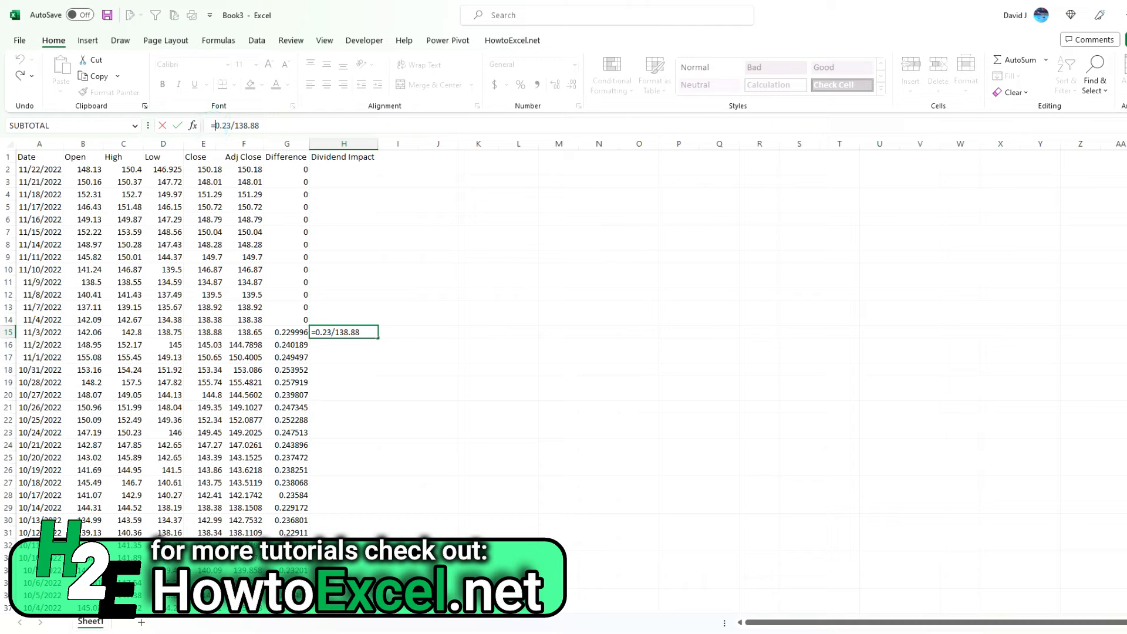
text(1-)
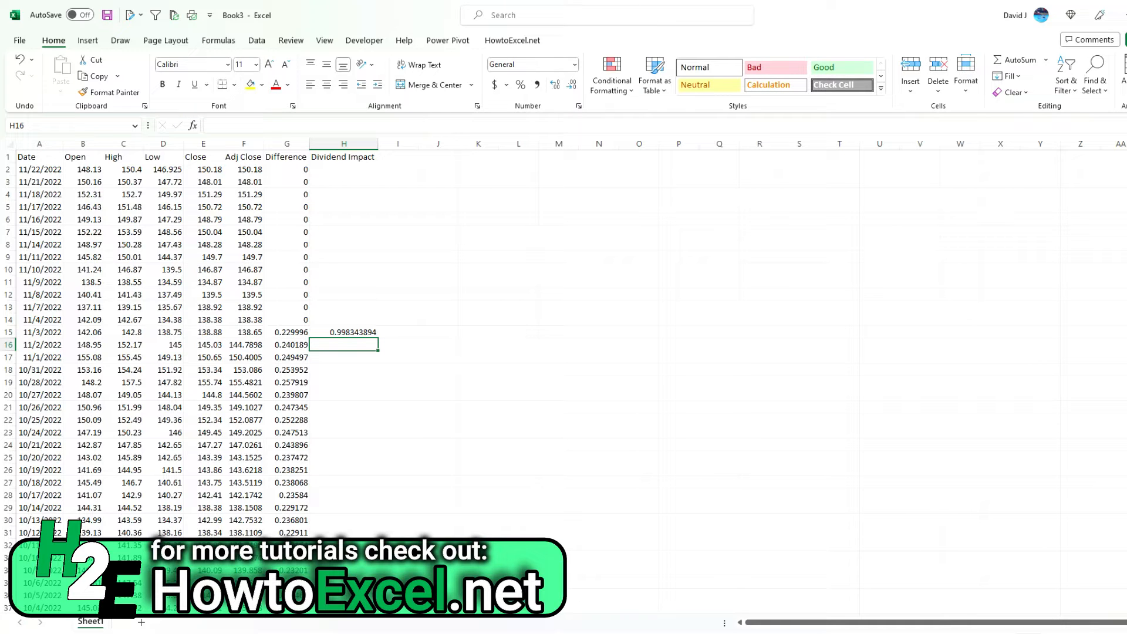
mouse_move(394, 158)
text(=)
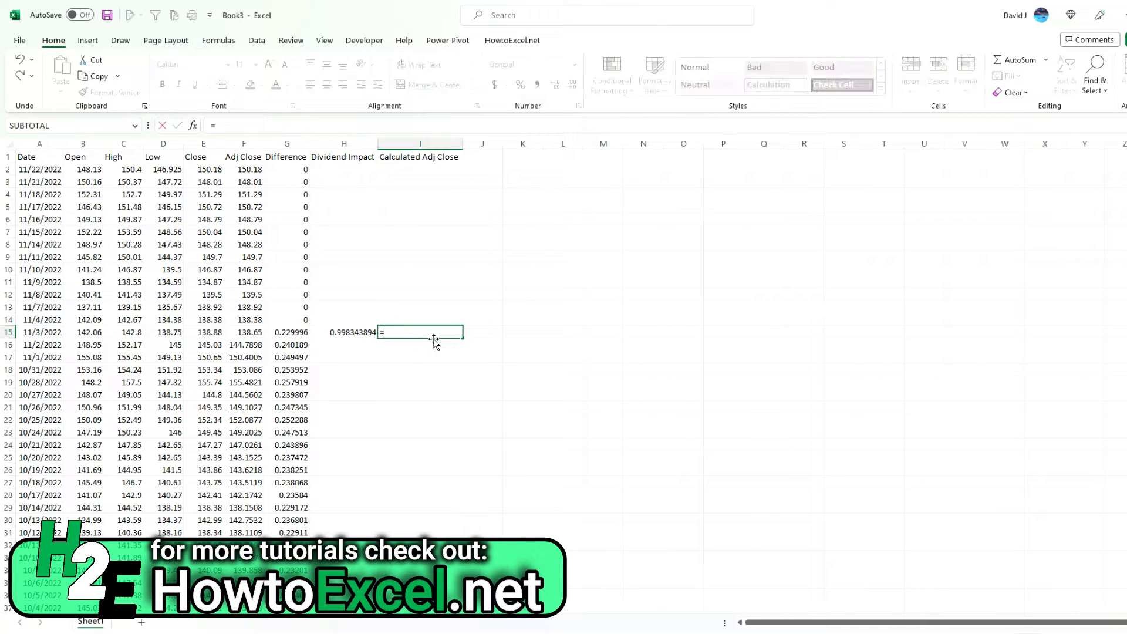
Step: Compute Calculated Adj Close (=H15*E15) and its difference from Adj Close, shown in Accounting format
text(H15*H15)
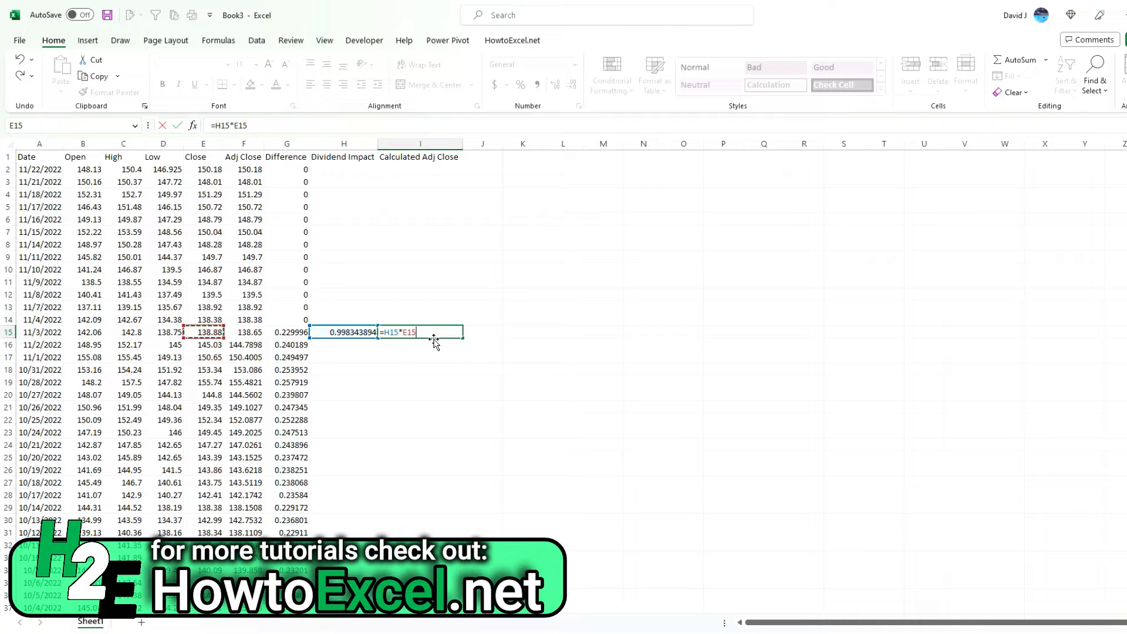
key(Return)
text(Difference)
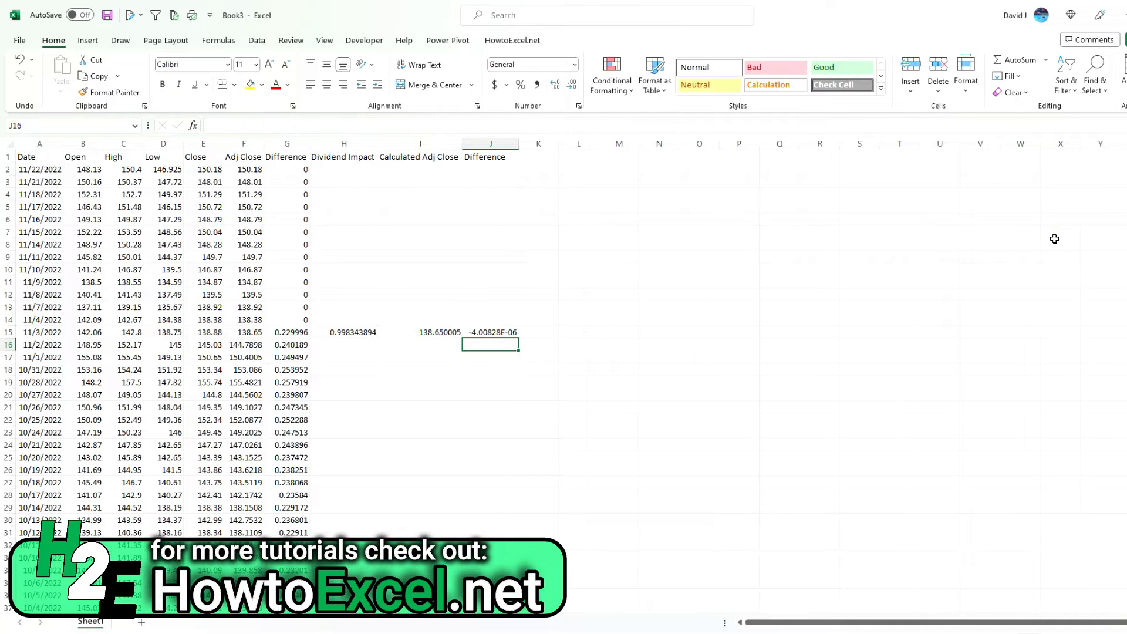
click(491, 331)
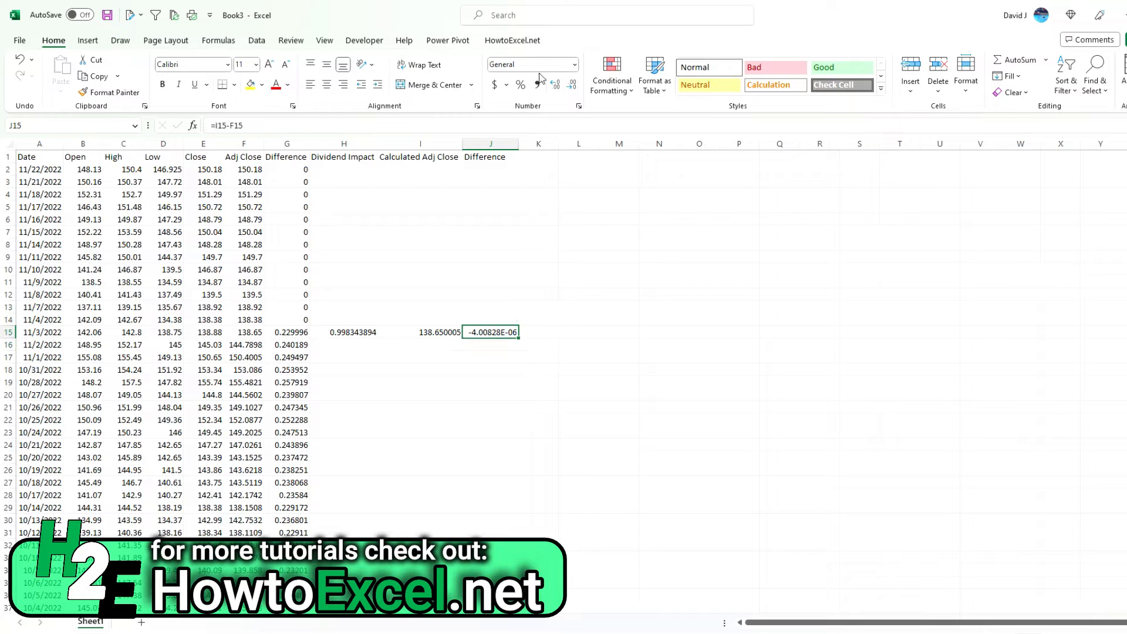
click(505, 84)
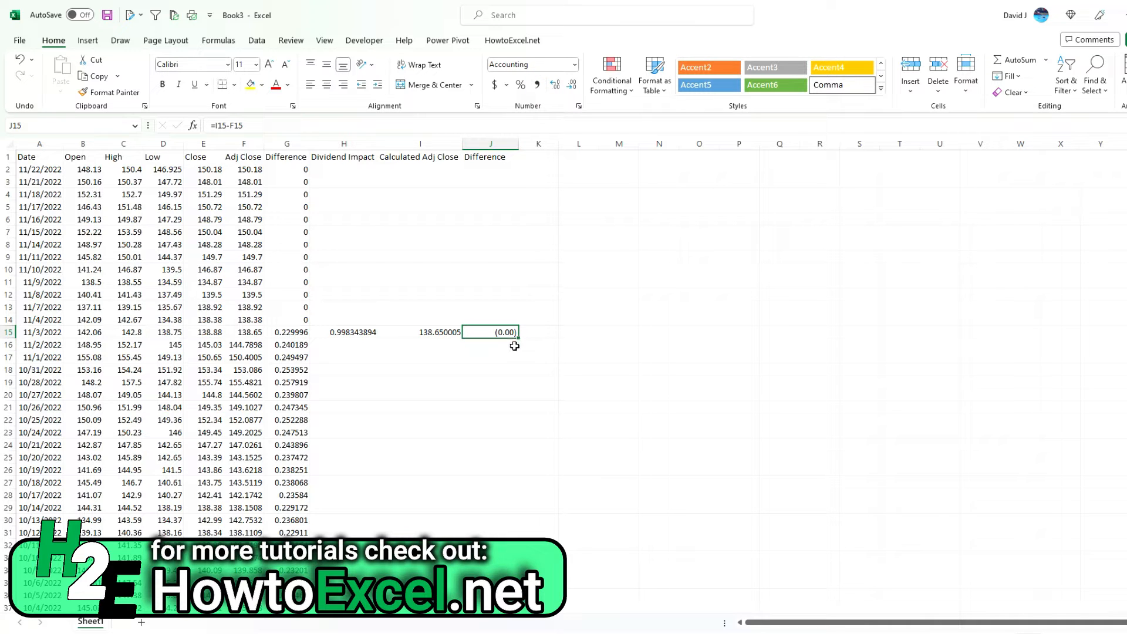
mouse_move(345, 335)
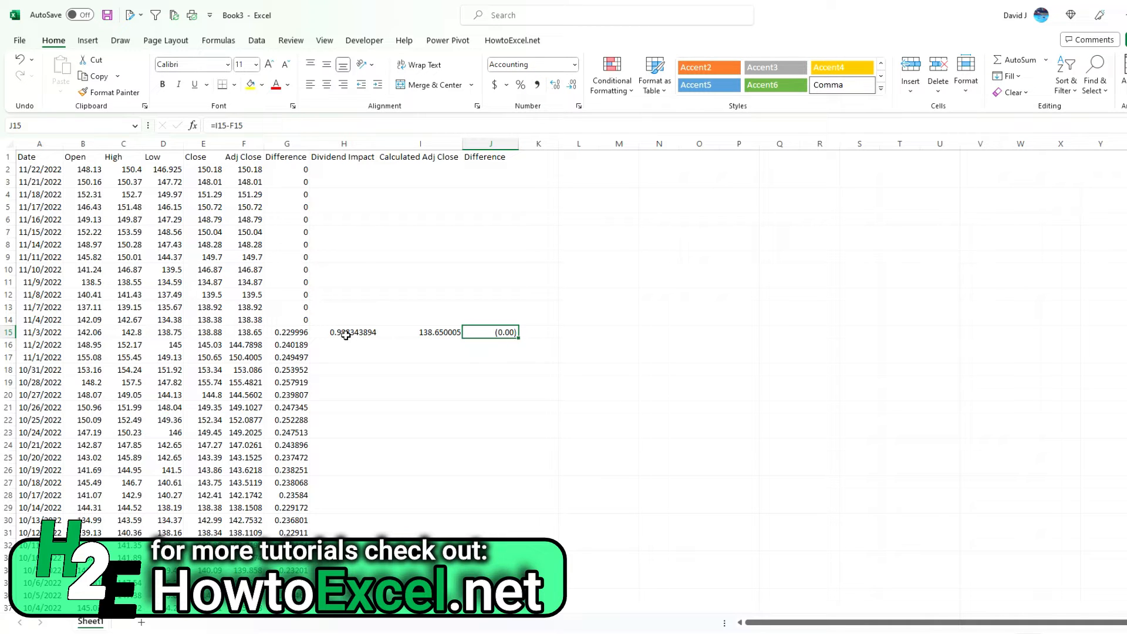
Step: Fill H15:J15 down to row 84, exposing 0.22–0.23 gaps before 8/5/2022
click(343, 331)
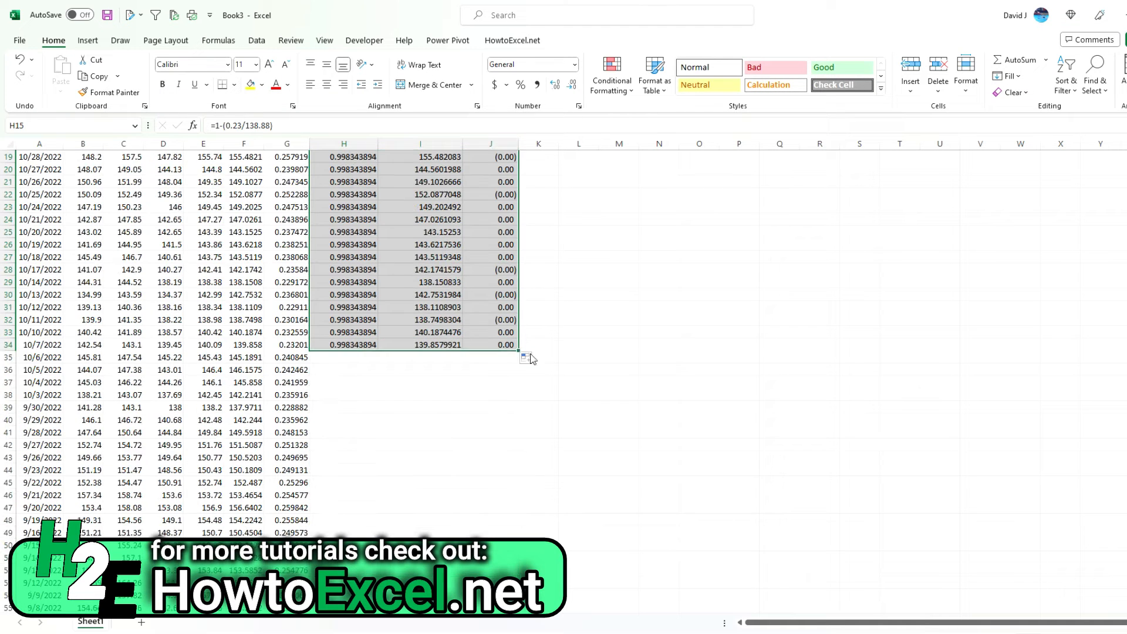
scroll(down, 3)
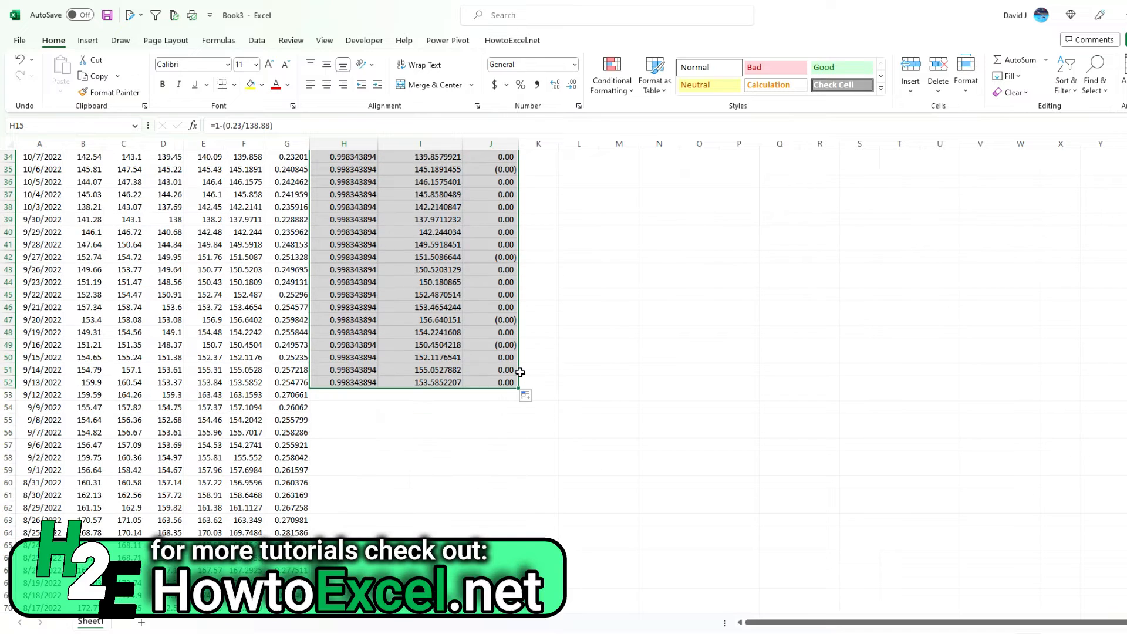
scroll(down, 3)
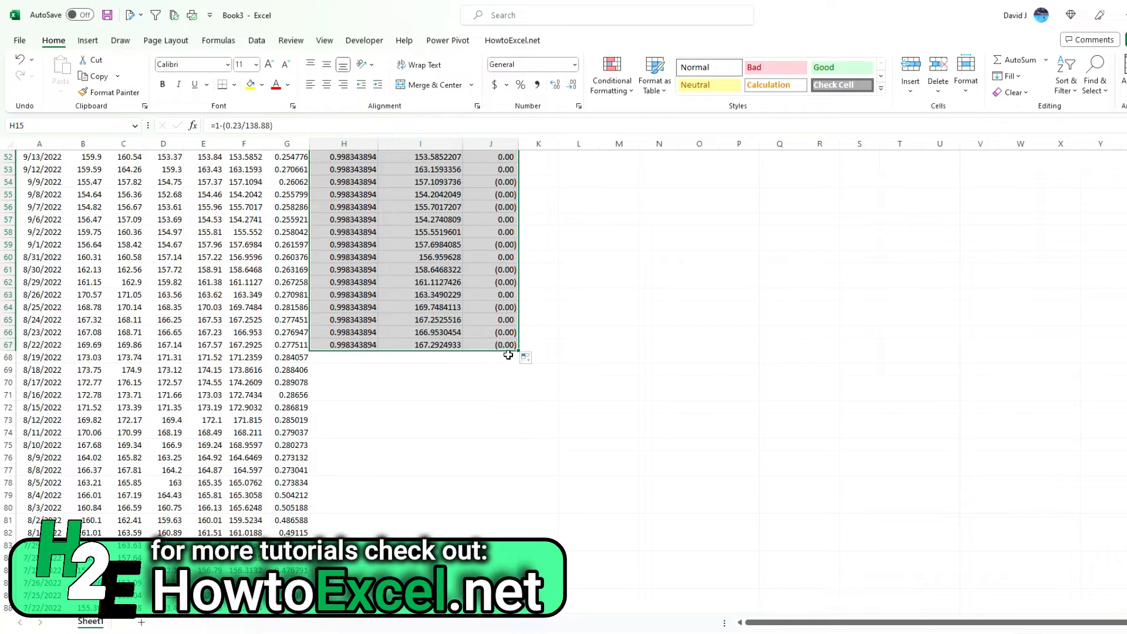
scroll(down, 3)
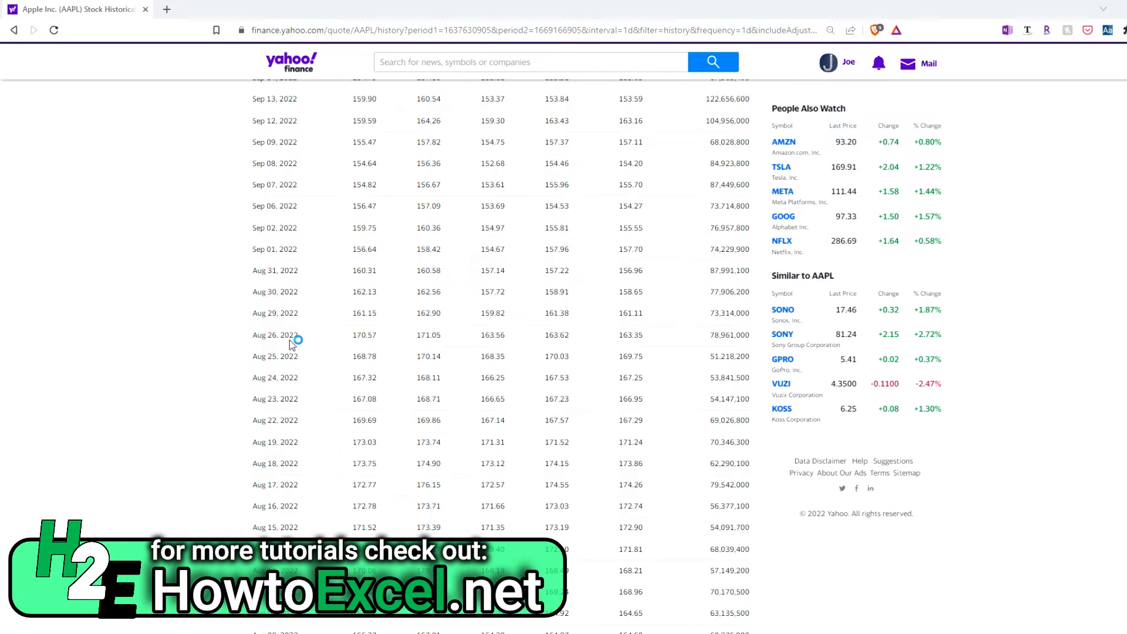
scroll(down, 3)
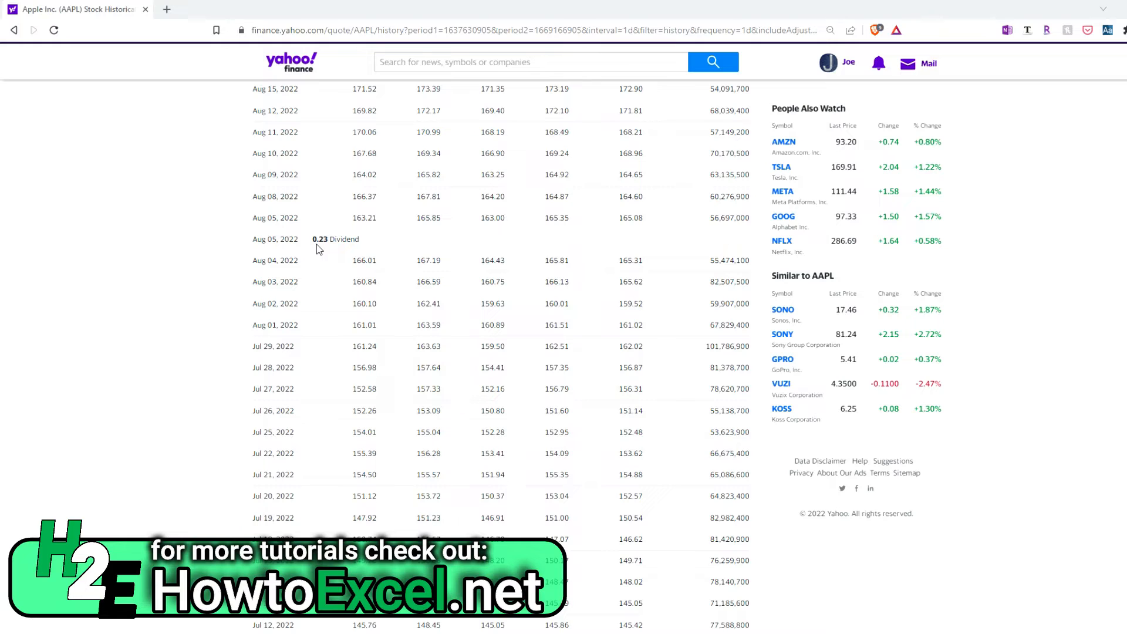
mouse_move(367, 258)
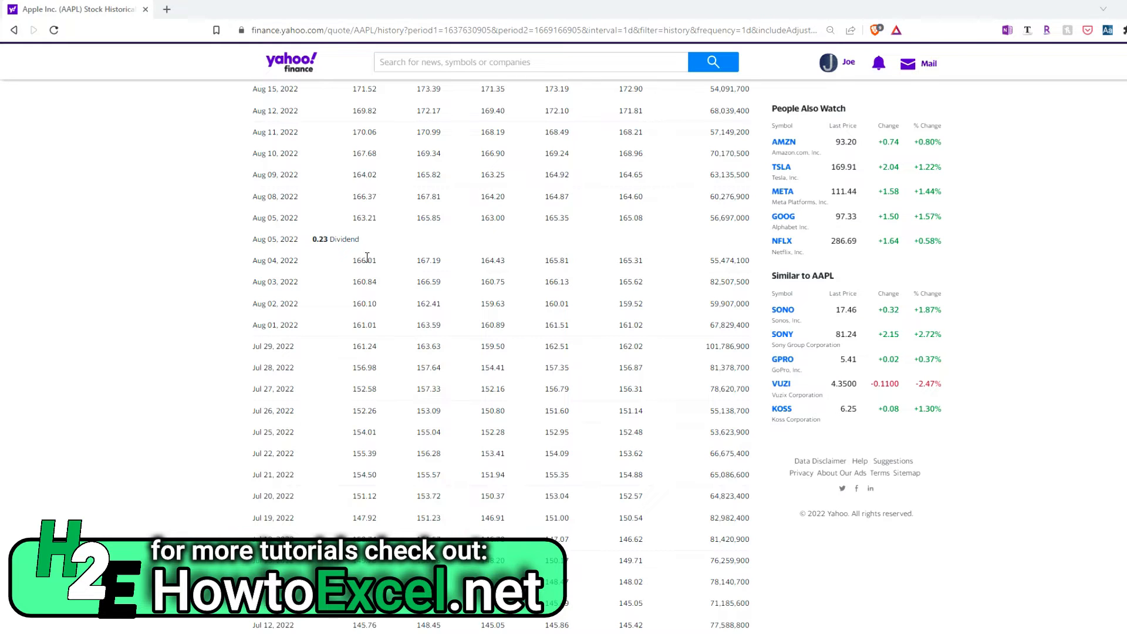
mouse_move(561, 274)
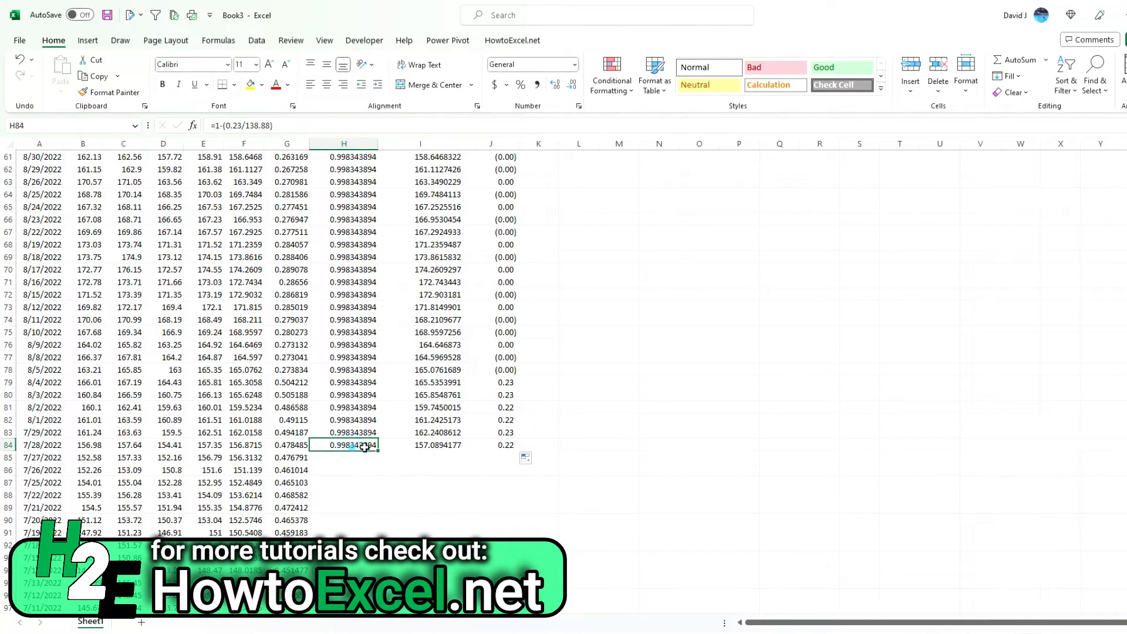
mouse_move(271, 123)
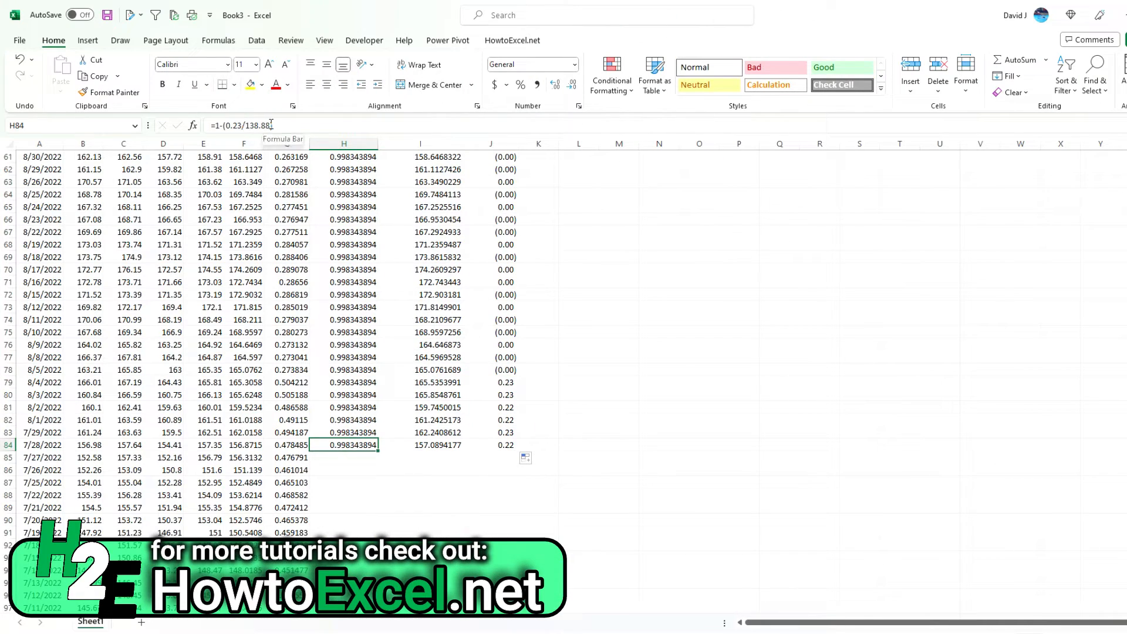
Step: Set H79 to =(1-(0.23/165.81))*$H$78 and fill it down through row 101, zeroing the differences
double_click(349, 444)
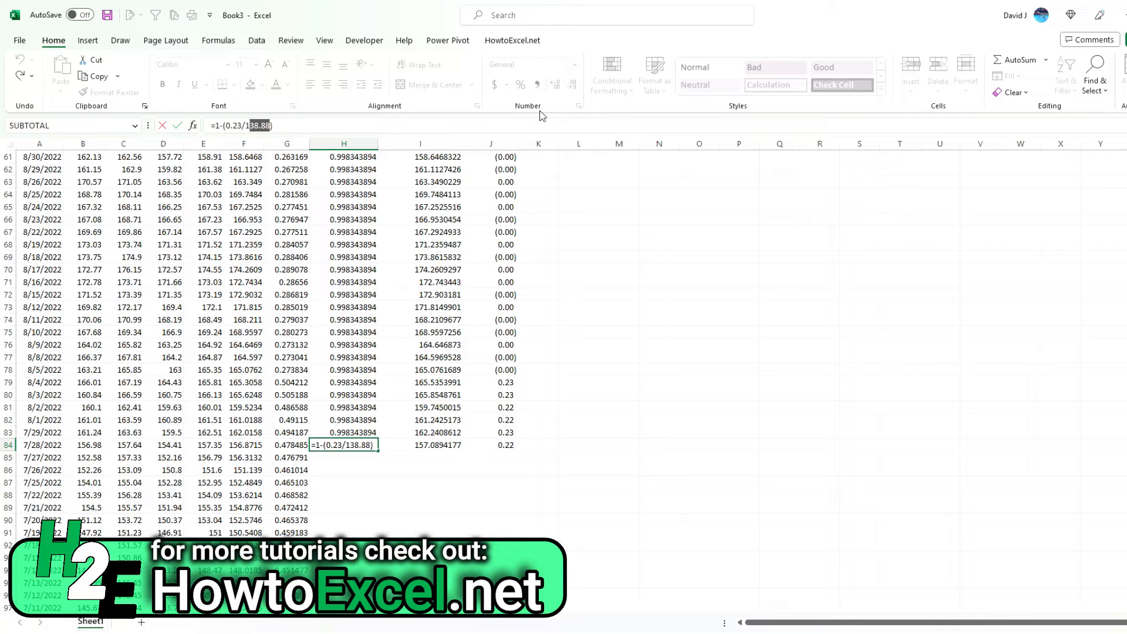
key(Return)
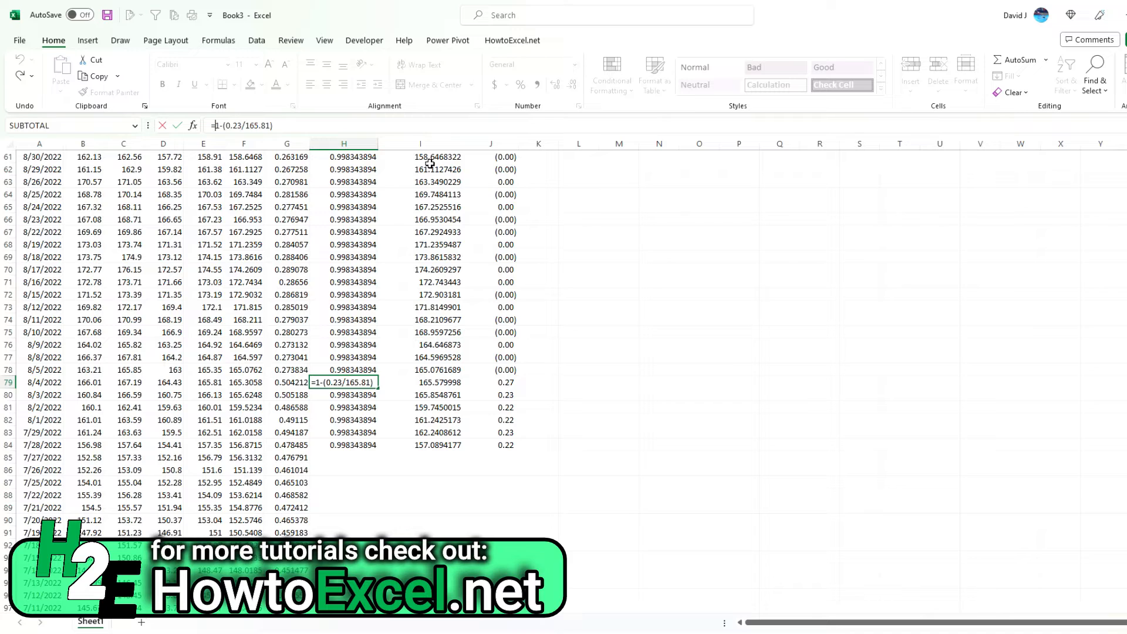
text())
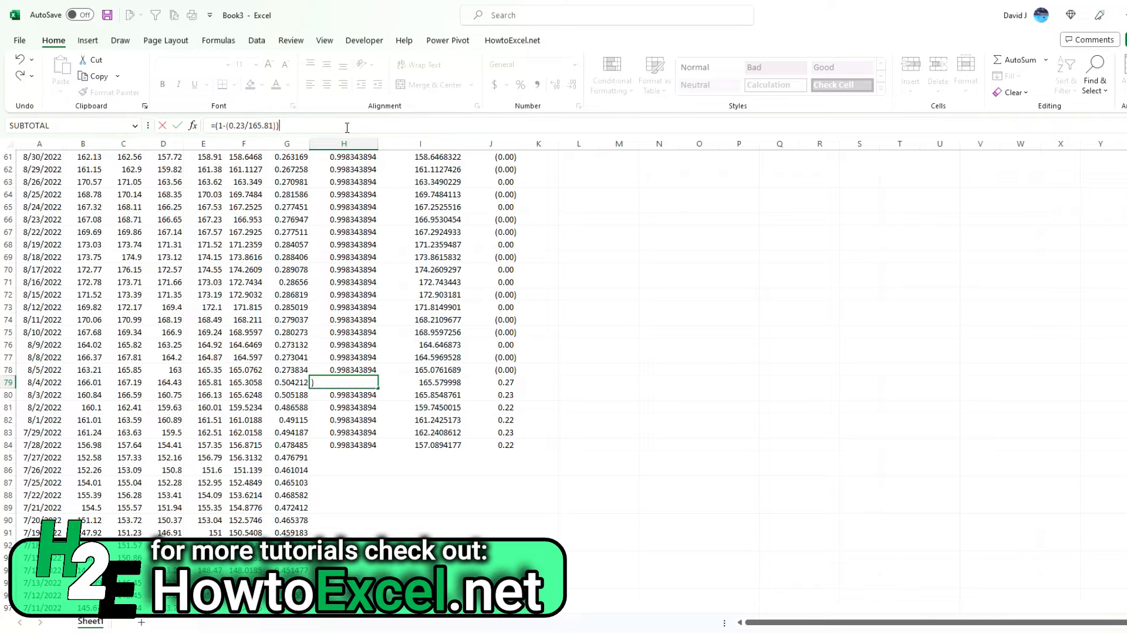
text(*)
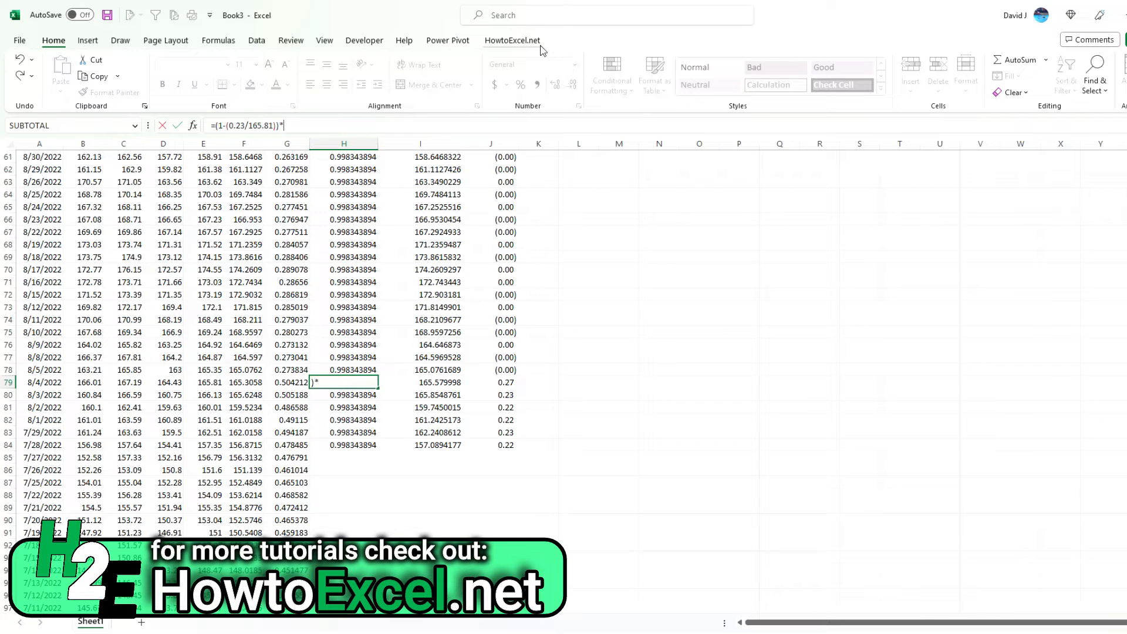
click(344, 370)
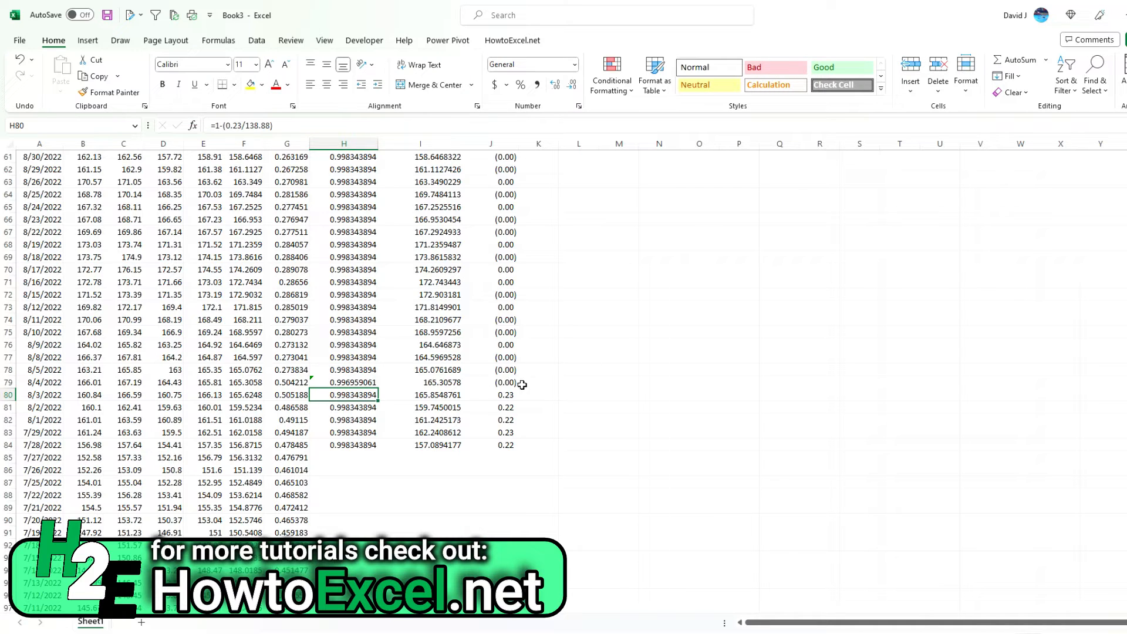
click(342, 382)
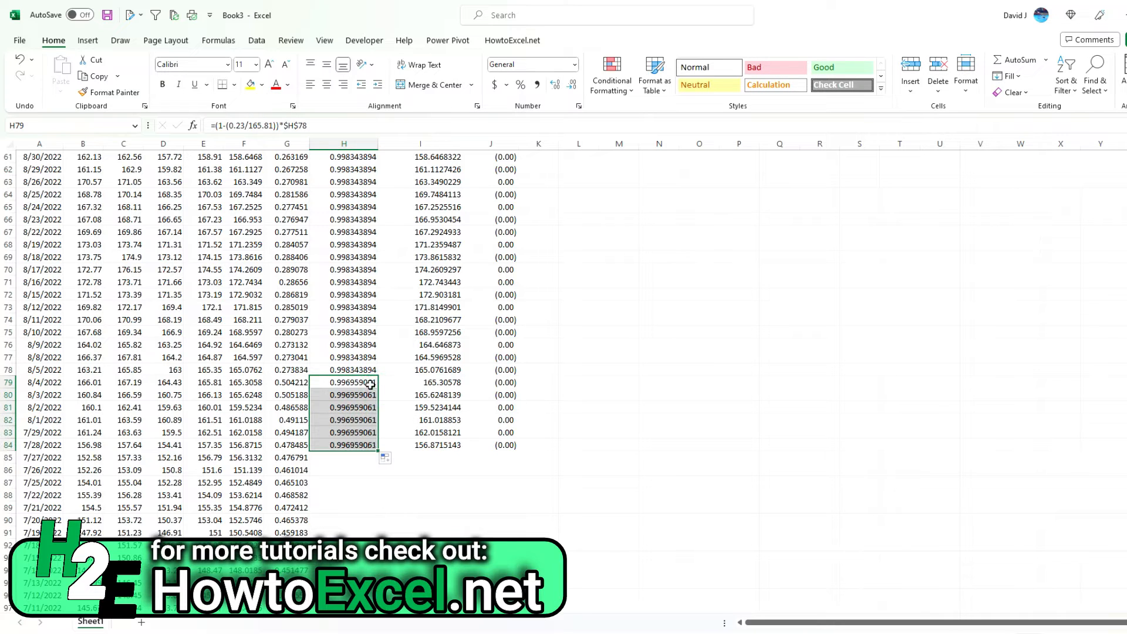
mouse_move(485, 434)
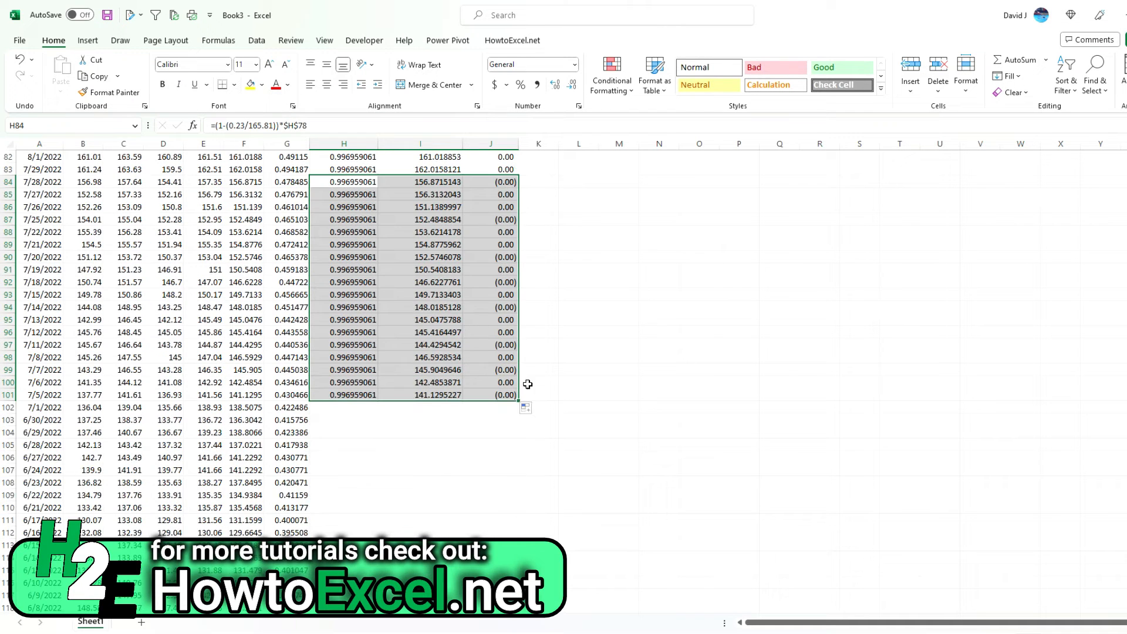
Step: Set H141 to =(1-(0.23/156.77))*$H$78 so the 5/5/2022 difference returns to zero
scroll(down, 3)
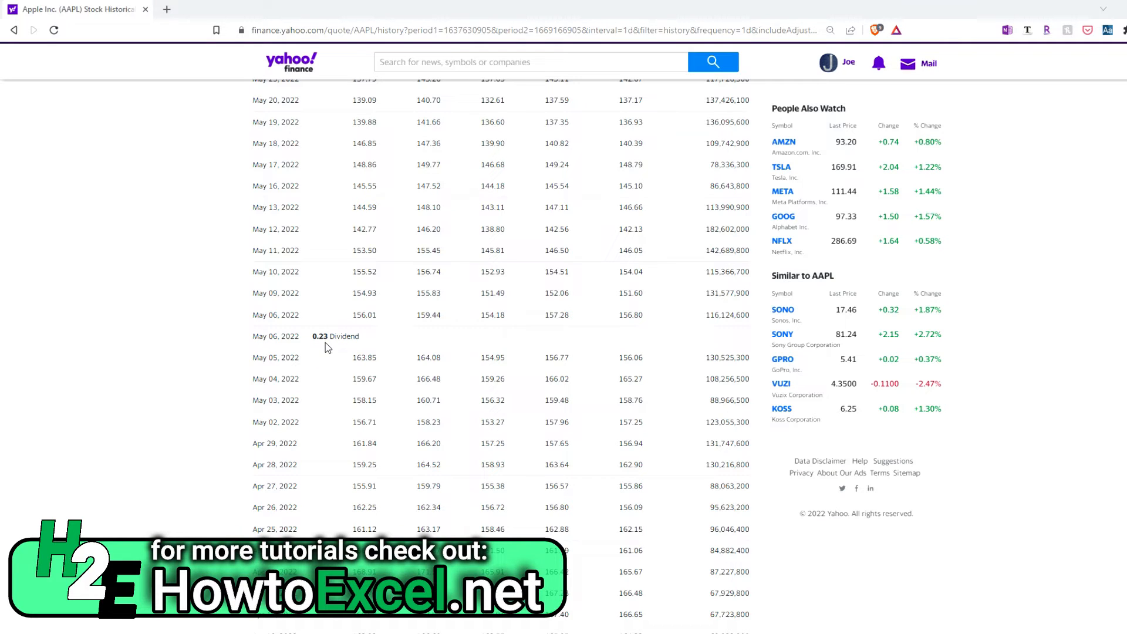
mouse_move(572, 373)
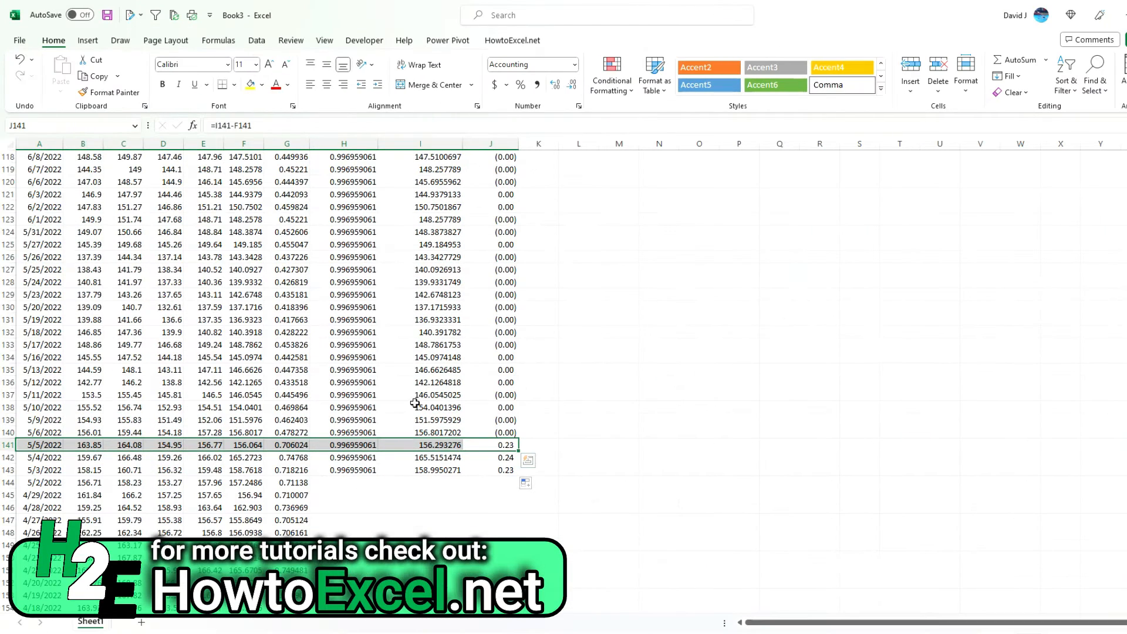
click(343, 444)
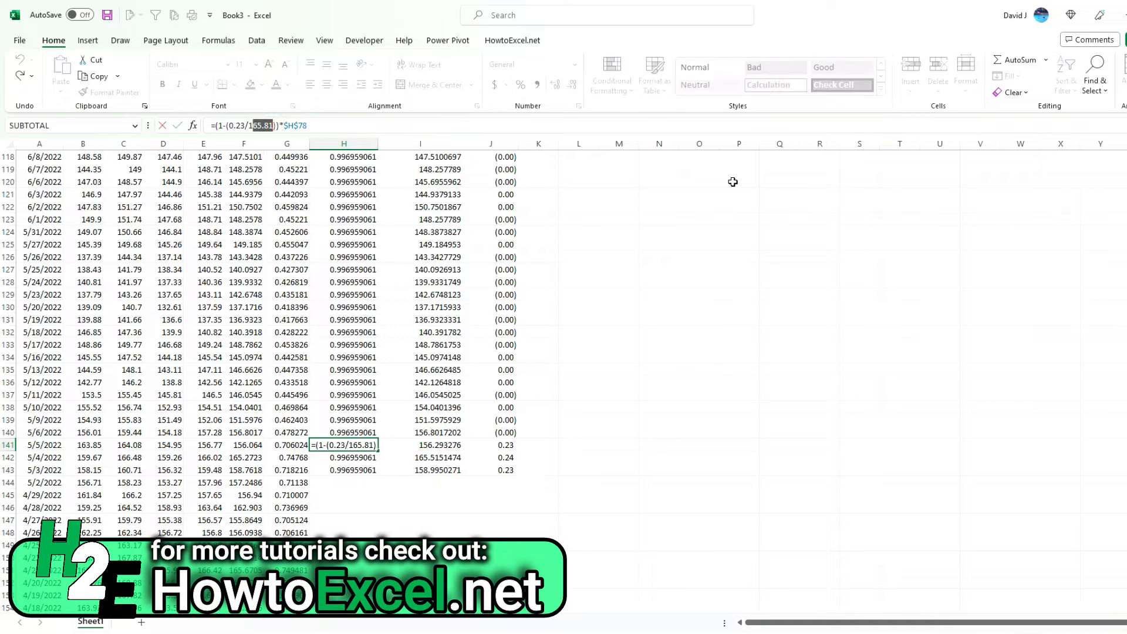
text(156.77)
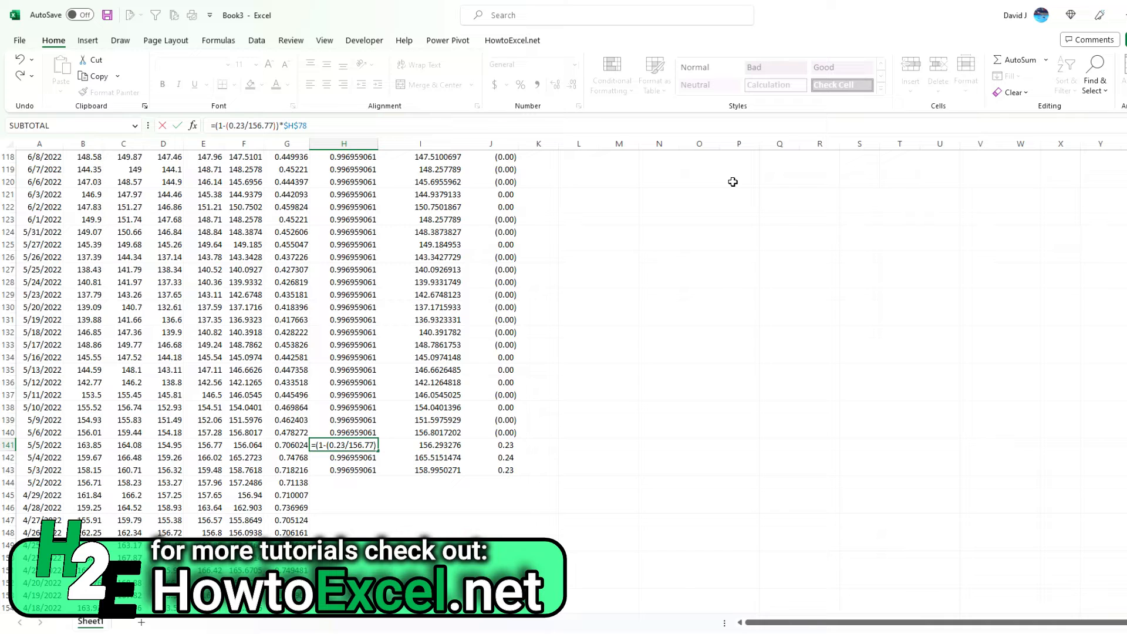
key(Return)
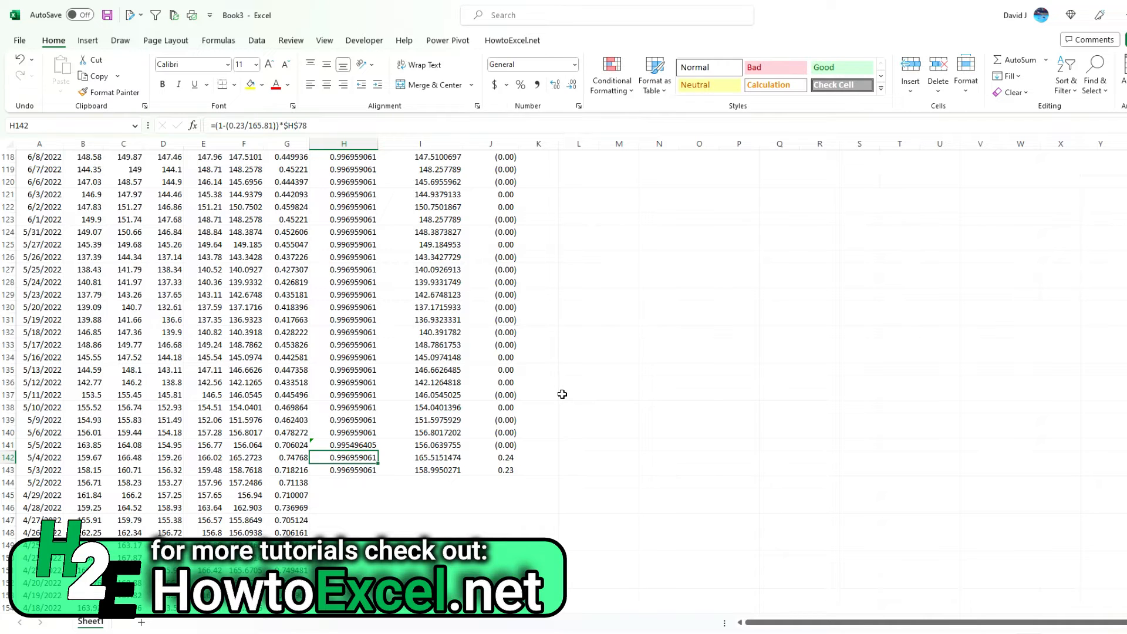
click(344, 445)
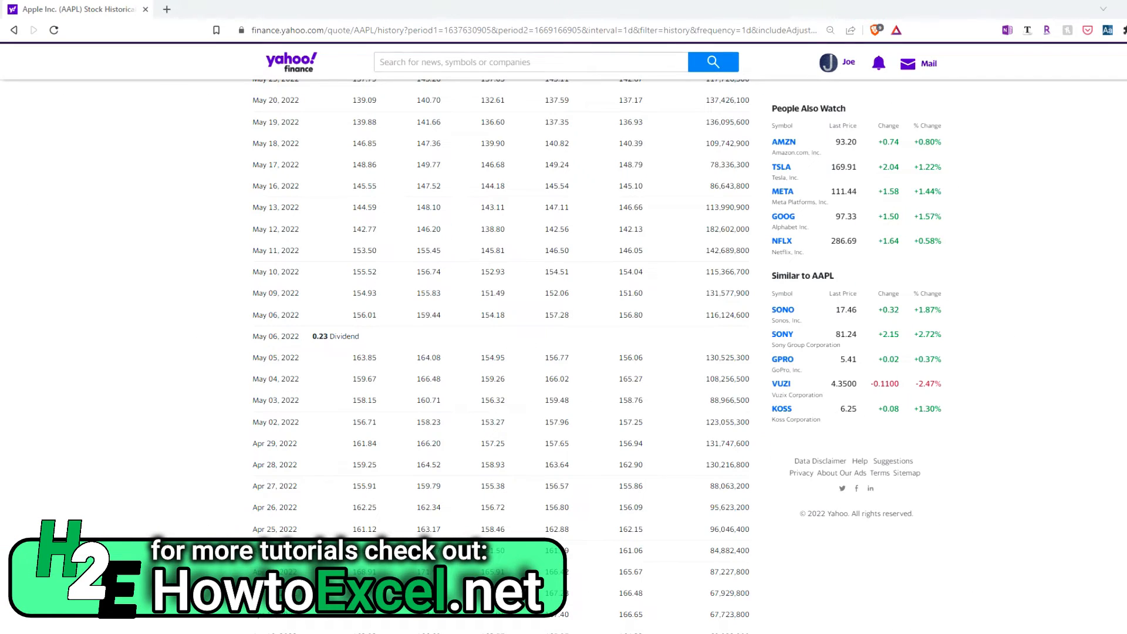
scroll(down, 3)
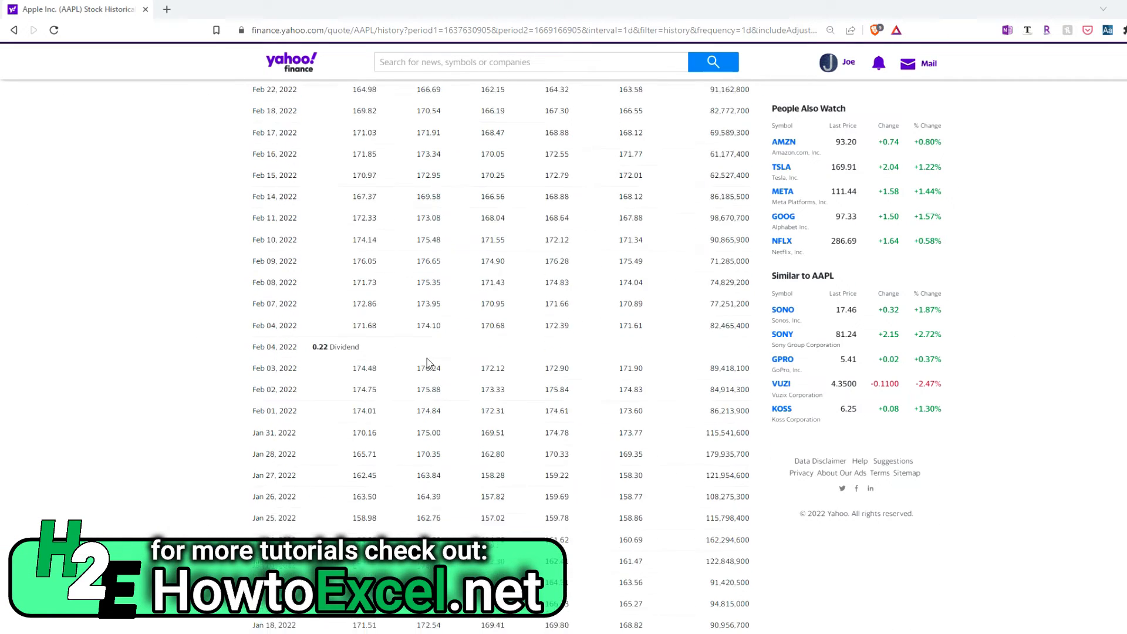
scroll(down, 3)
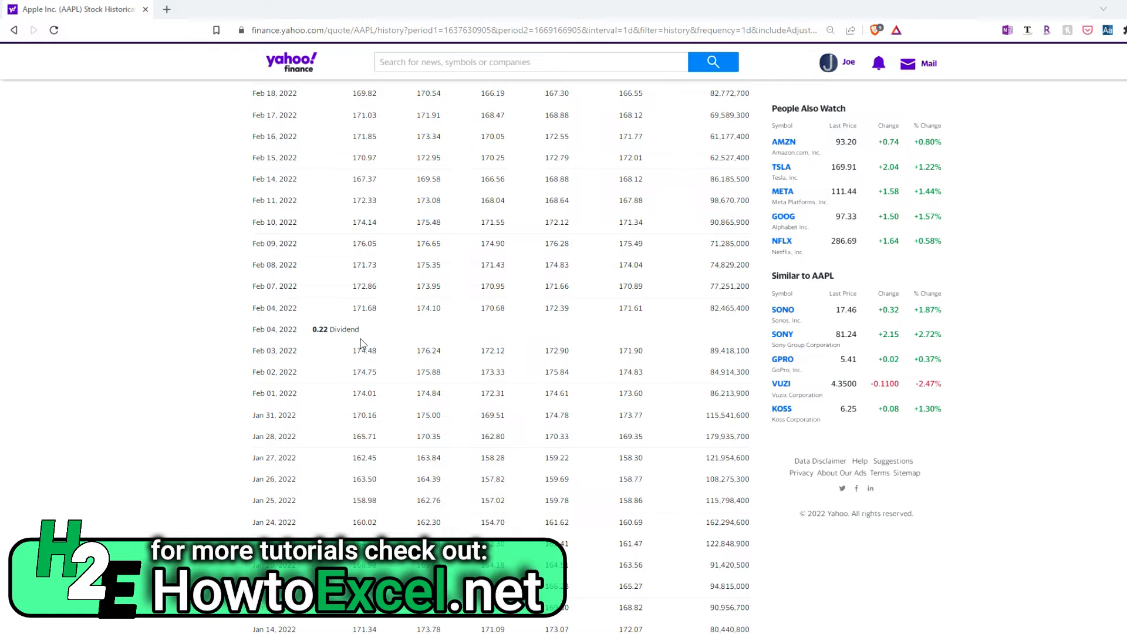
mouse_move(461, 92)
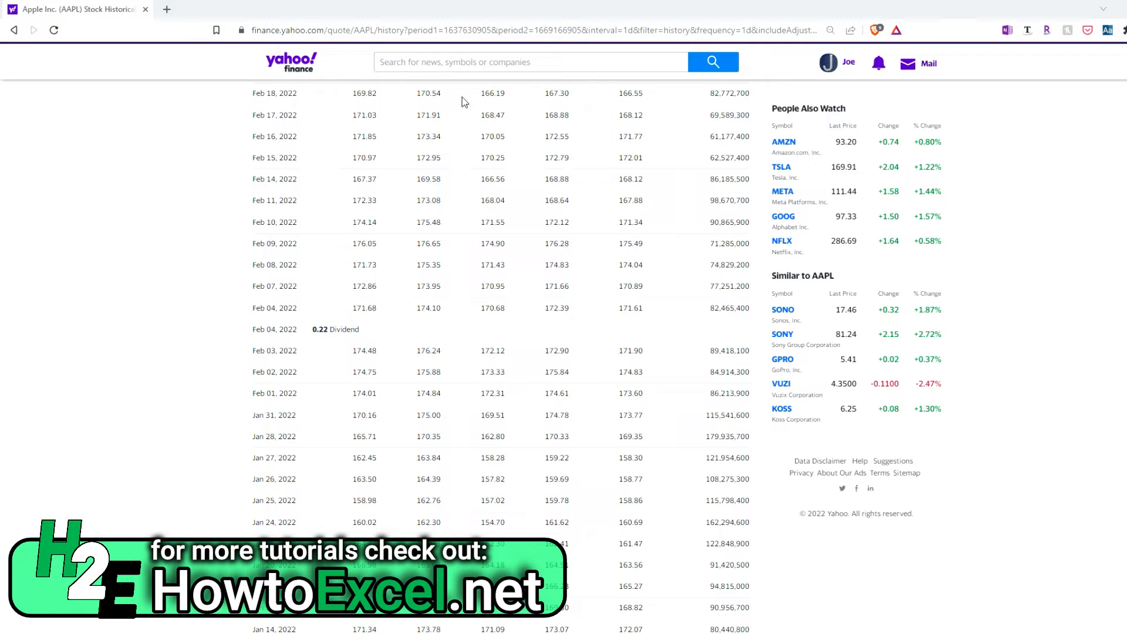
scroll(down, 3)
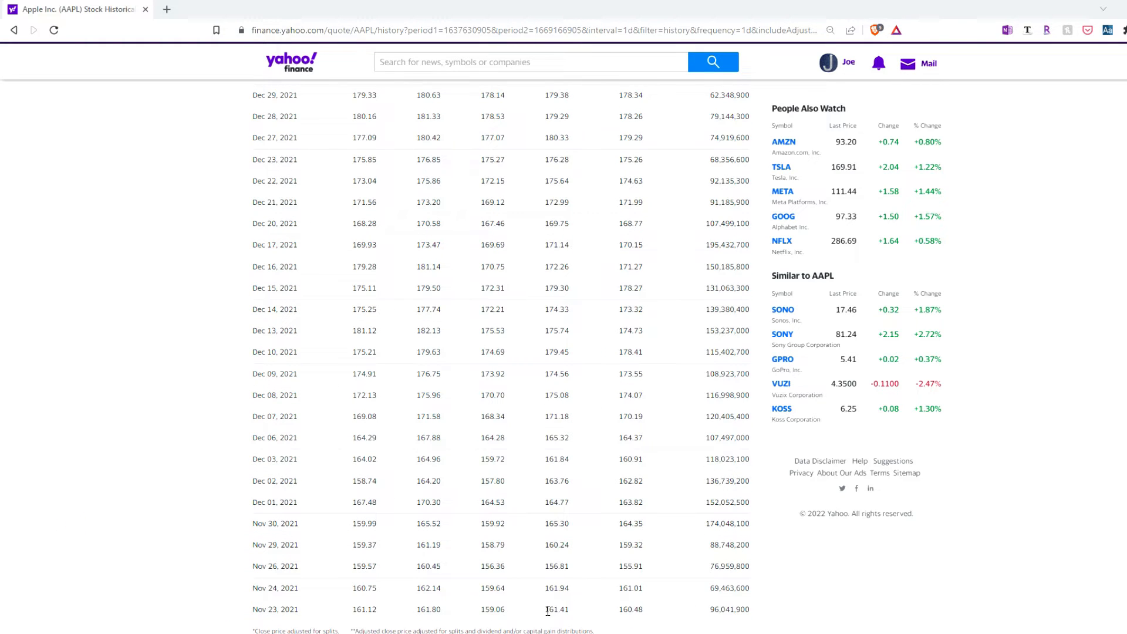
double_click(556, 610)
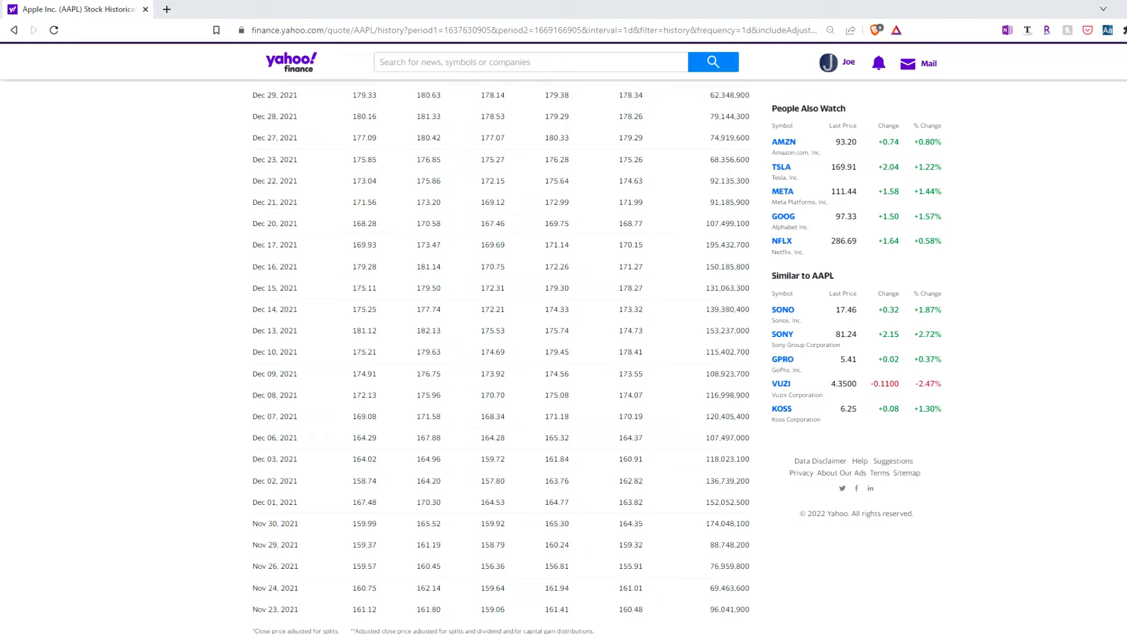
scroll(up, 3)
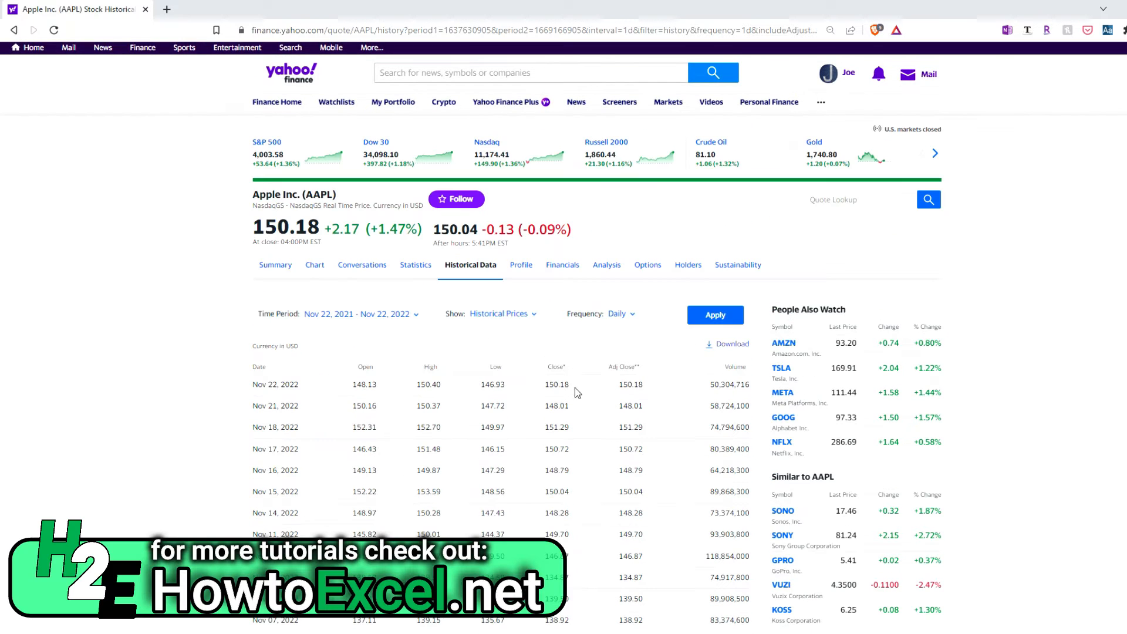
scroll(down, 3)
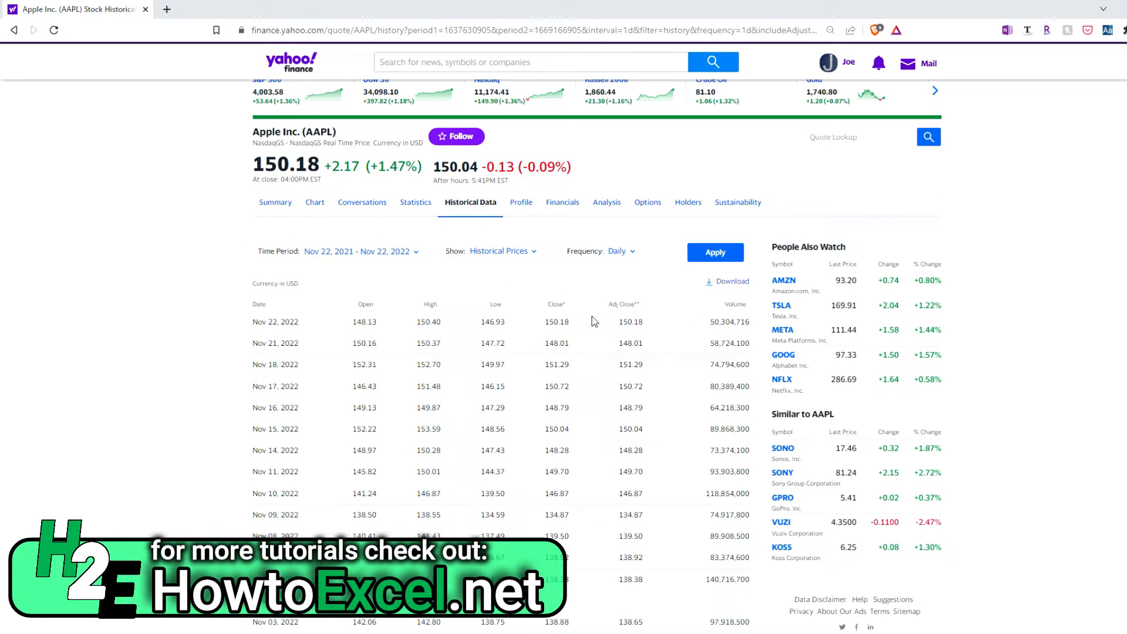
scroll(down, 3)
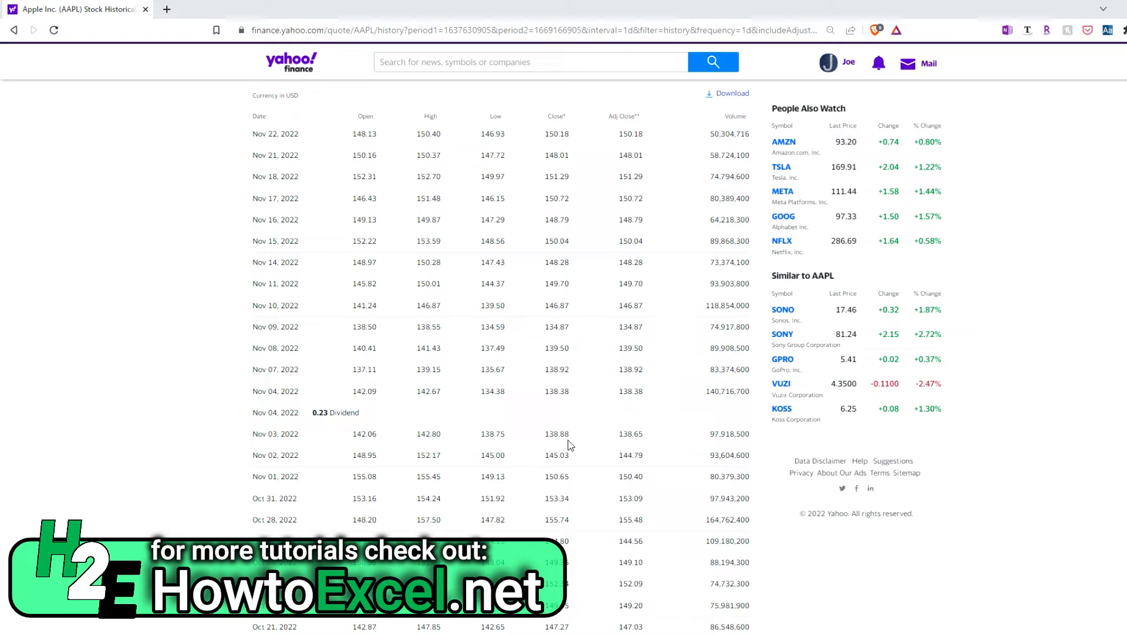
mouse_move(1071, 194)
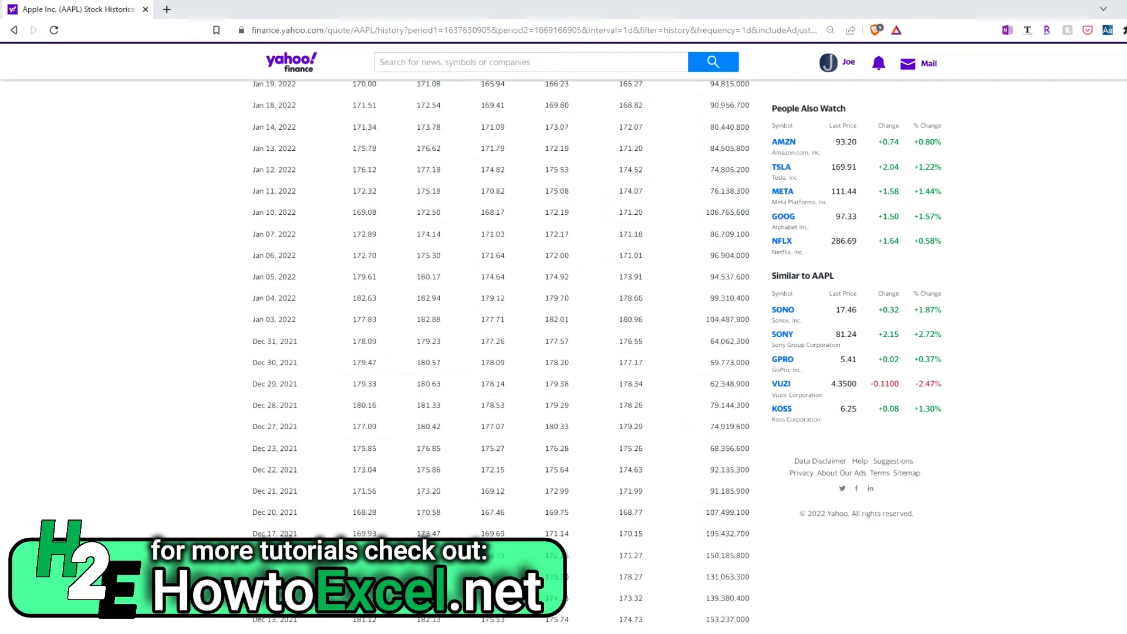
scroll(down, 3)
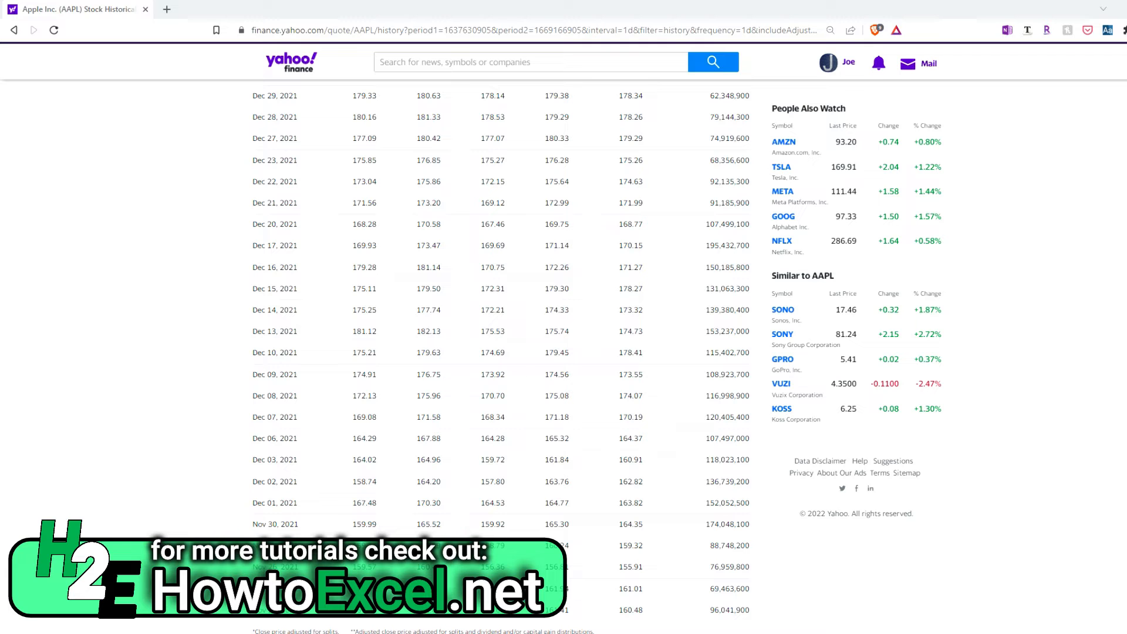
click(783, 216)
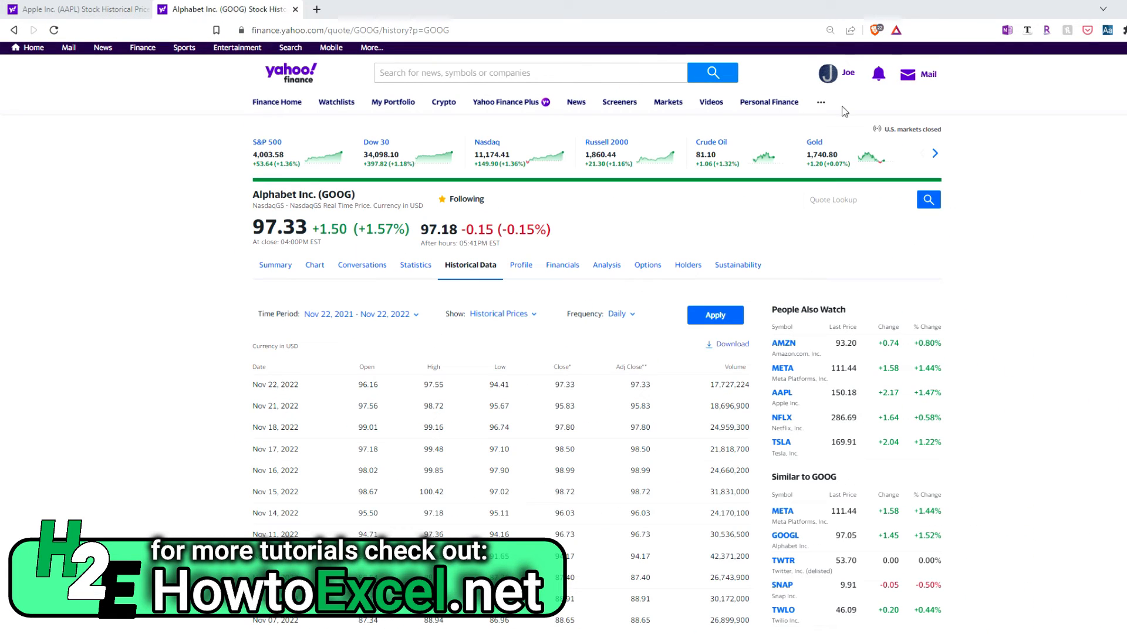
scroll(down, 3)
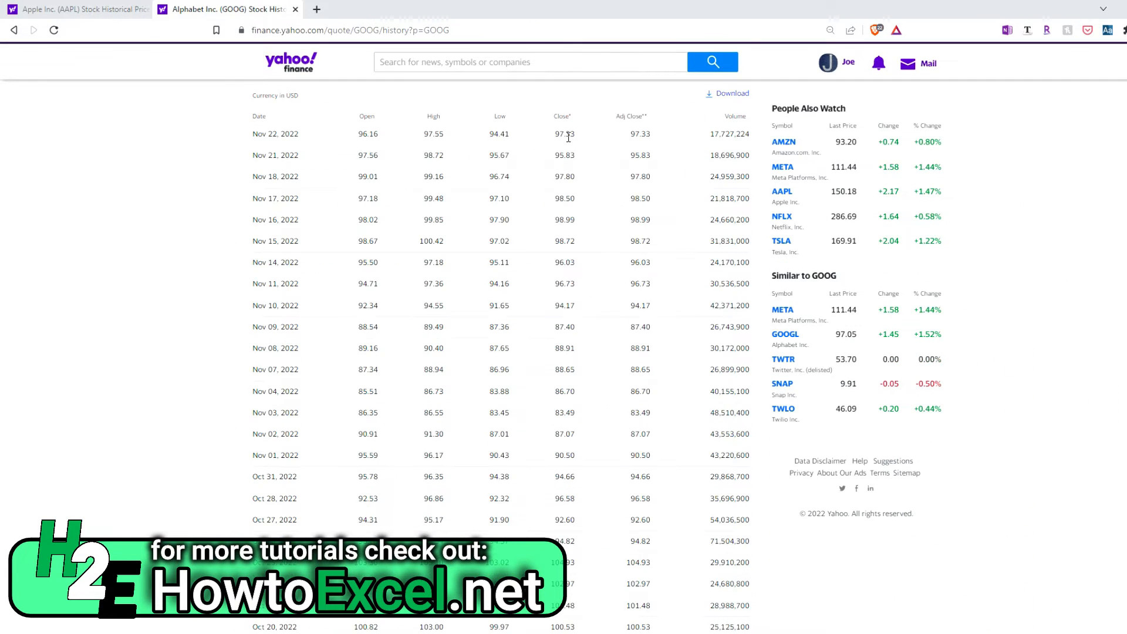
scroll(down, 3)
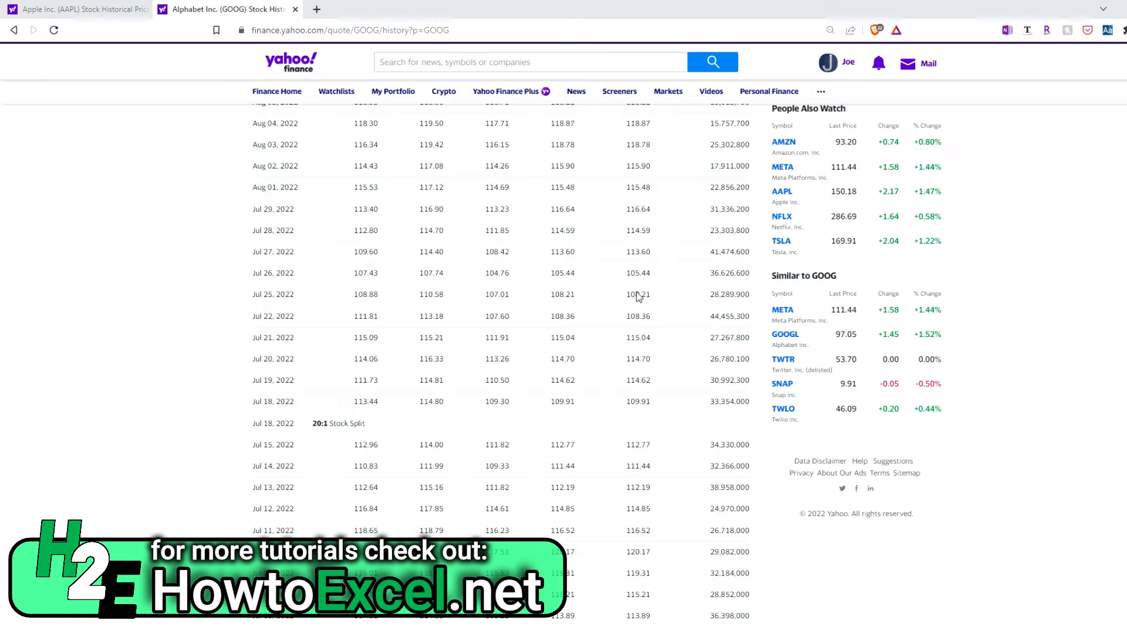
scroll(down, 3)
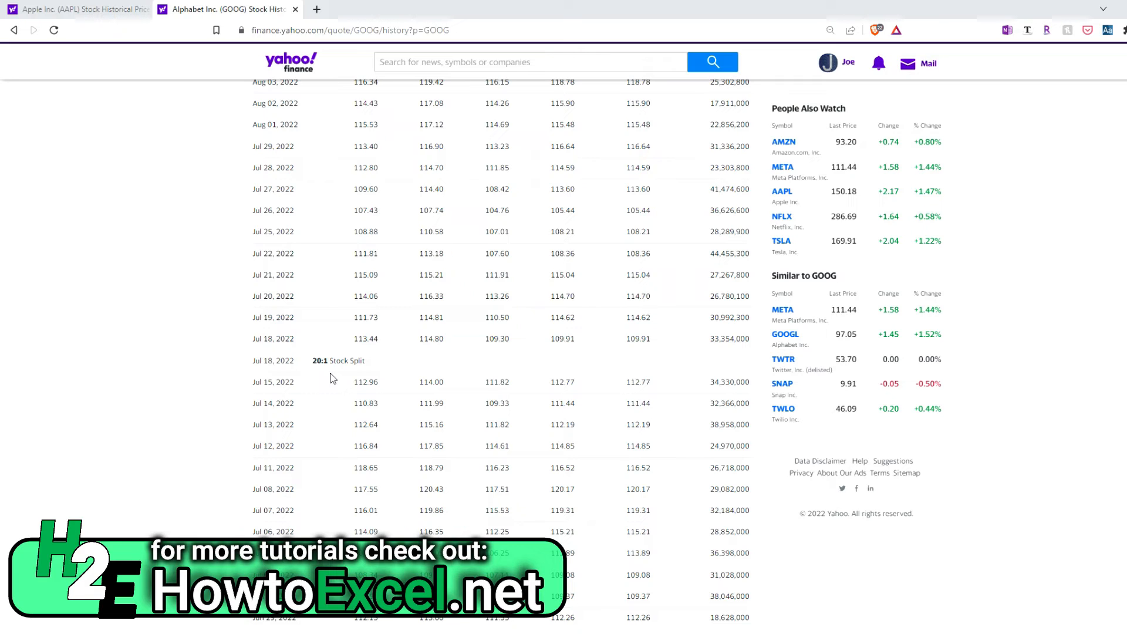
mouse_move(364, 363)
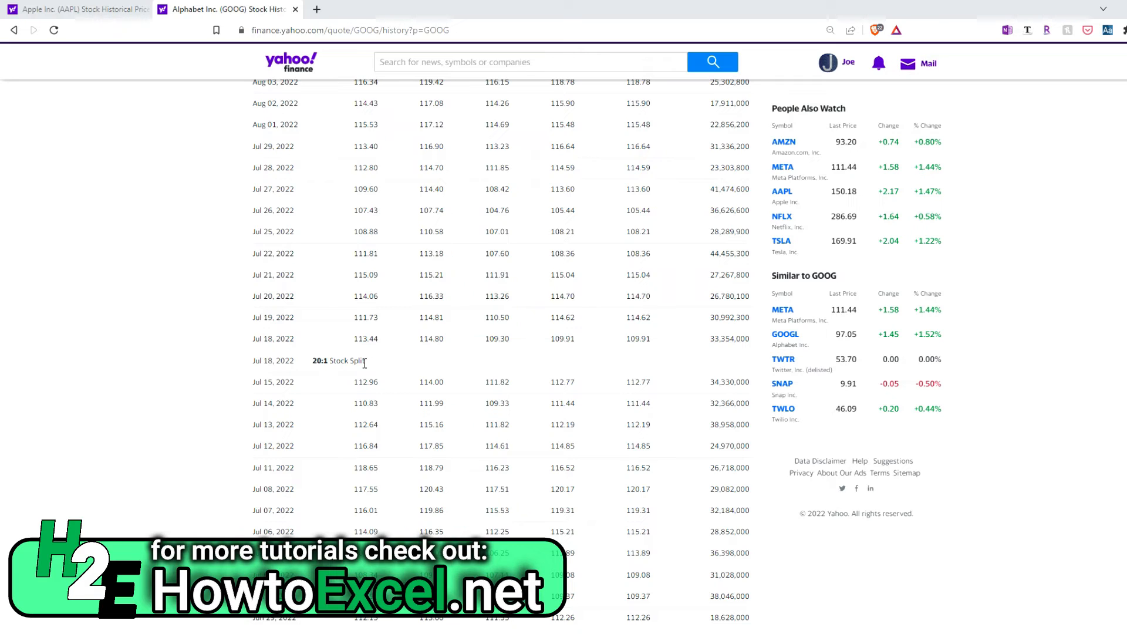
mouse_move(381, 354)
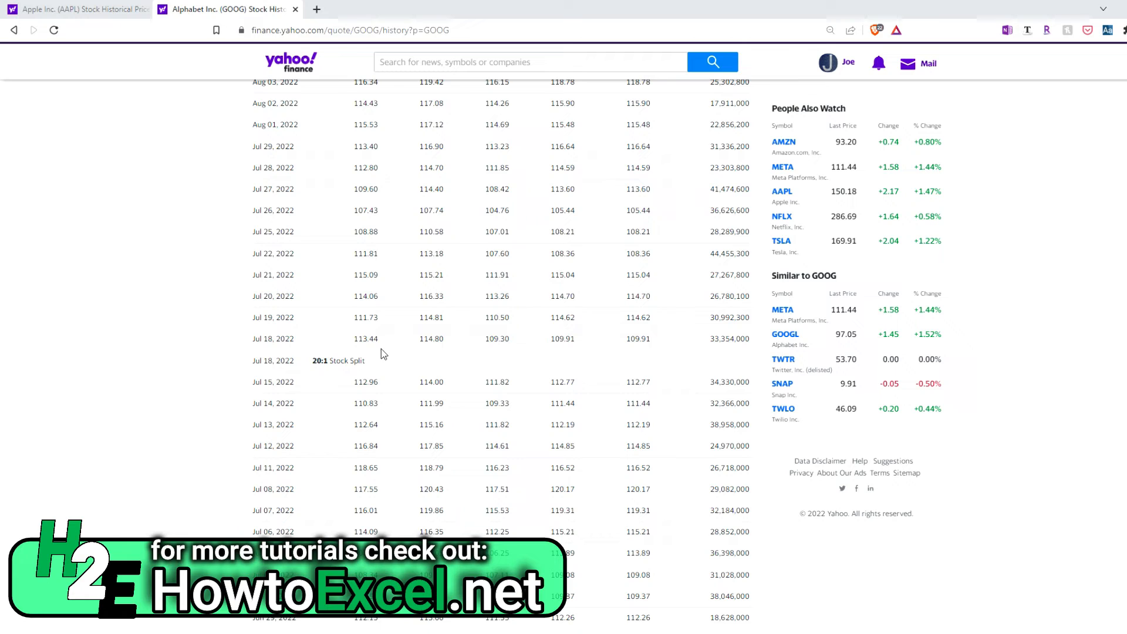
mouse_move(505, 364)
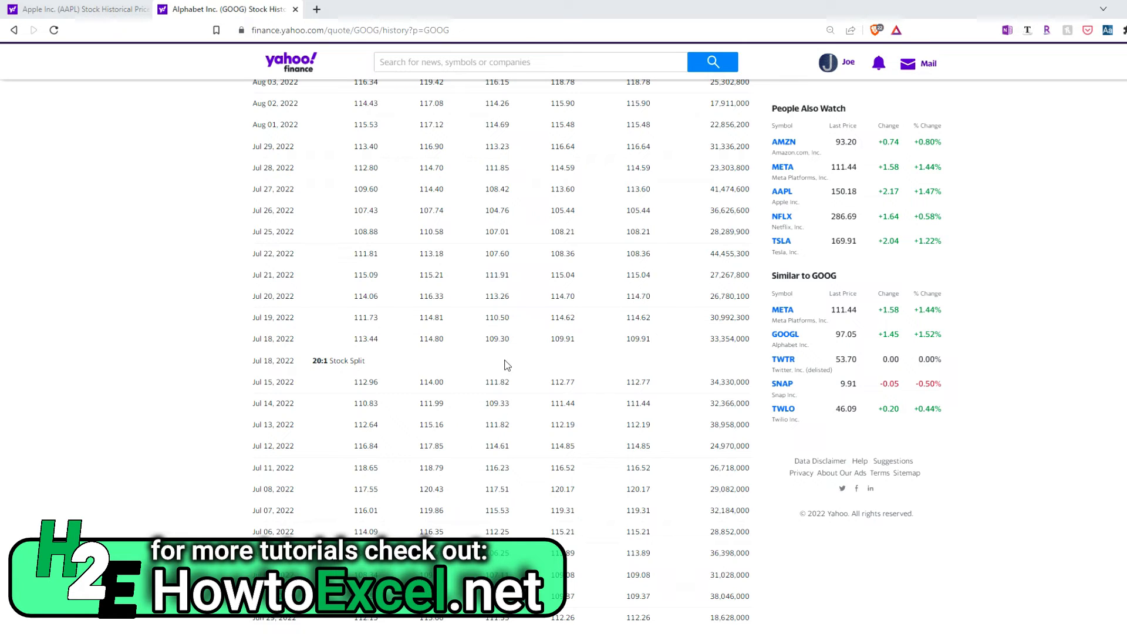
mouse_move(302, 380)
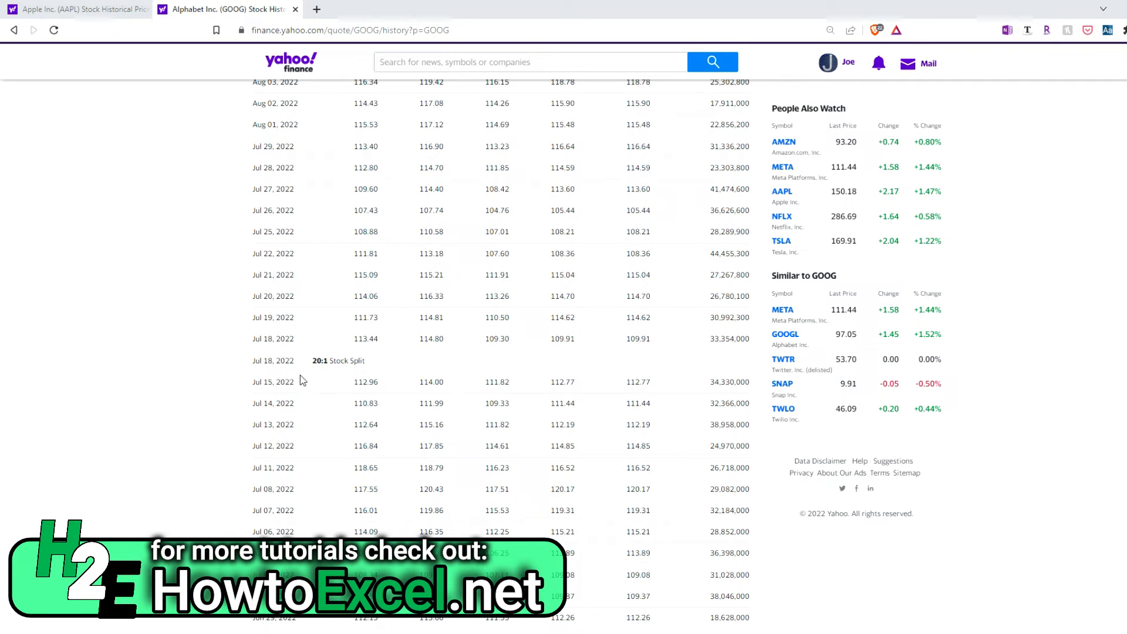
scroll(down, 3)
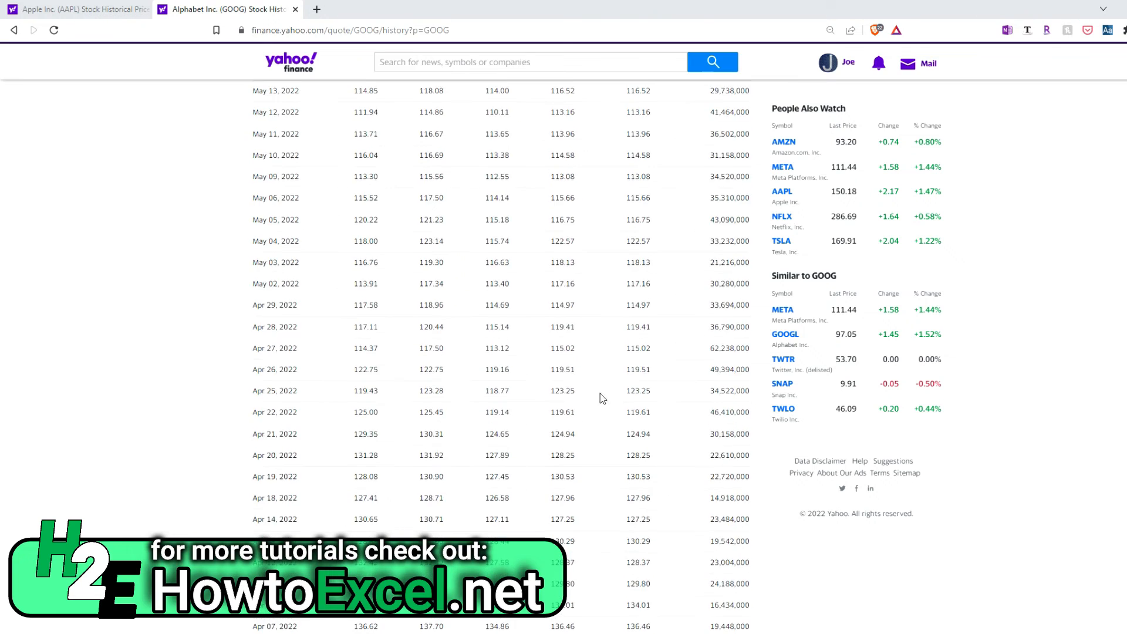
scroll(down, 3)
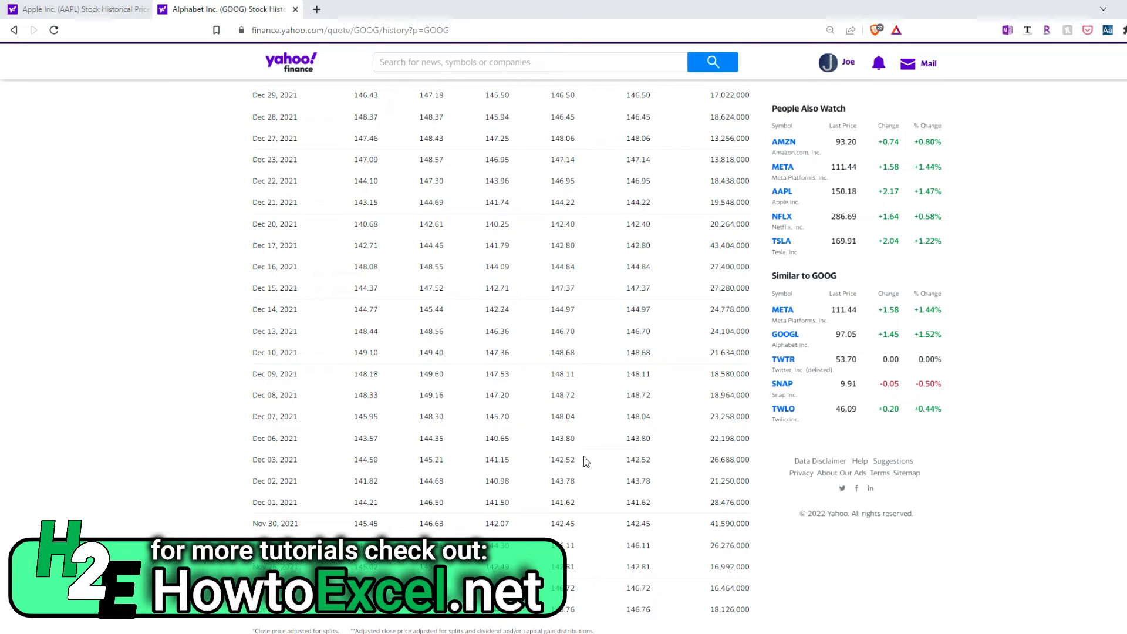
mouse_move(581, 617)
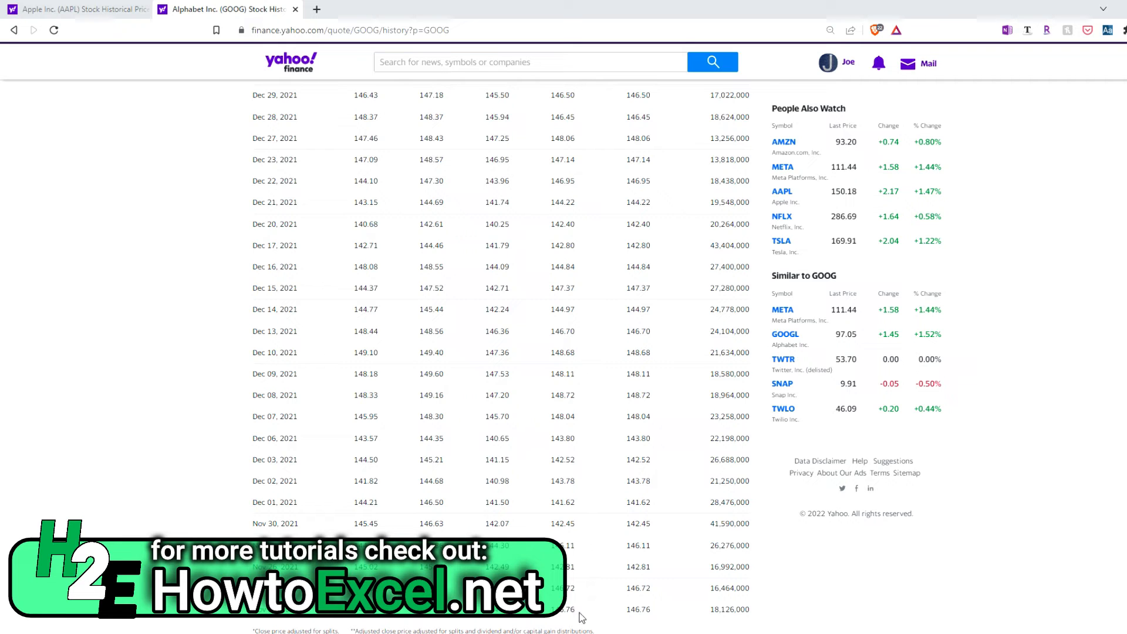
mouse_move(645, 620)
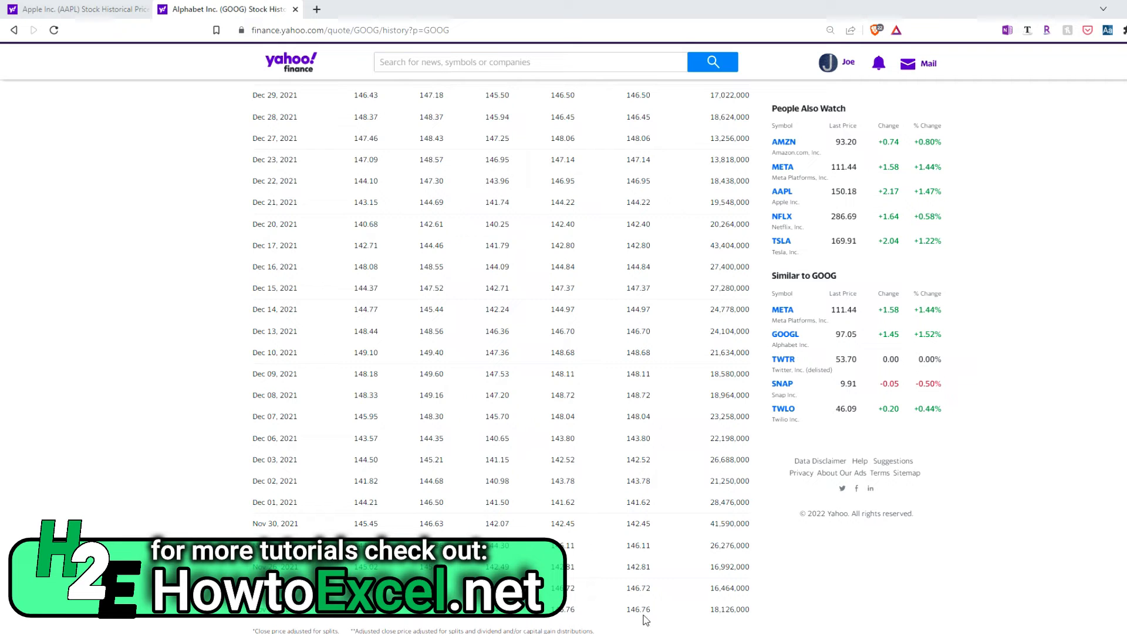
scroll(up, 3)
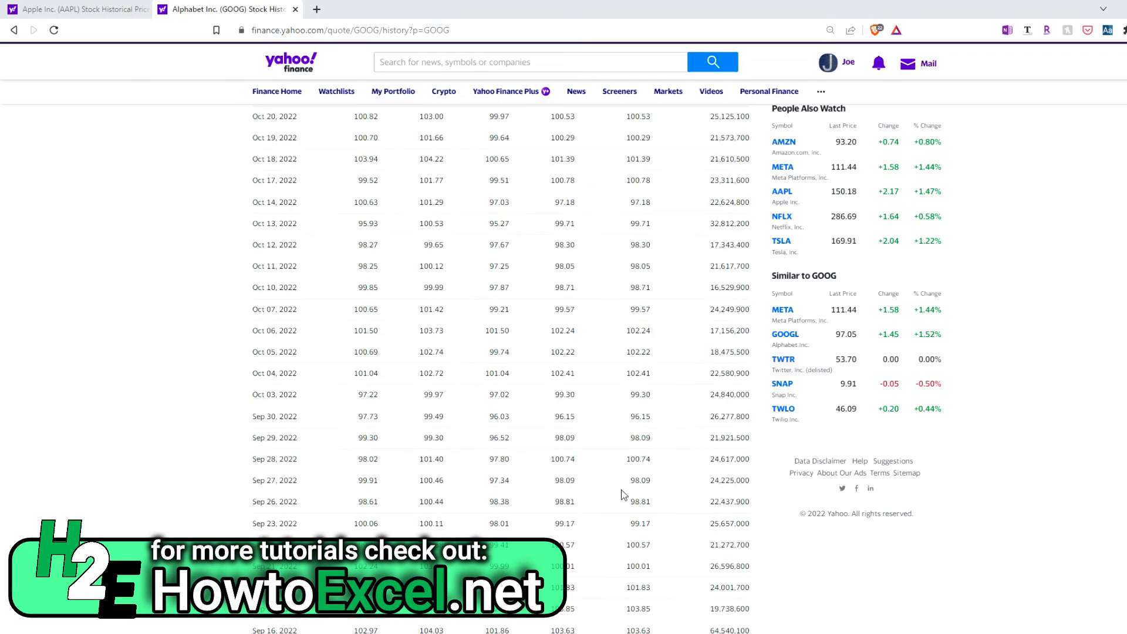
scroll(up, 3)
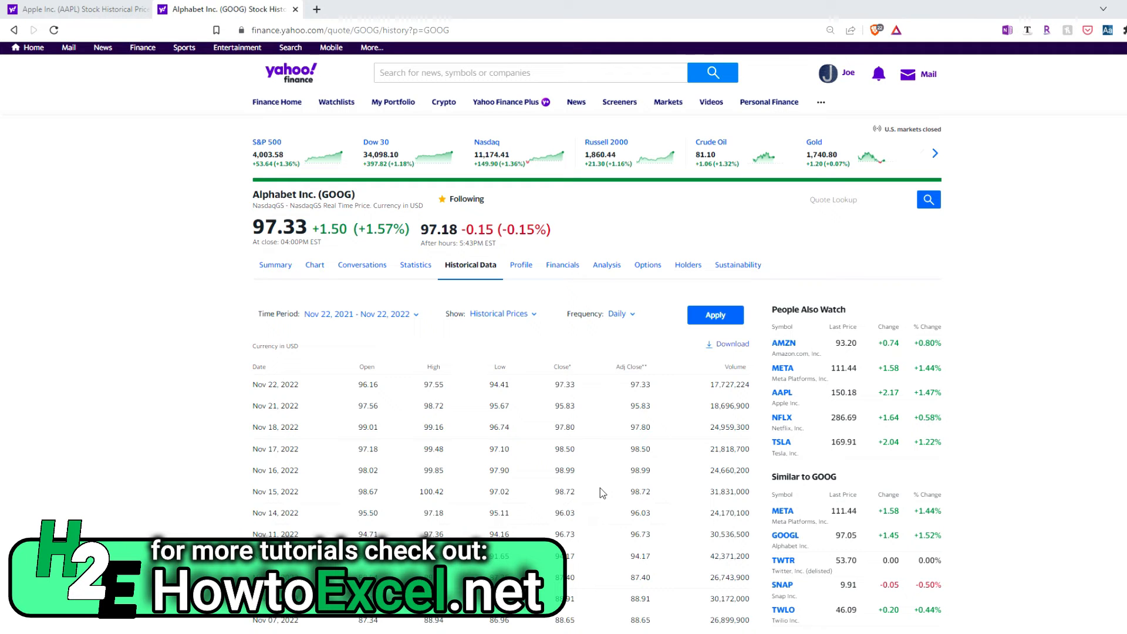
click(71, 9)
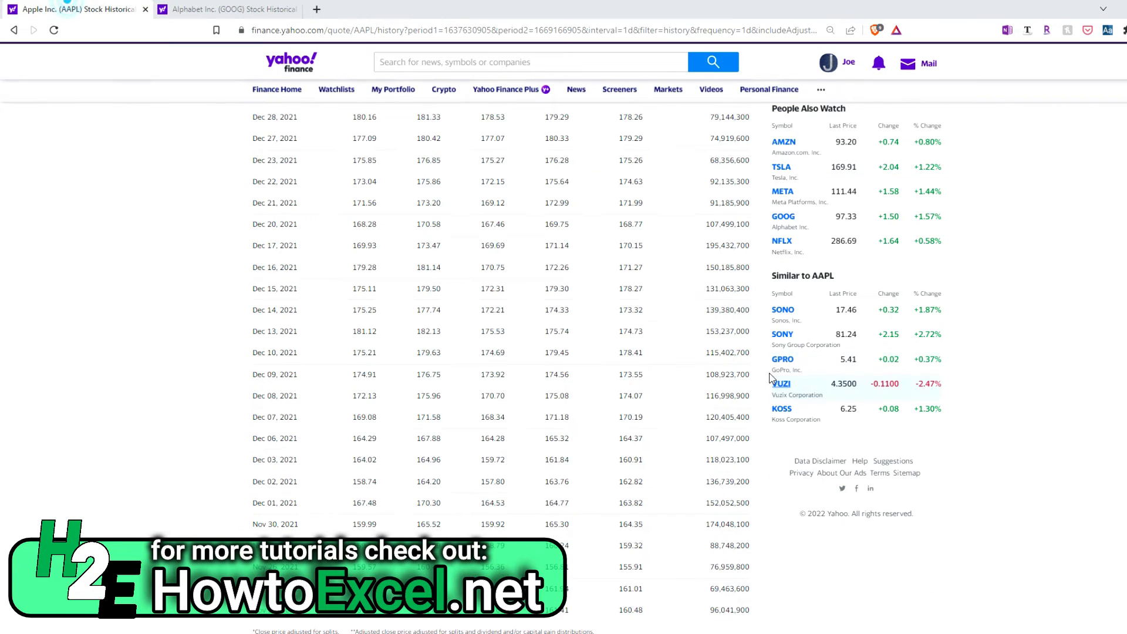
Step: Scroll the AAPL table back to the November 2022 rows with the Nov 04 0.23 dividend in view
scroll(up, 3)
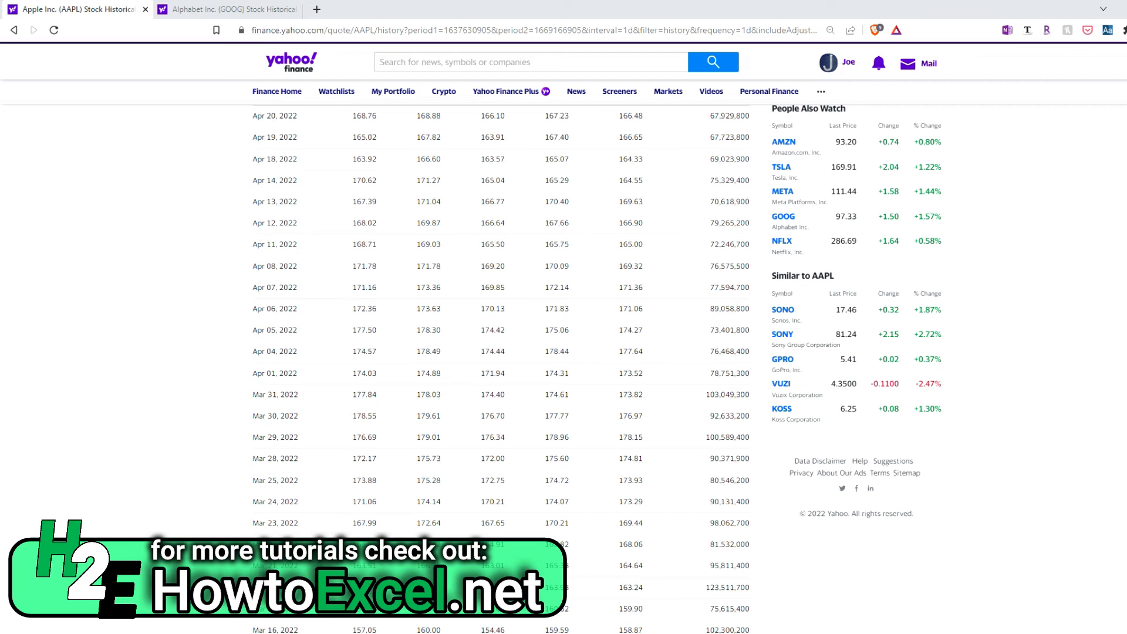
scroll(up, 3)
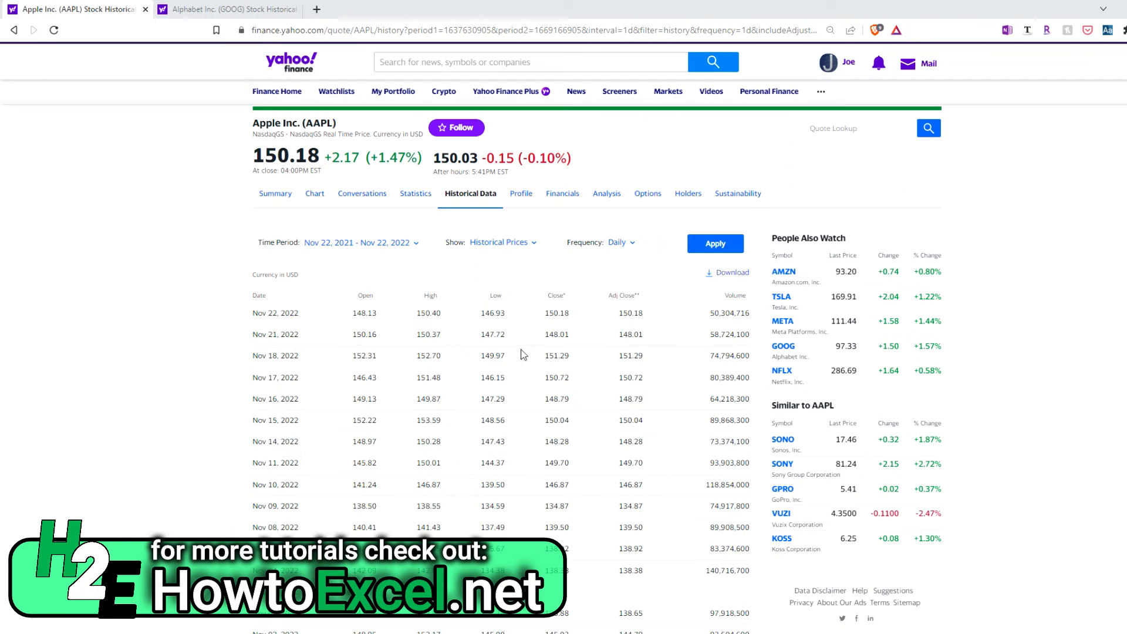
scroll(down, 3)
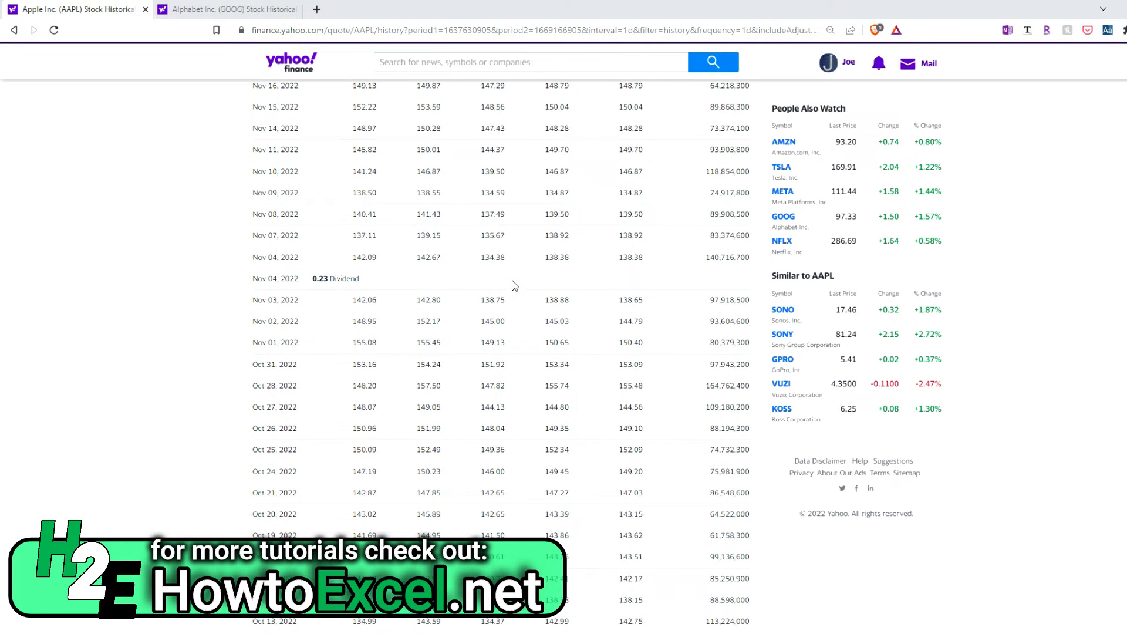
scroll(up, 3)
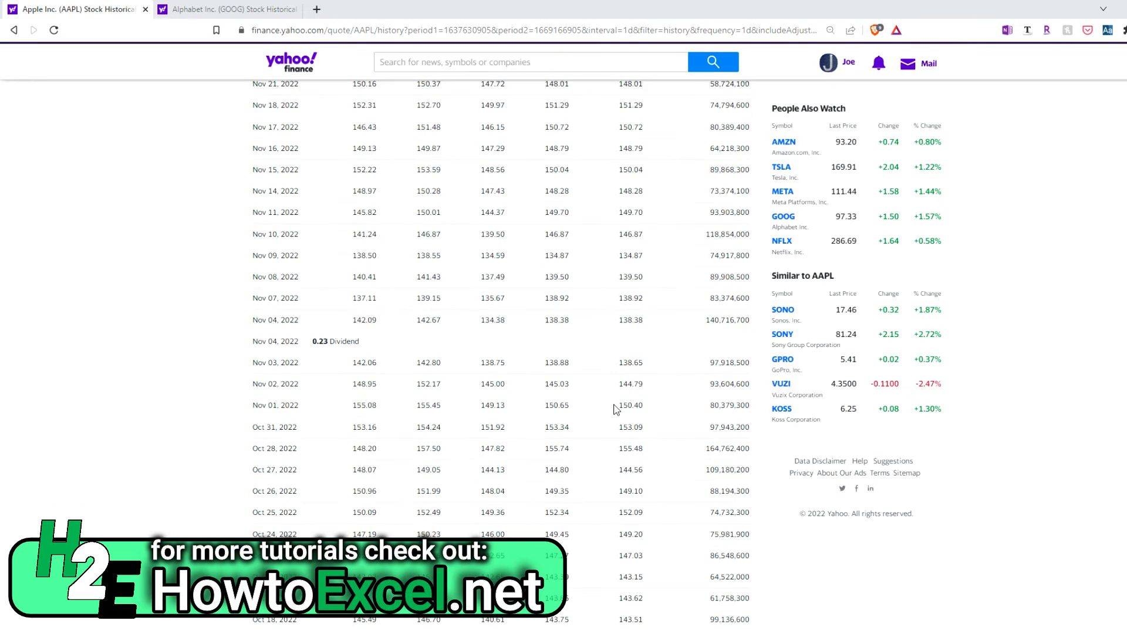
mouse_move(643, 440)
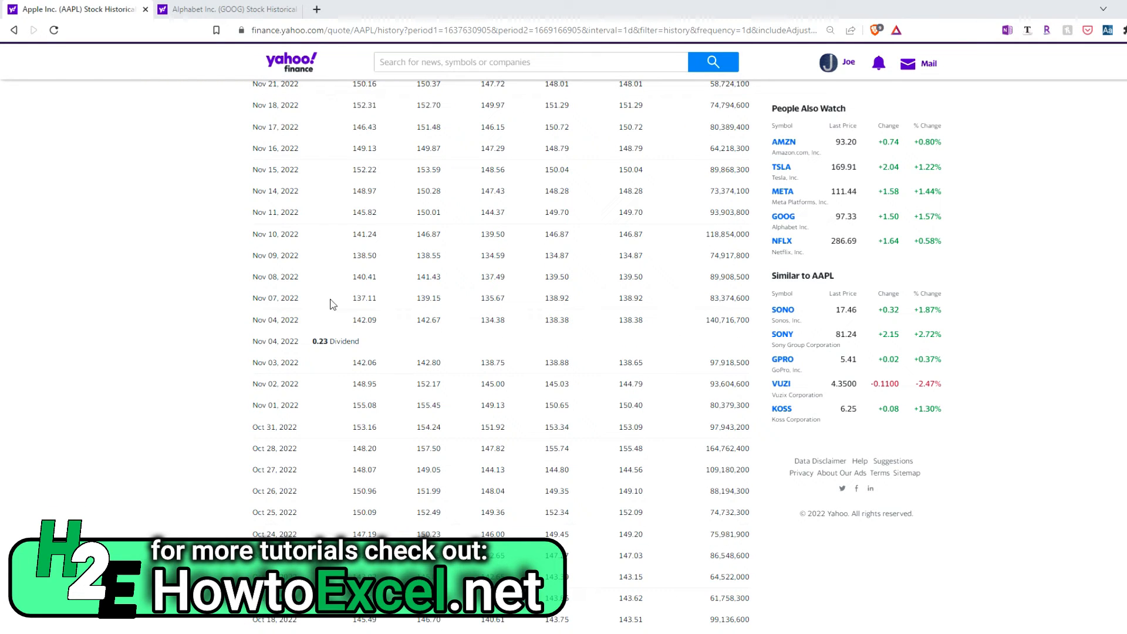
scroll(up, 3)
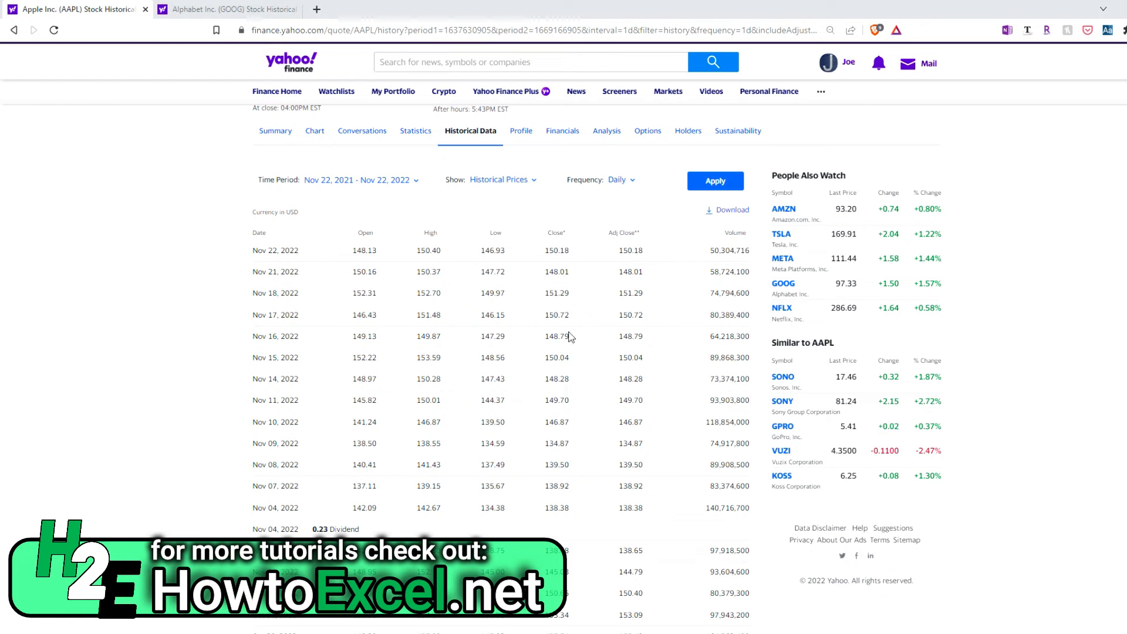
scroll(down, 3)
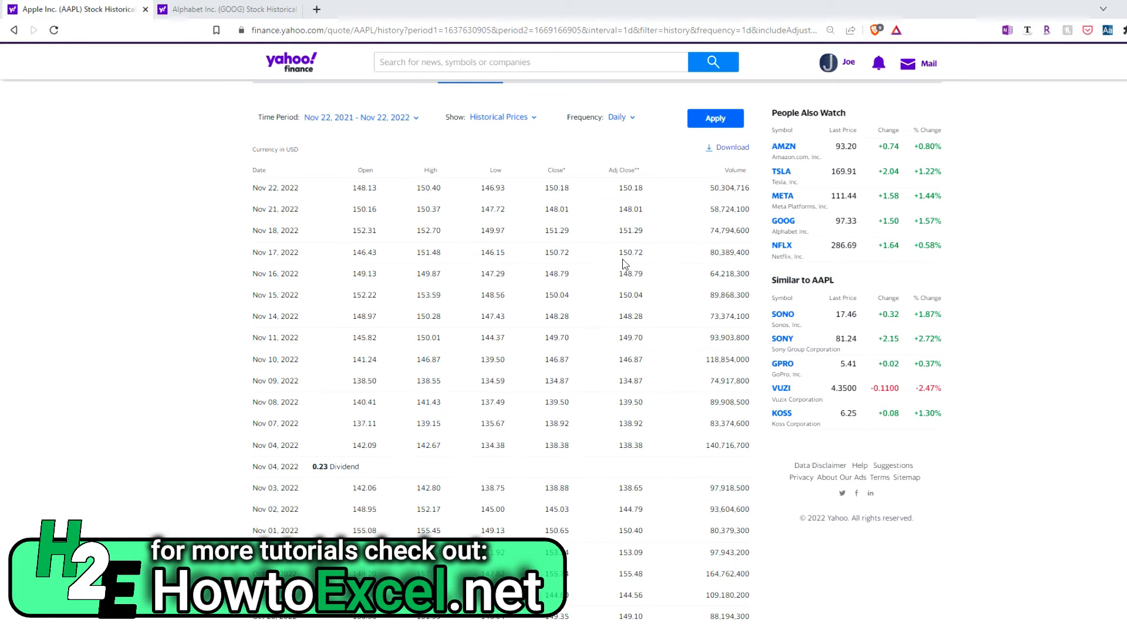
scroll(down, 3)
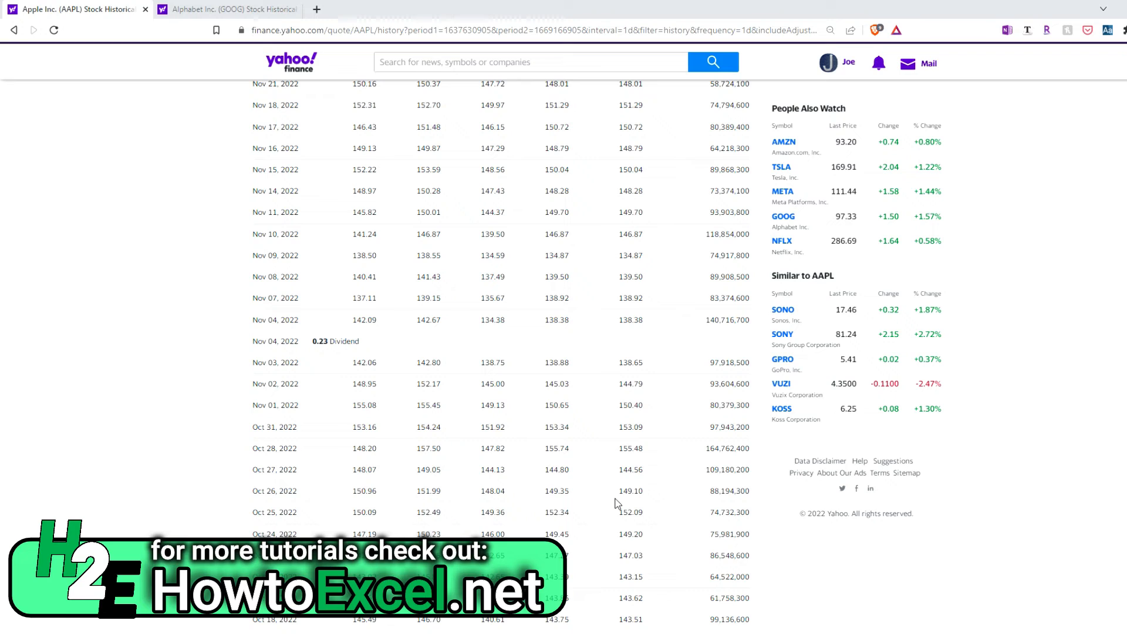
mouse_move(593, 512)
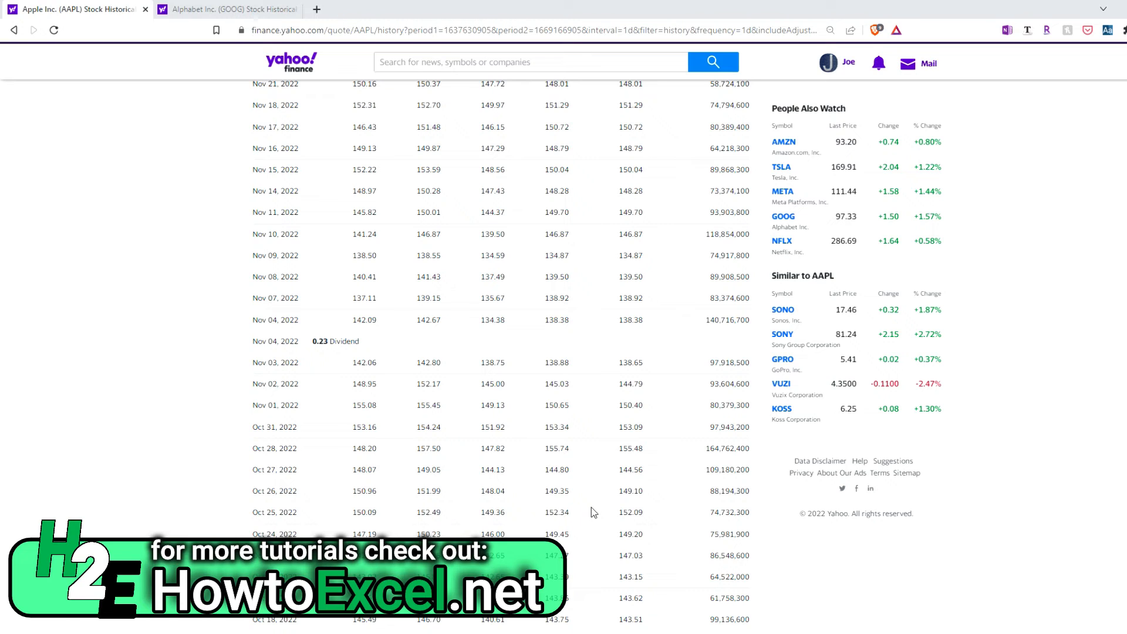
mouse_move(579, 389)
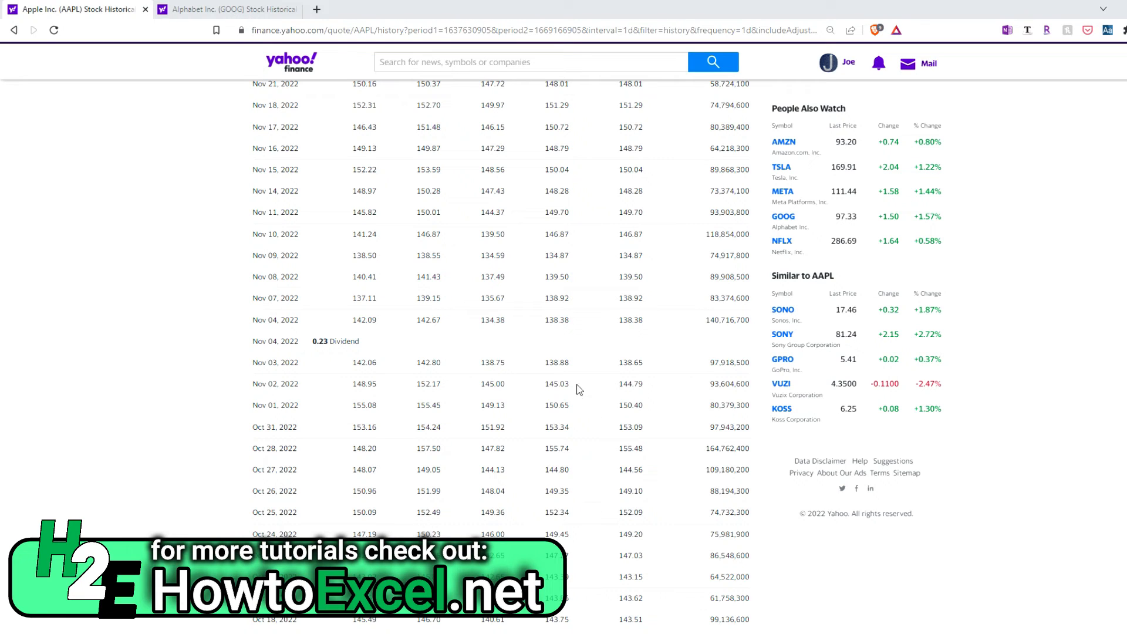
mouse_move(372, 345)
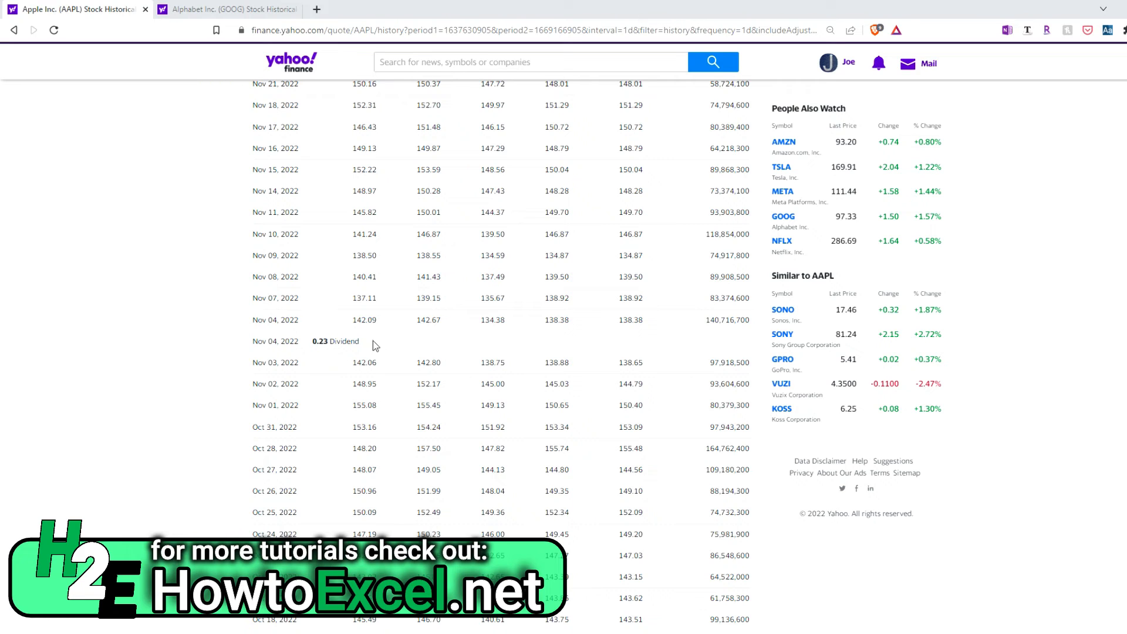
mouse_move(569, 366)
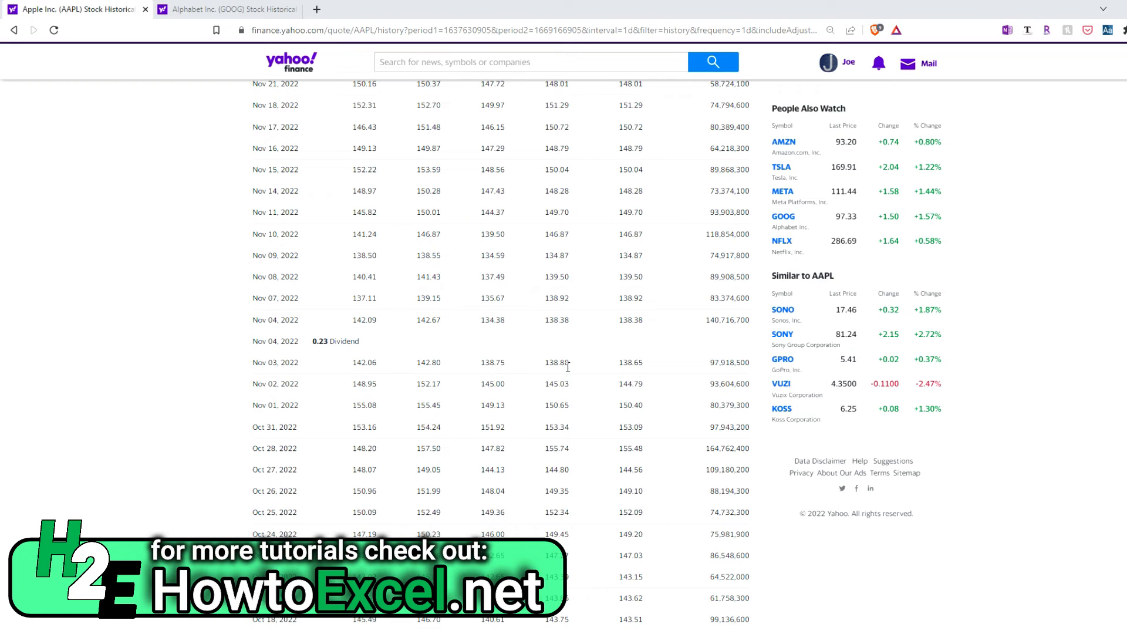
mouse_move(568, 344)
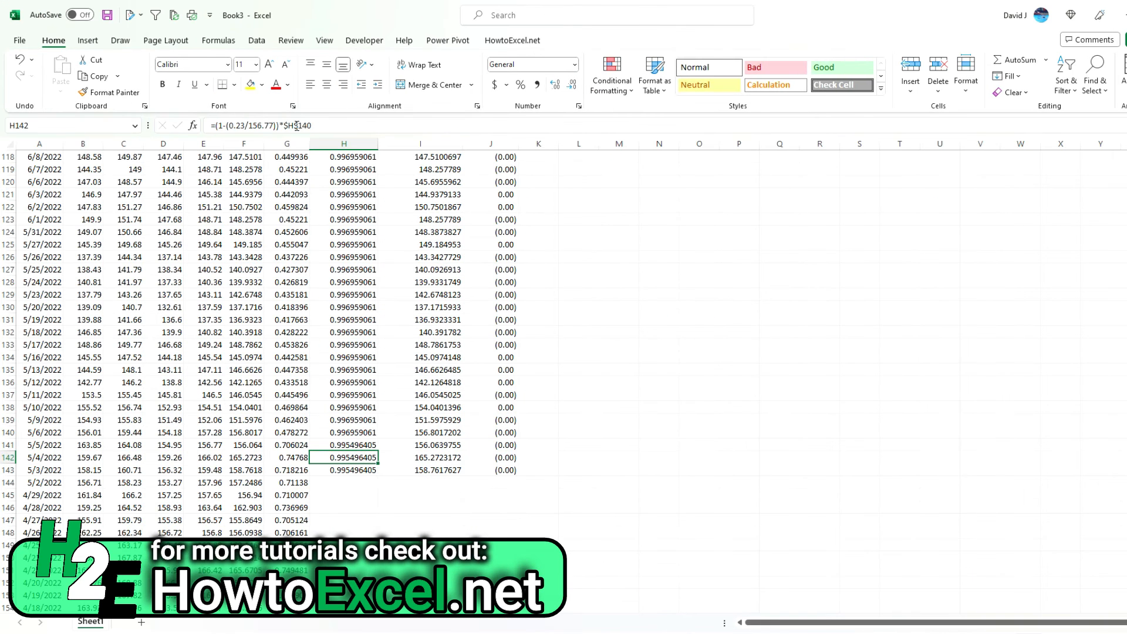
double_click(343, 458)
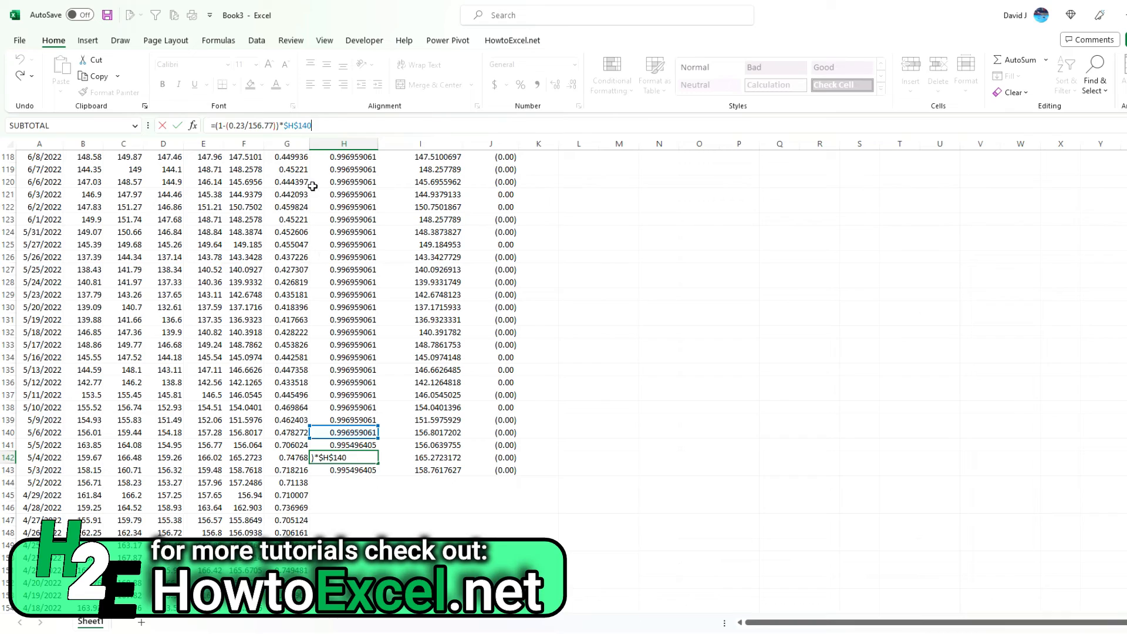
key(Return)
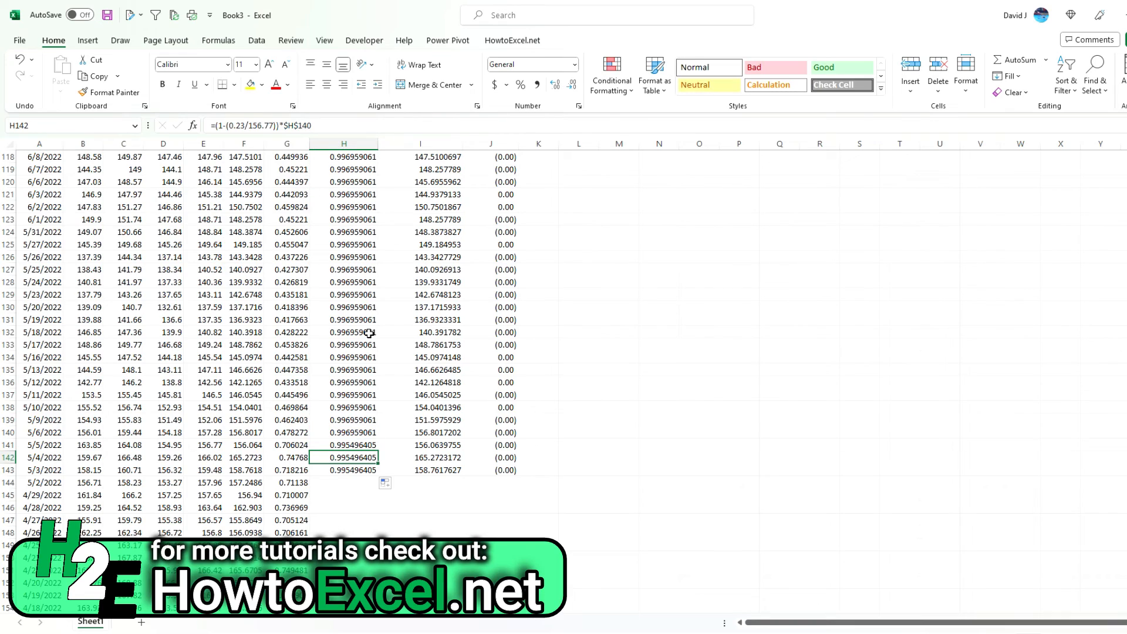
scroll(up, 3)
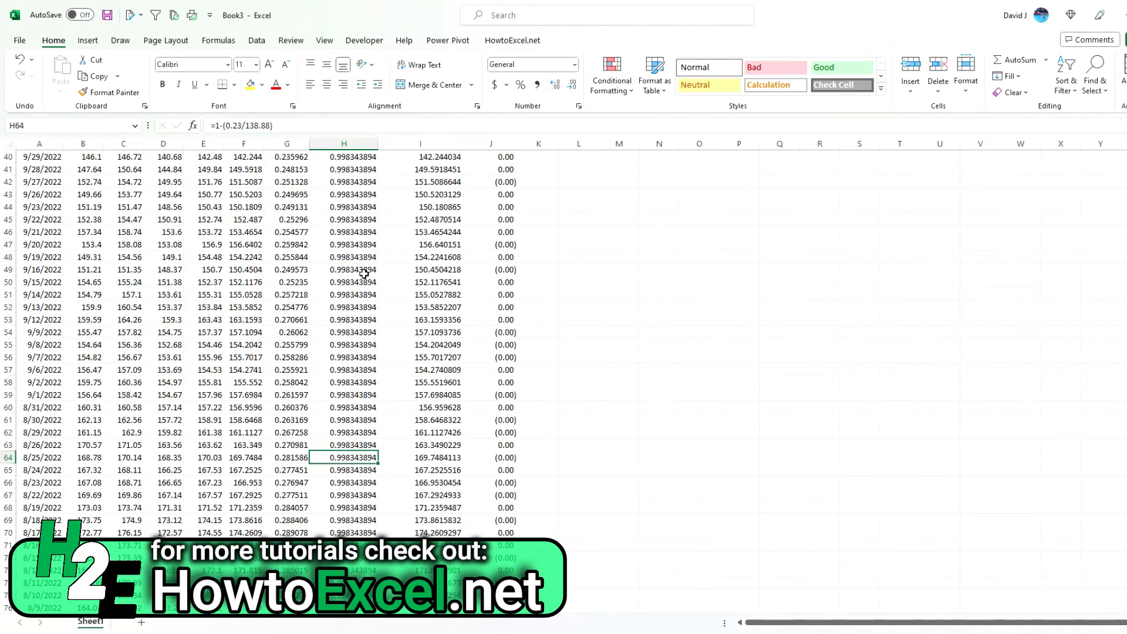
scroll(up, 3)
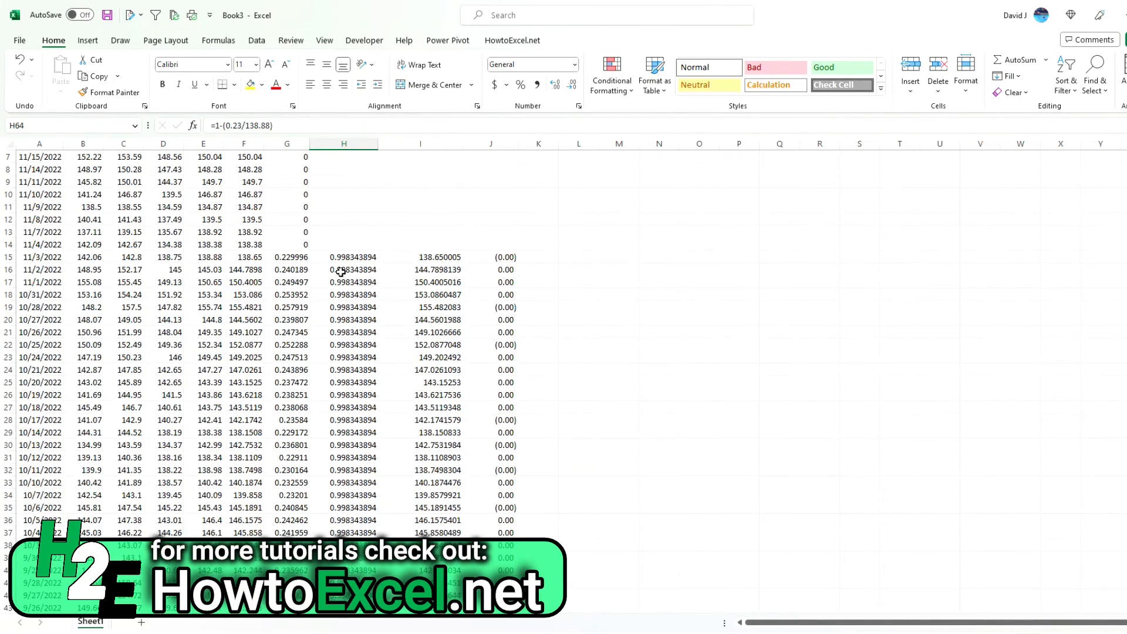
click(343, 269)
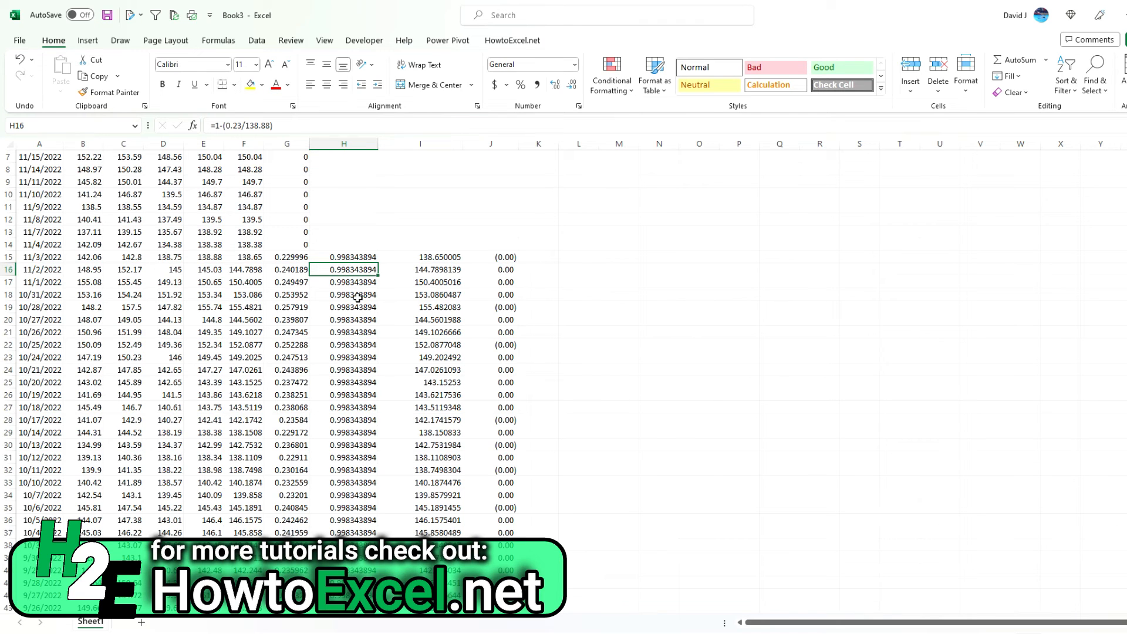
scroll(down, 3)
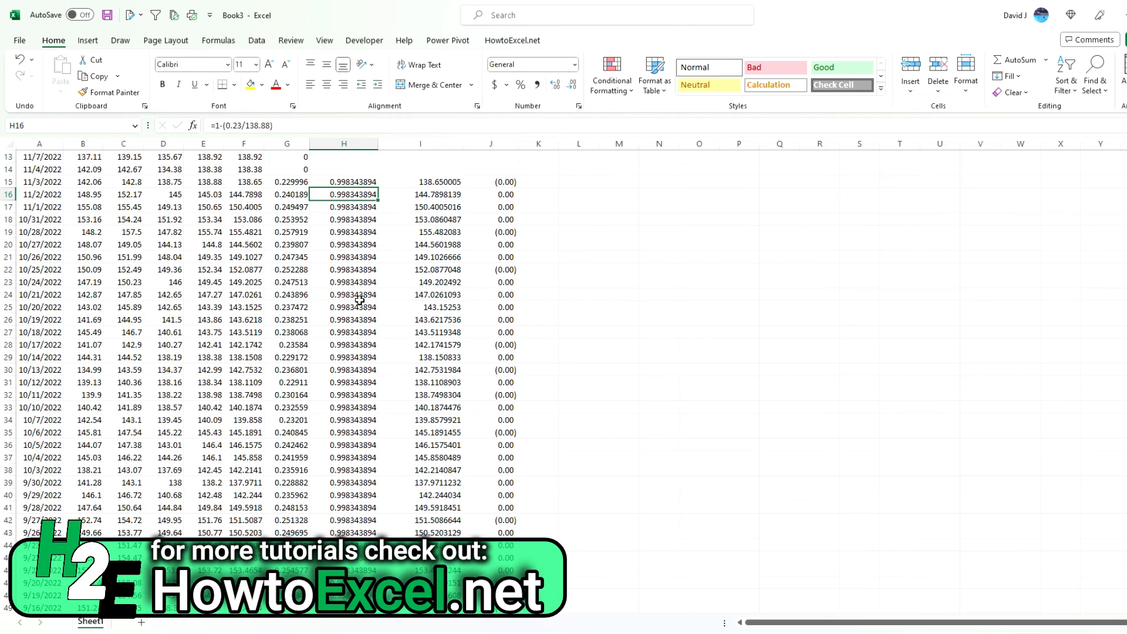
scroll(down, 3)
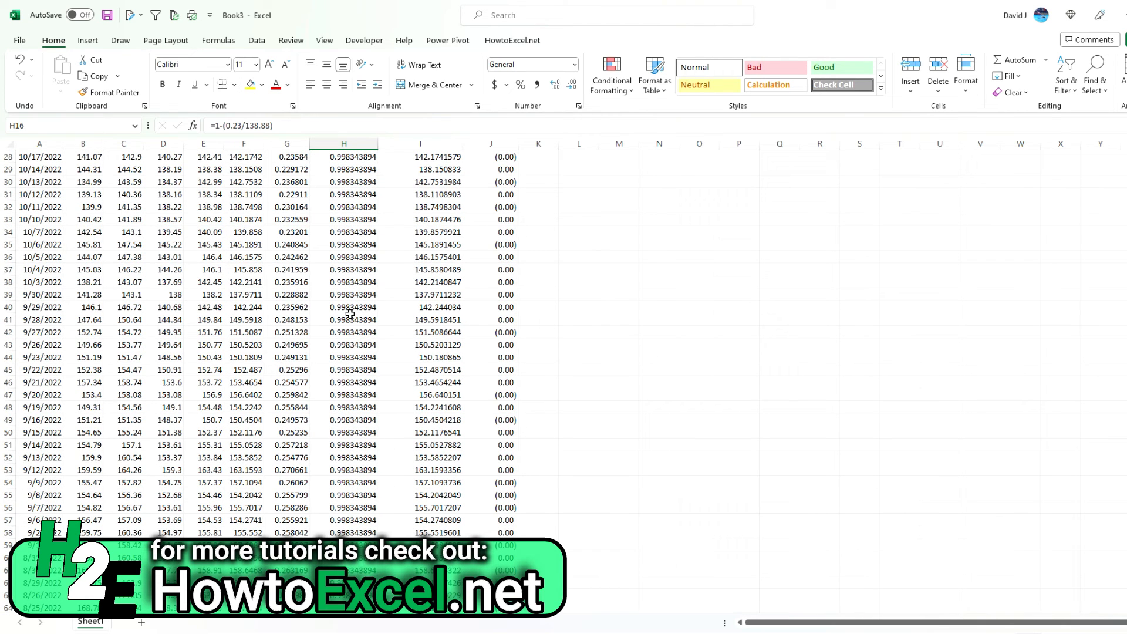
scroll(down, 3)
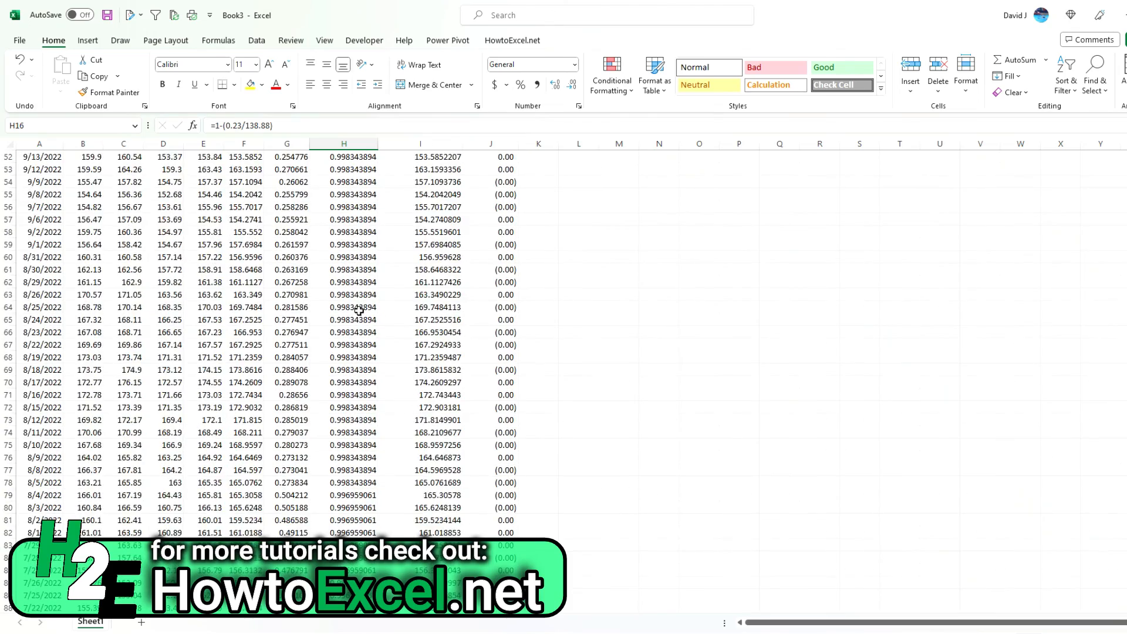
scroll(down, 3)
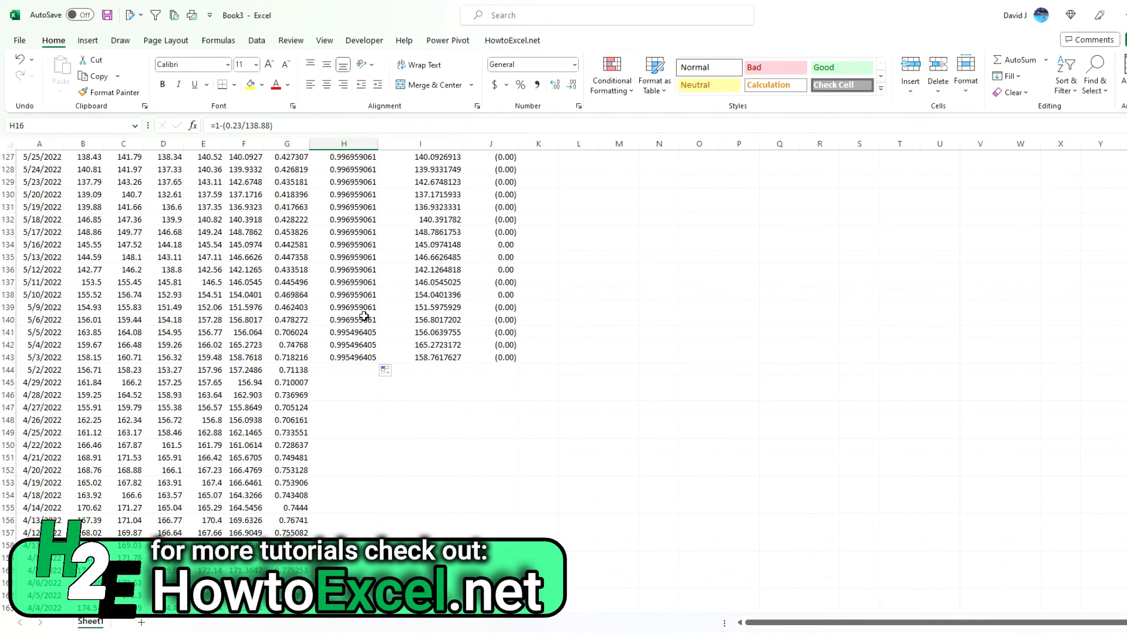
click(344, 357)
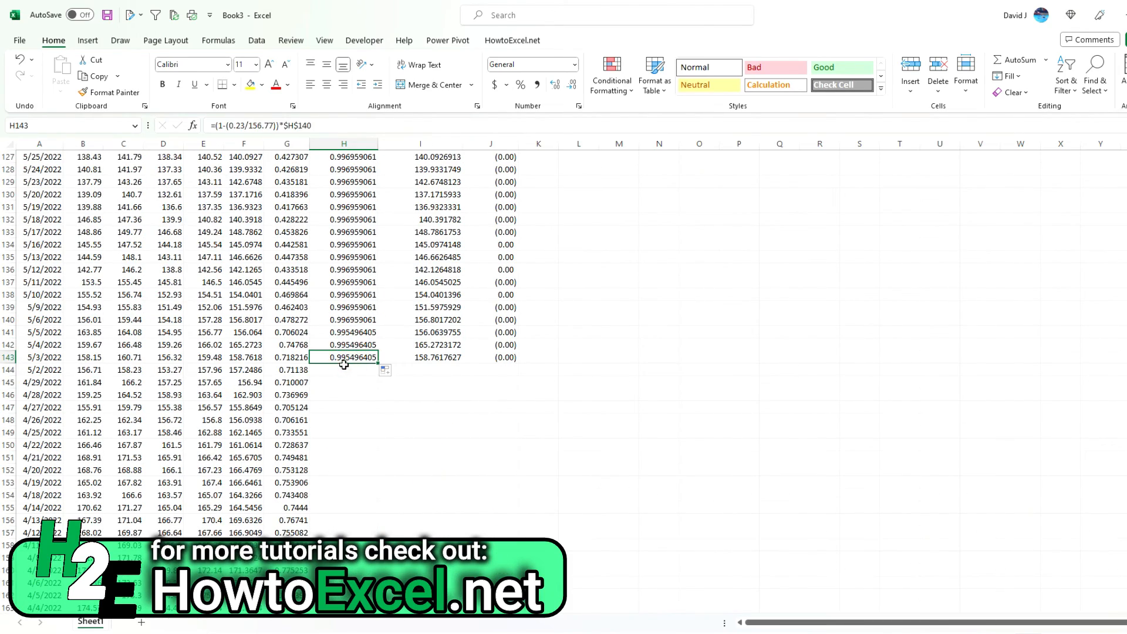
scroll(up, 3)
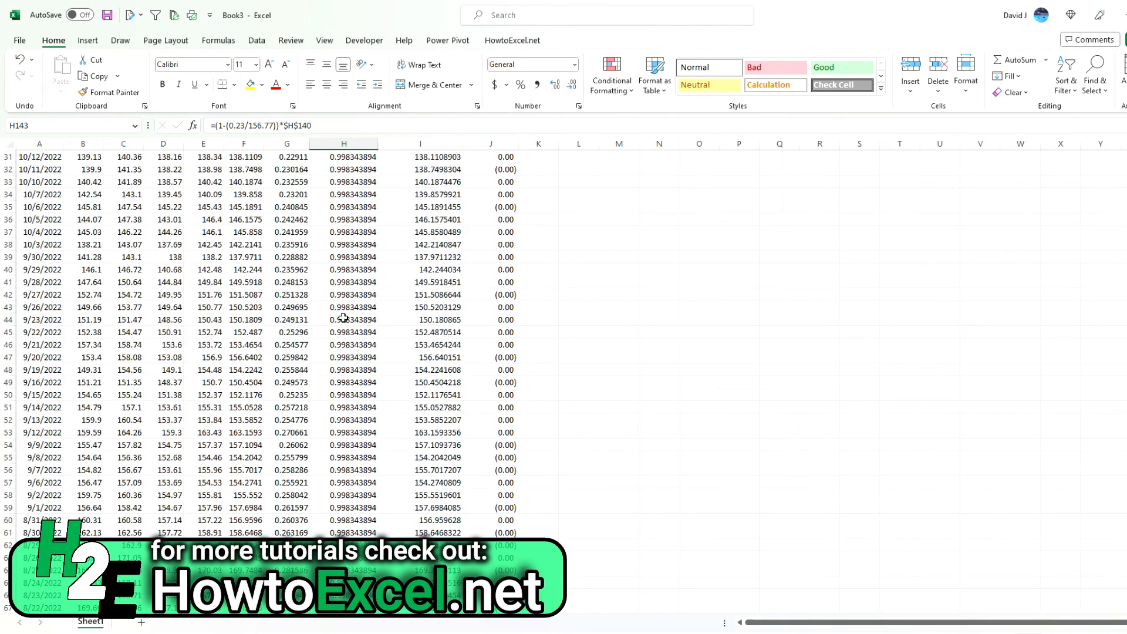
scroll(up, 3)
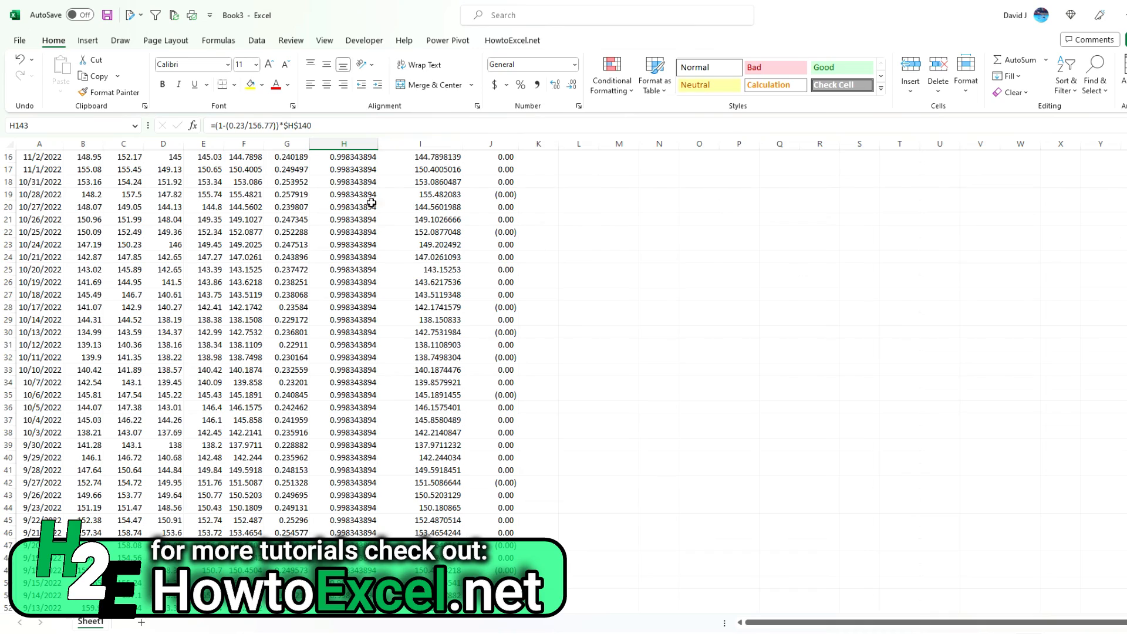
scroll(down, 3)
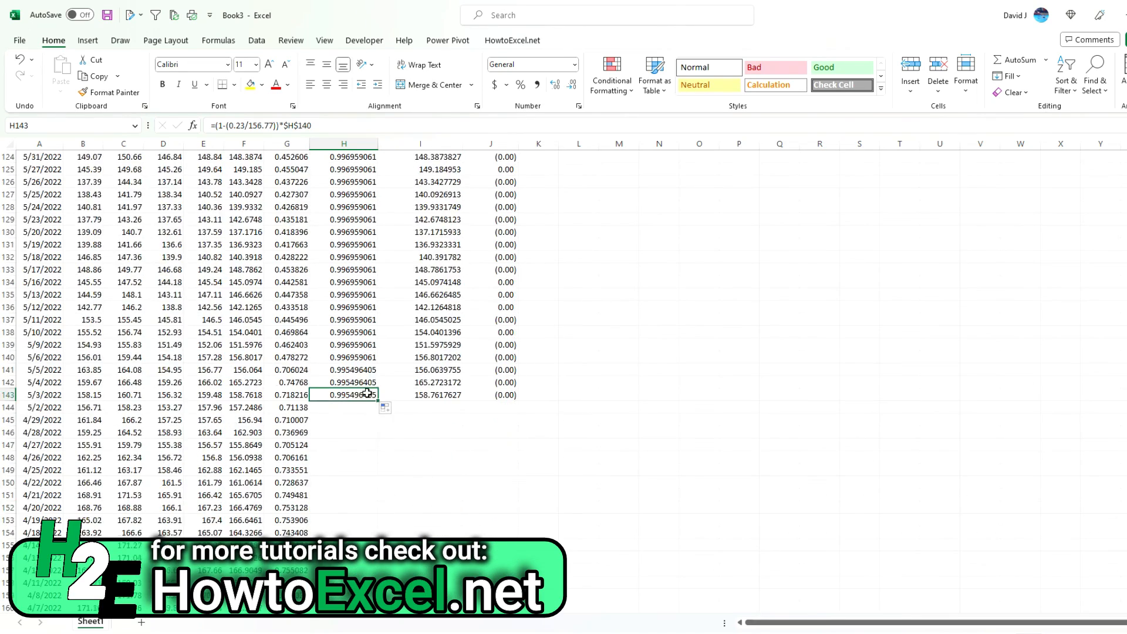
scroll(down, 3)
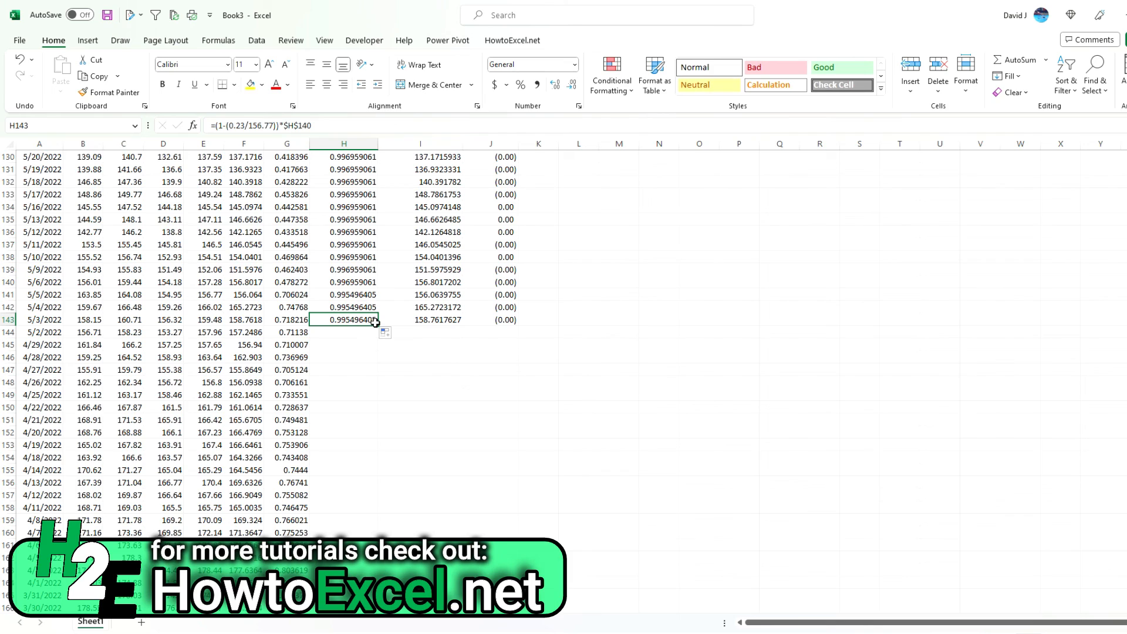
scroll(up, 3)
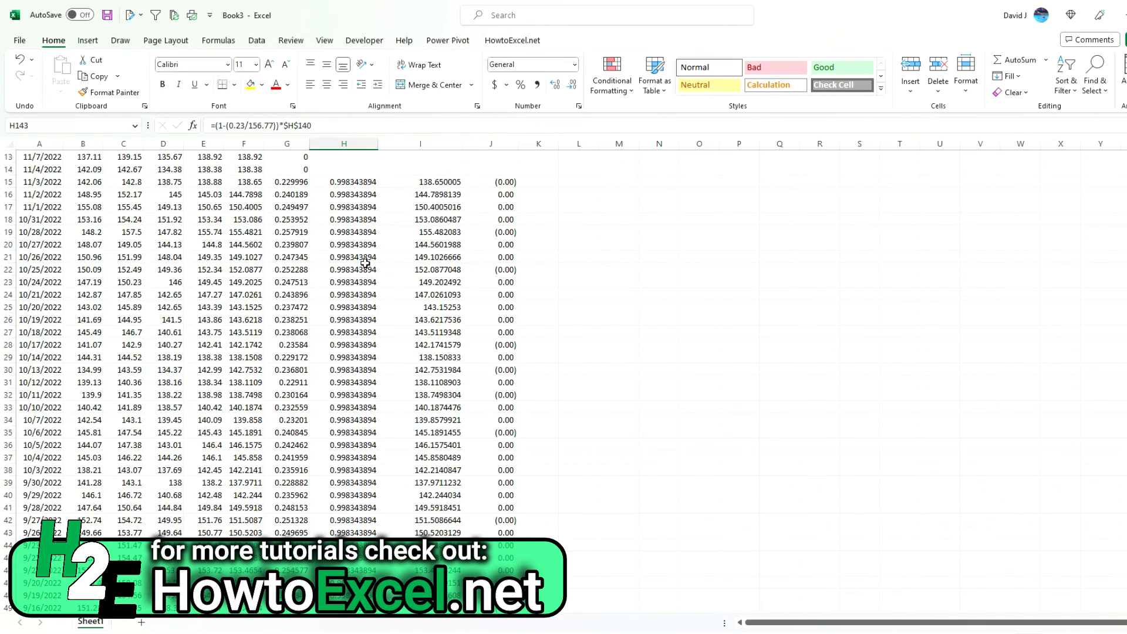
mouse_move(351, 302)
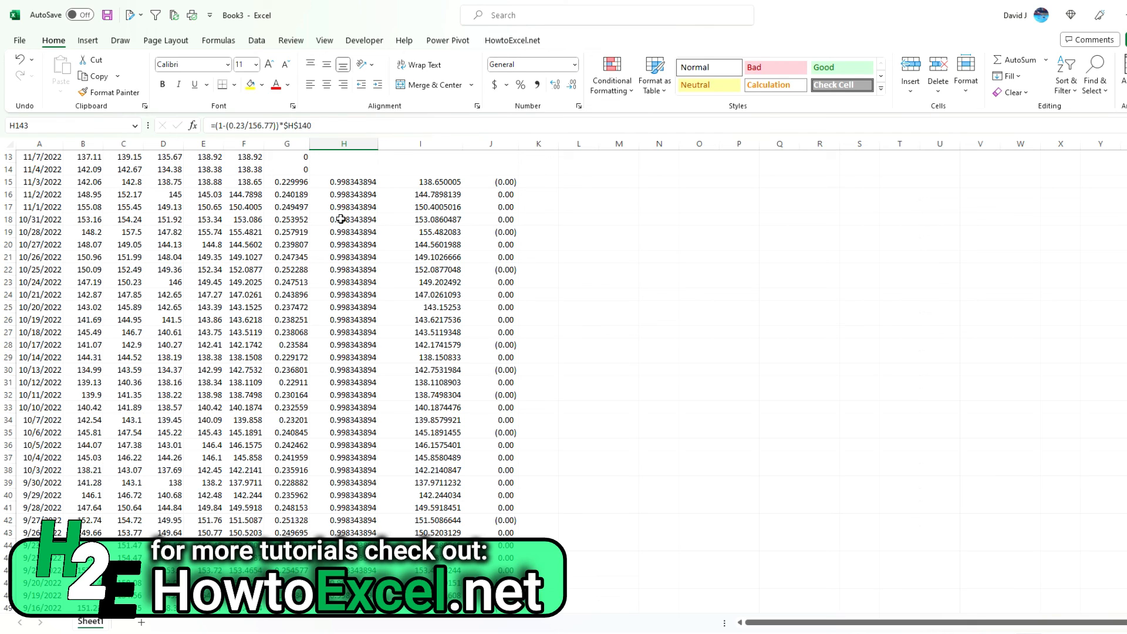
mouse_move(1099, 133)
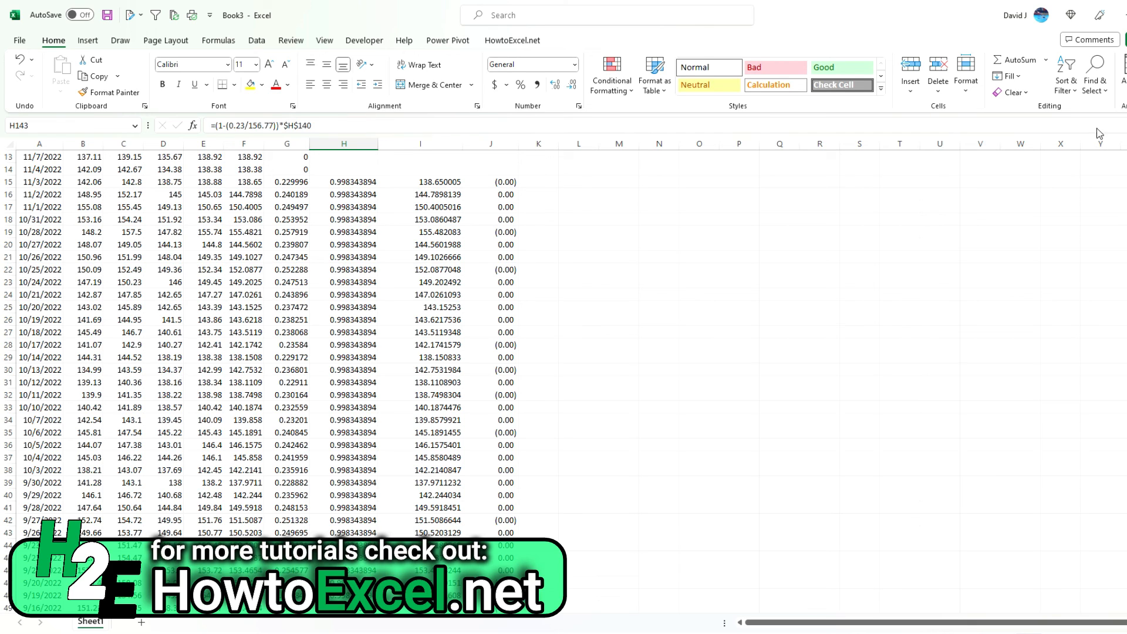